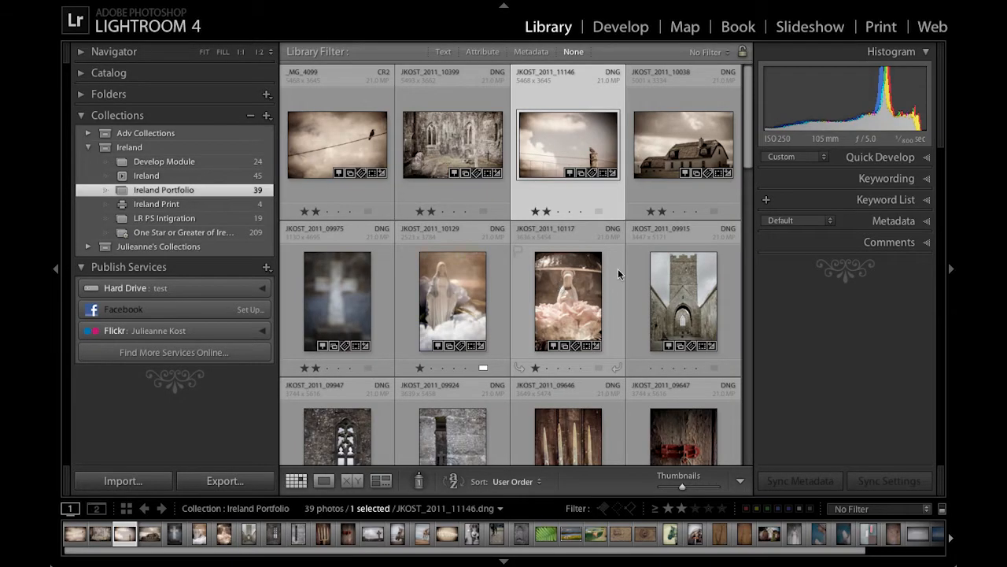
Switch to the Web module to start an unsaved gallery from the Ireland Portfolio
left_click(932, 25)
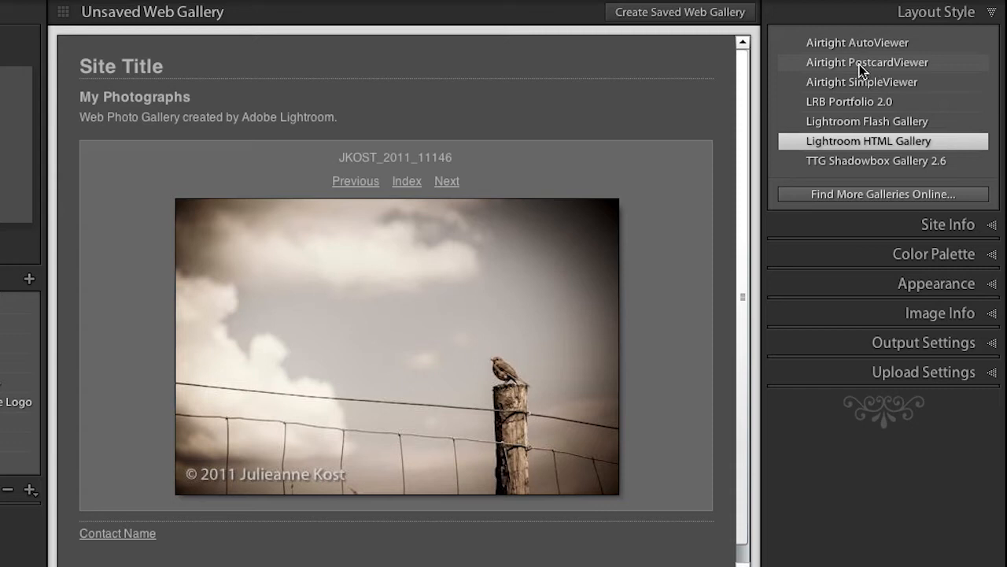
Use the Airtight PostcardViewer style with 7 columns and 12 px photo borders
left_click(867, 63)
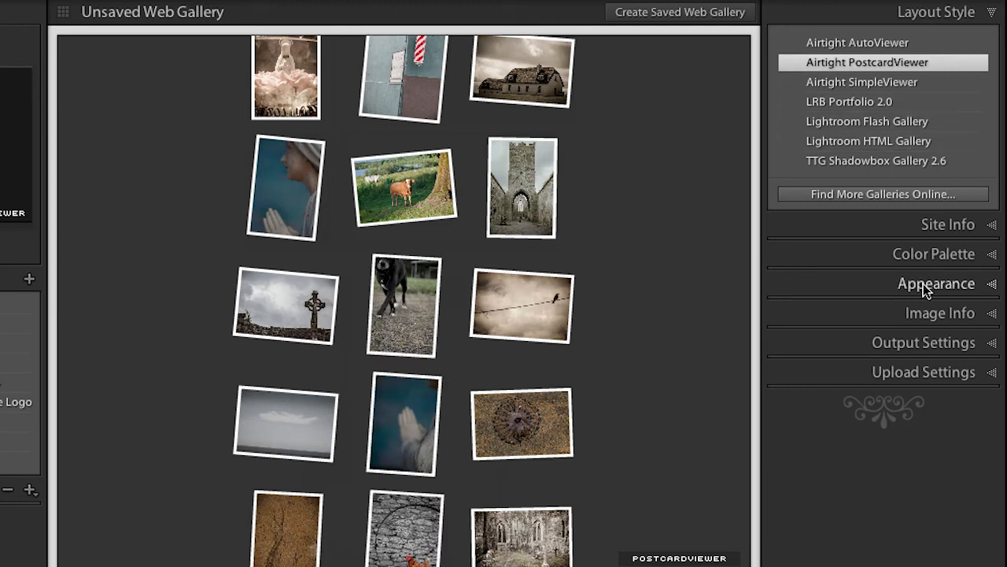
left_click(935, 284)
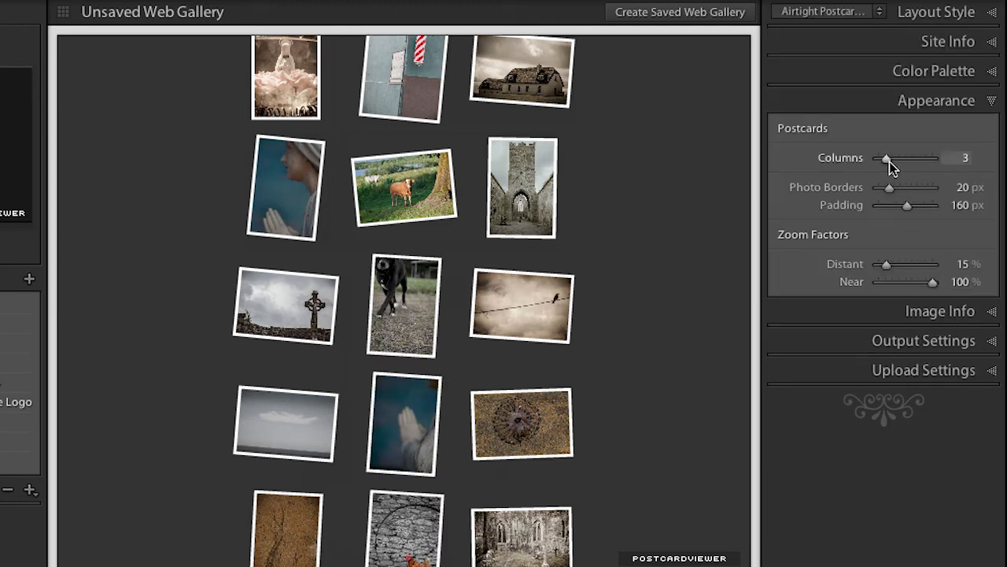
left_click_drag(883, 158, 898, 157)
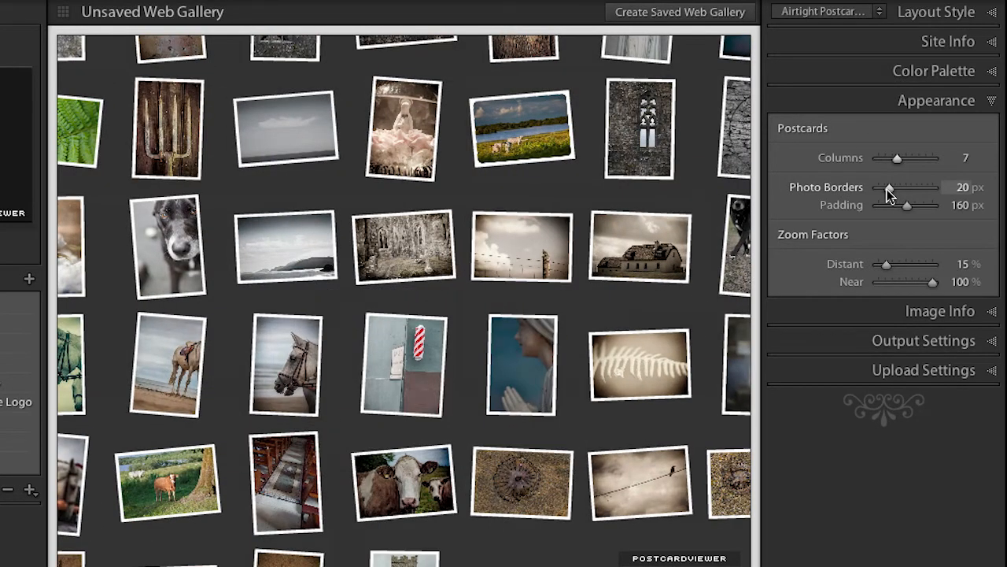
left_click_drag(890, 187, 883, 188)
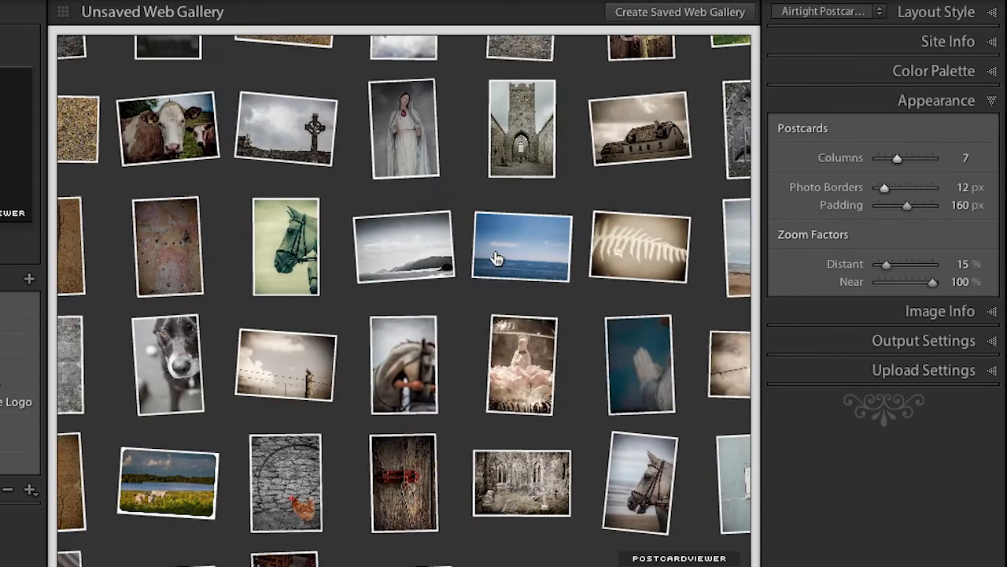
mouse_move(633, 189)
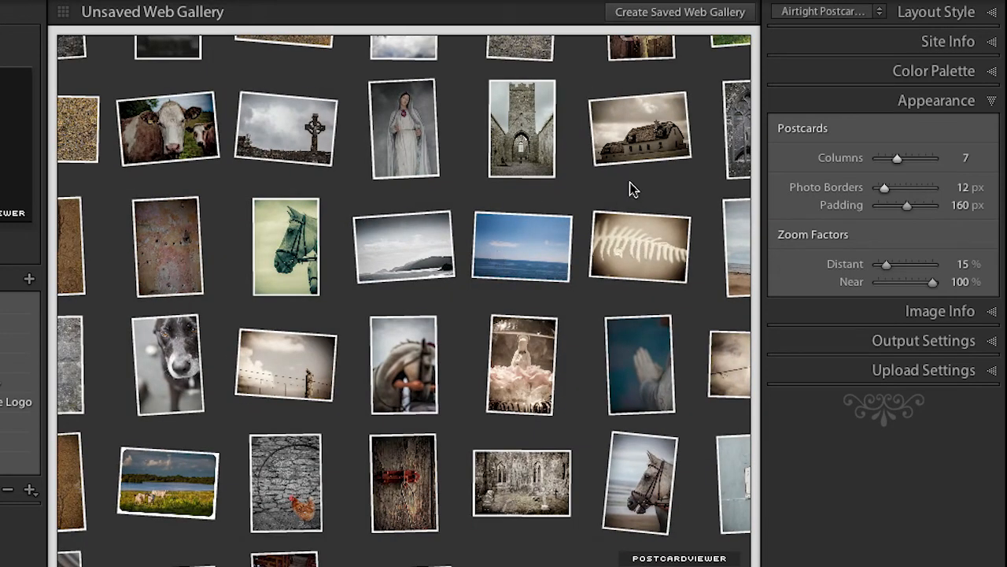
left_click(821, 11)
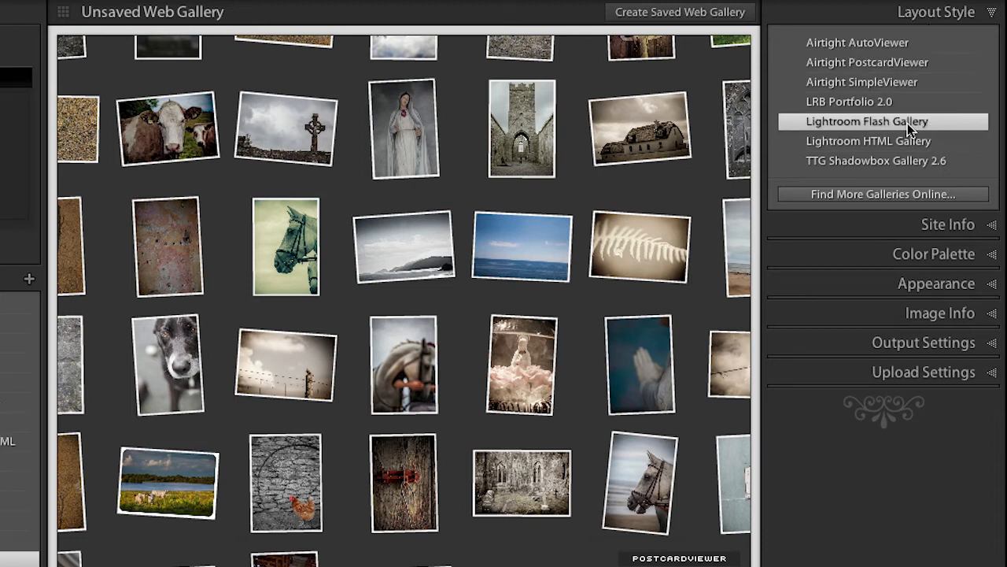
Switch the gallery to the Lightroom Flash Gallery style
left_click(867, 121)
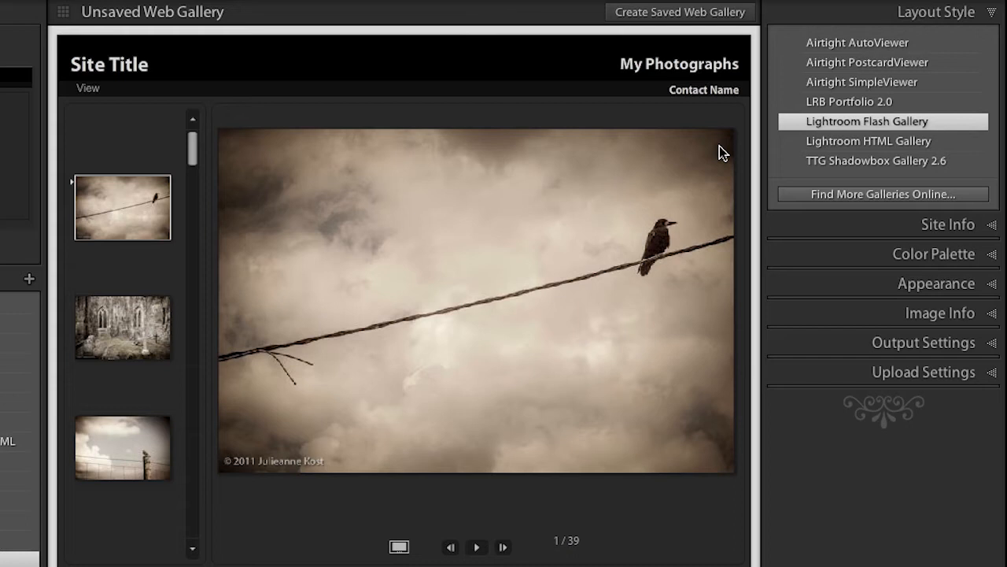
mouse_move(705, 151)
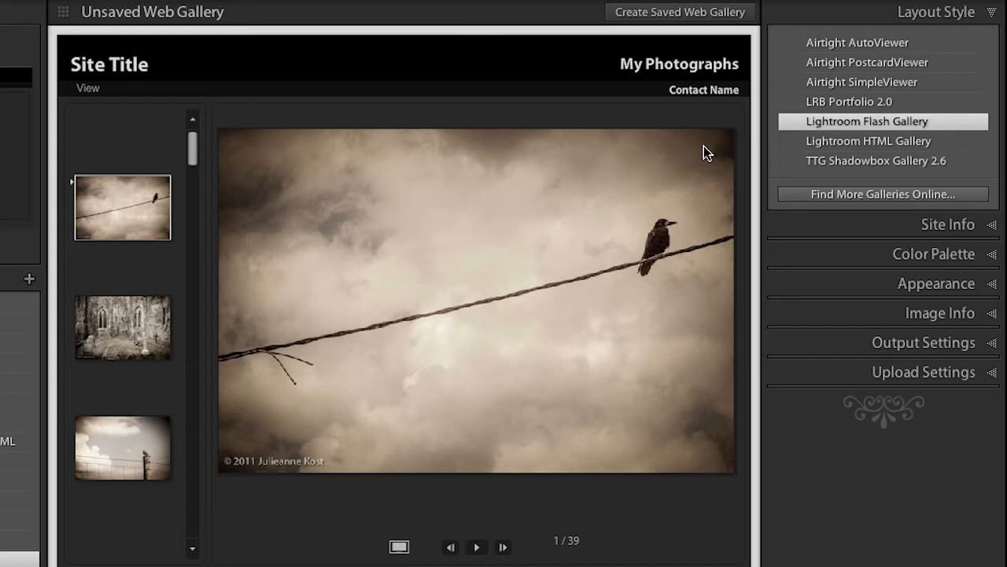
mouse_move(814, 255)
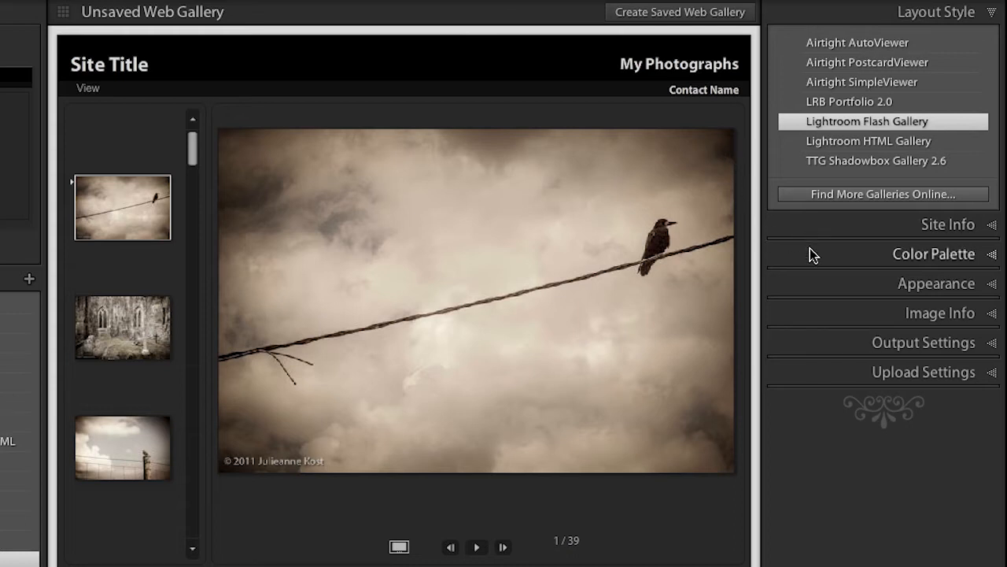
mouse_move(826, 233)
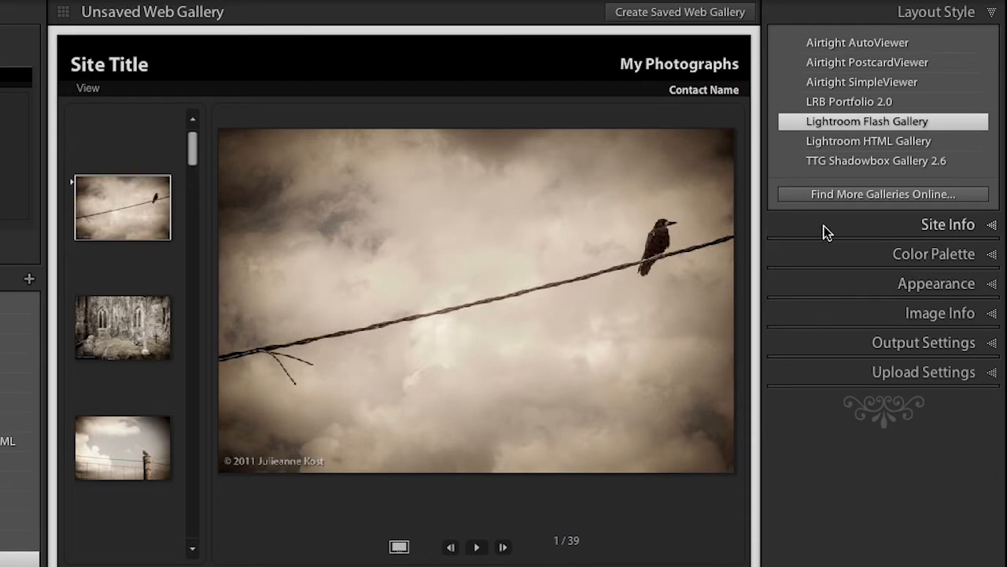
Set Site Title to Ireland, credit the photographer in Collection Title, and clear the description
left_click(947, 223)
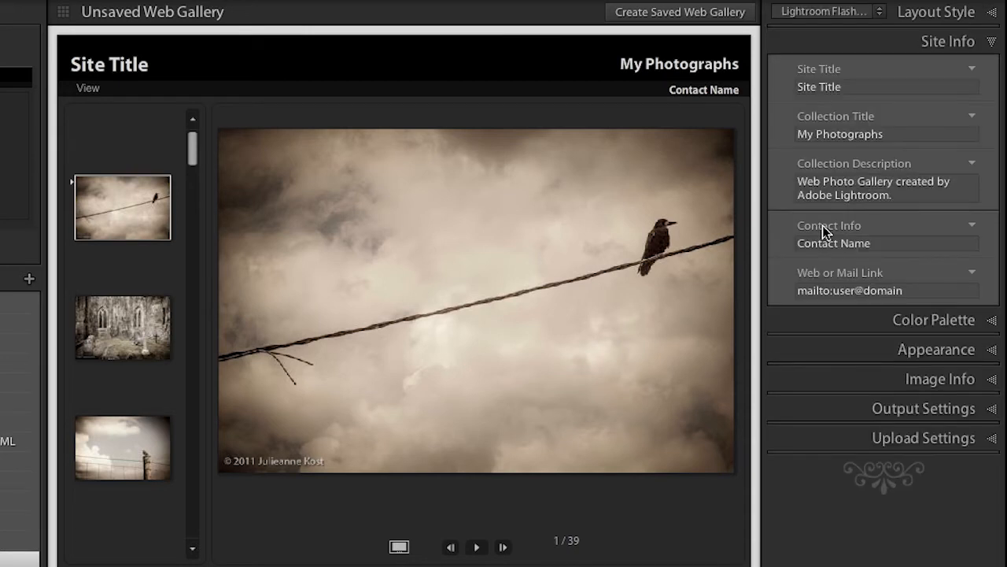
left_click(885, 86)
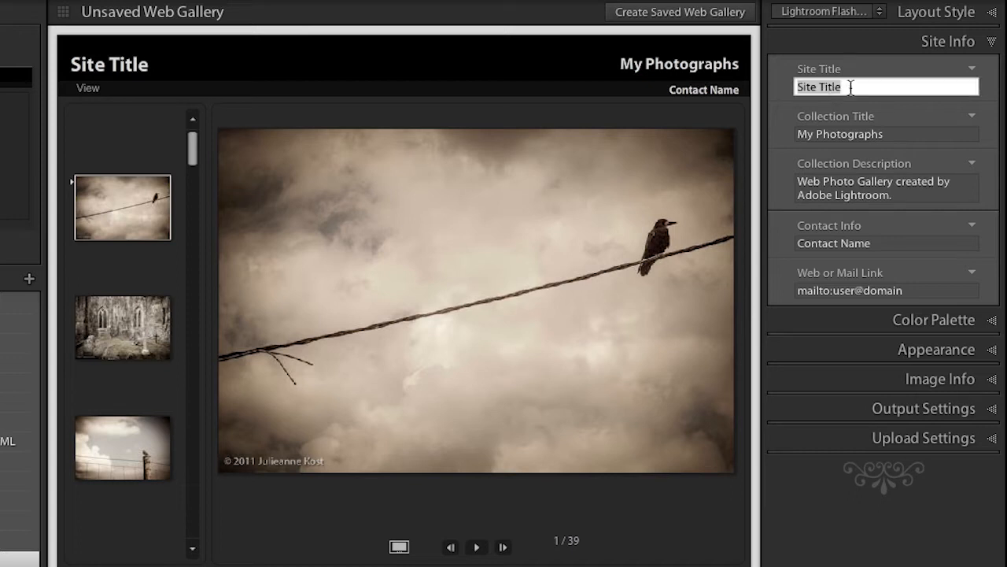
type("Ireland")
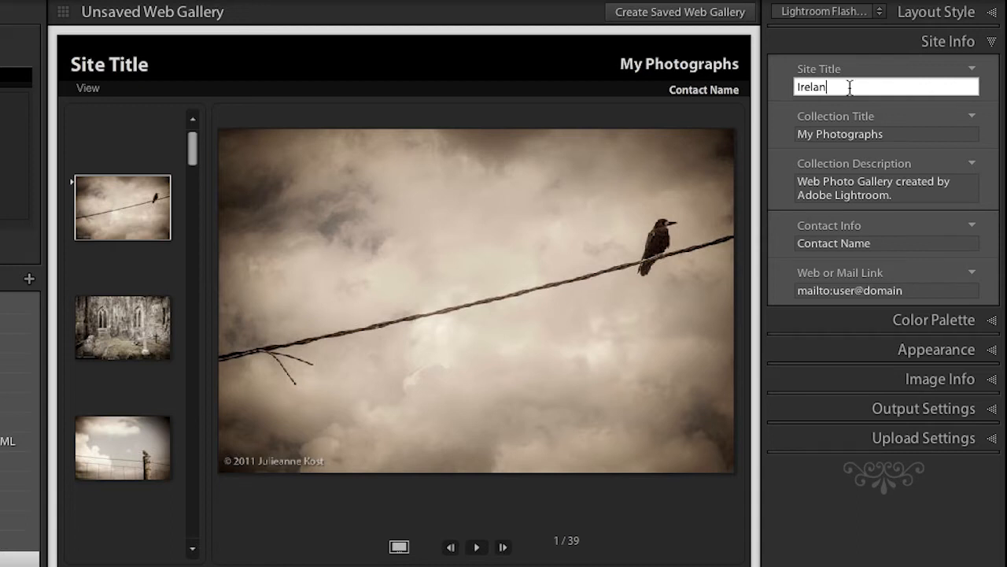
left_click(884, 134)
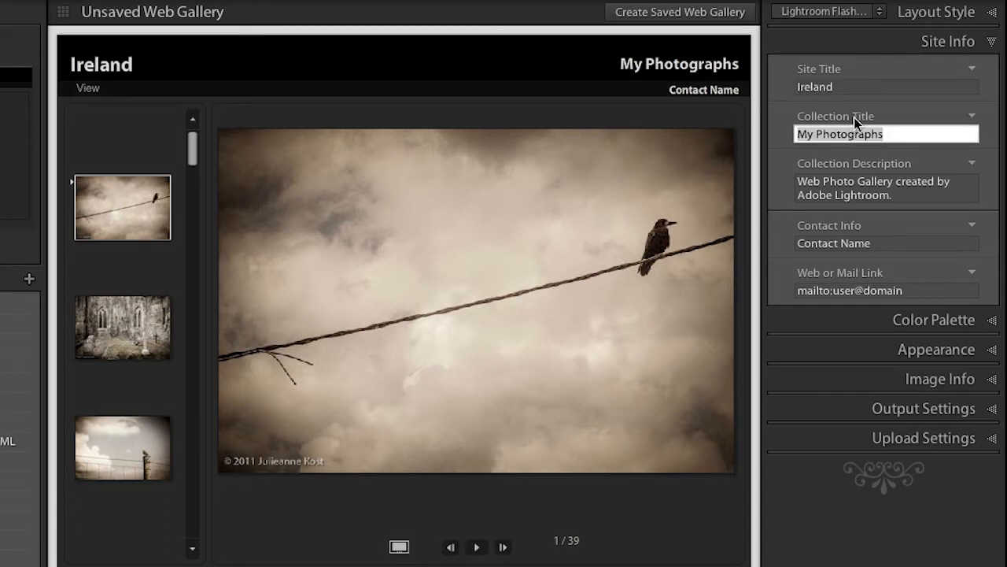
type("Photo")
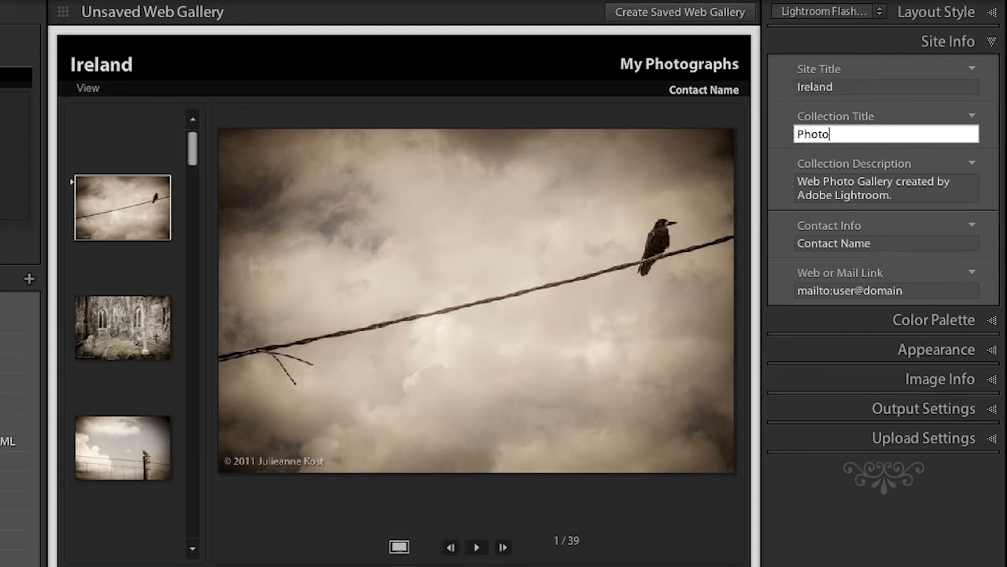
type("graphy by julieanne kost")
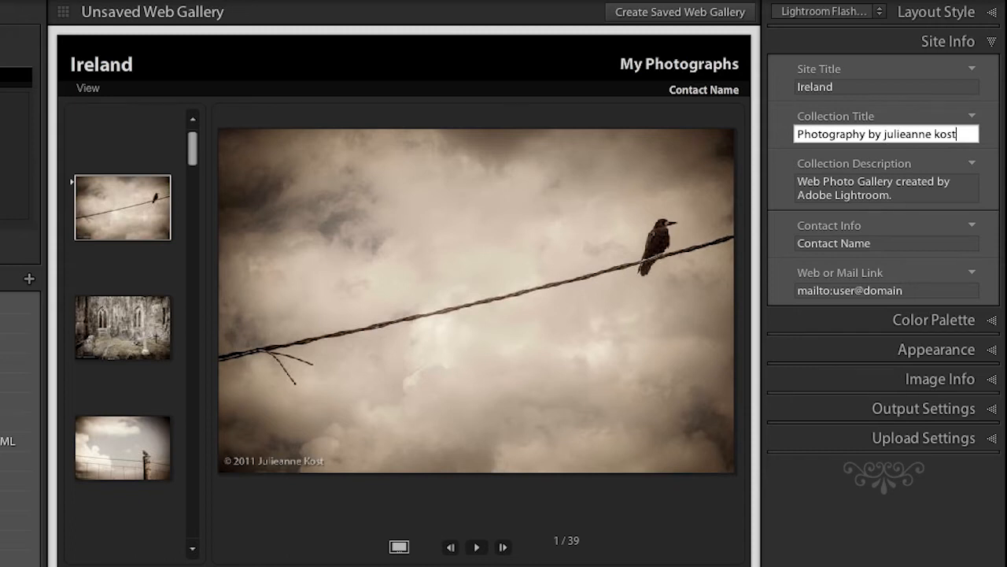
left_click(887, 187)
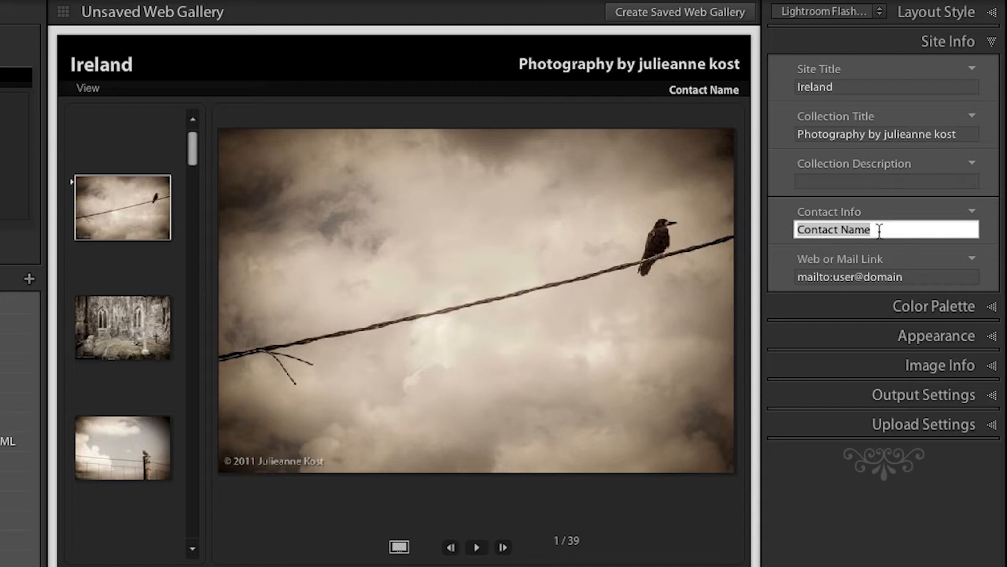
type("email me")
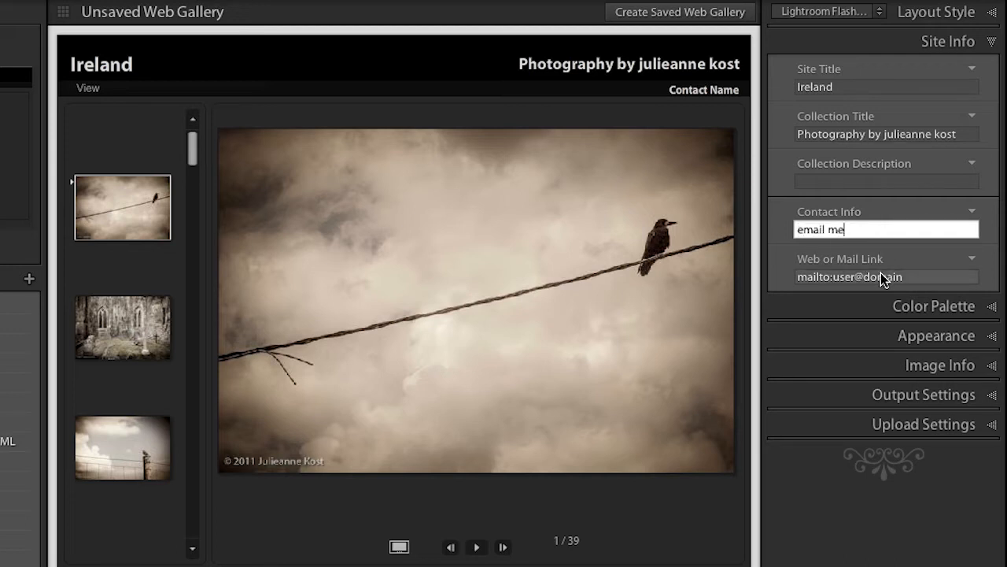
left_click(886, 277)
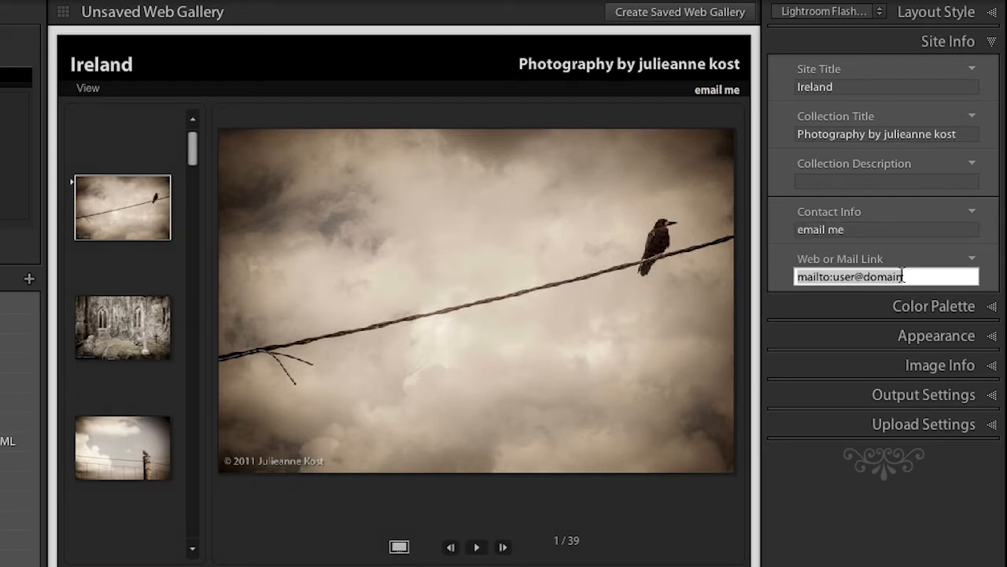
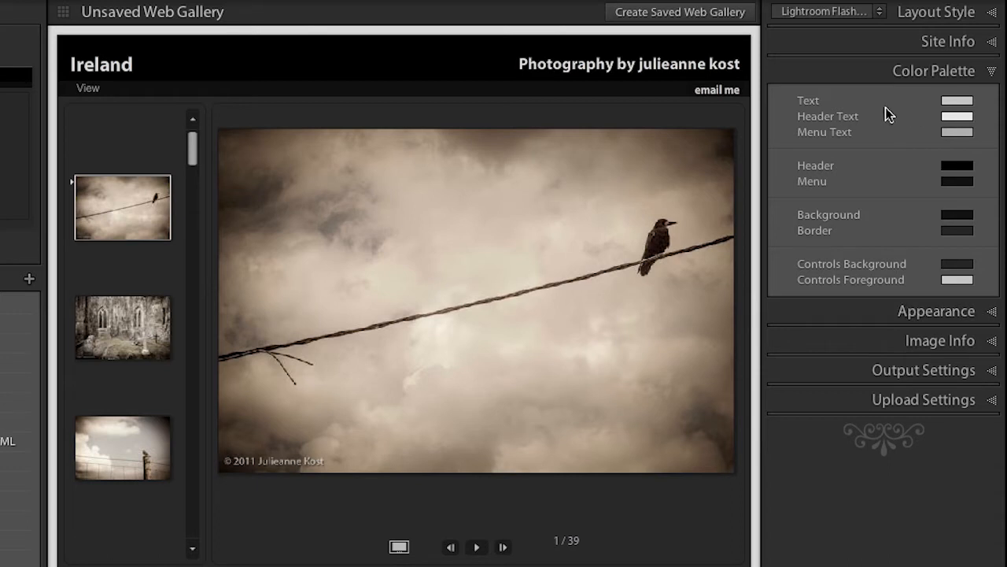
mouse_move(172, 306)
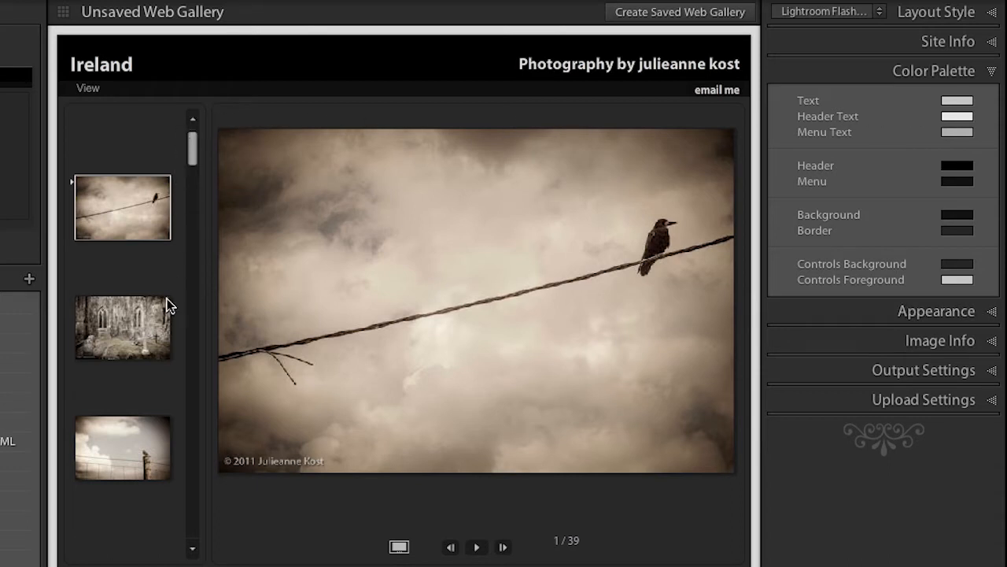
mouse_move(815, 96)
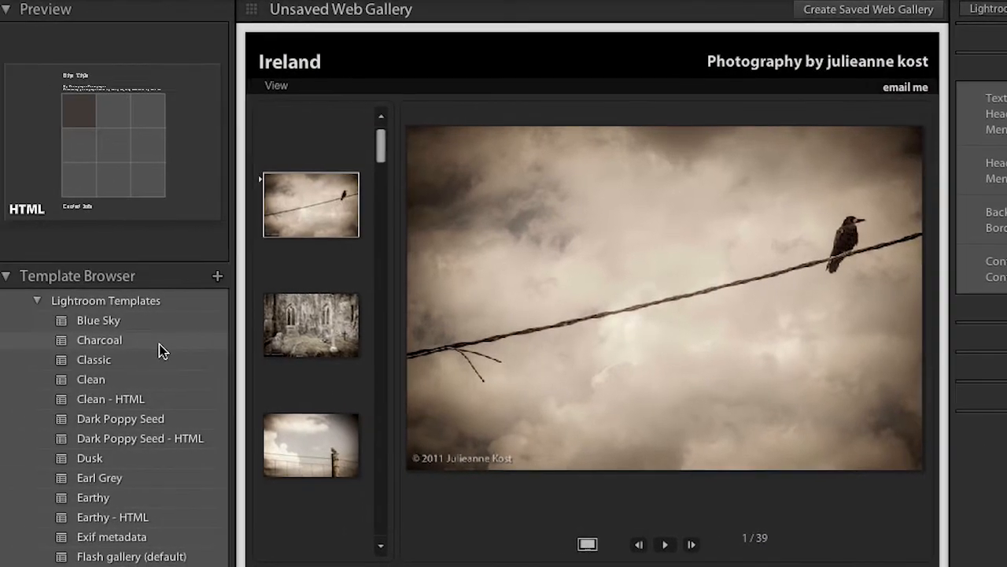
Preview the Clean - HTML and Earl Grey templates in the Template Browser
left_click(113, 398)
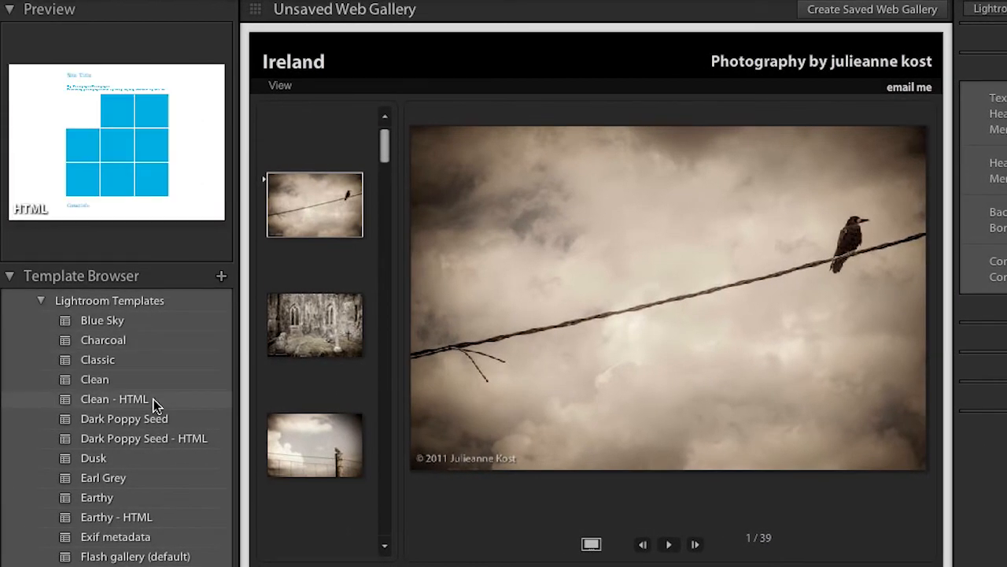
left_click(145, 438)
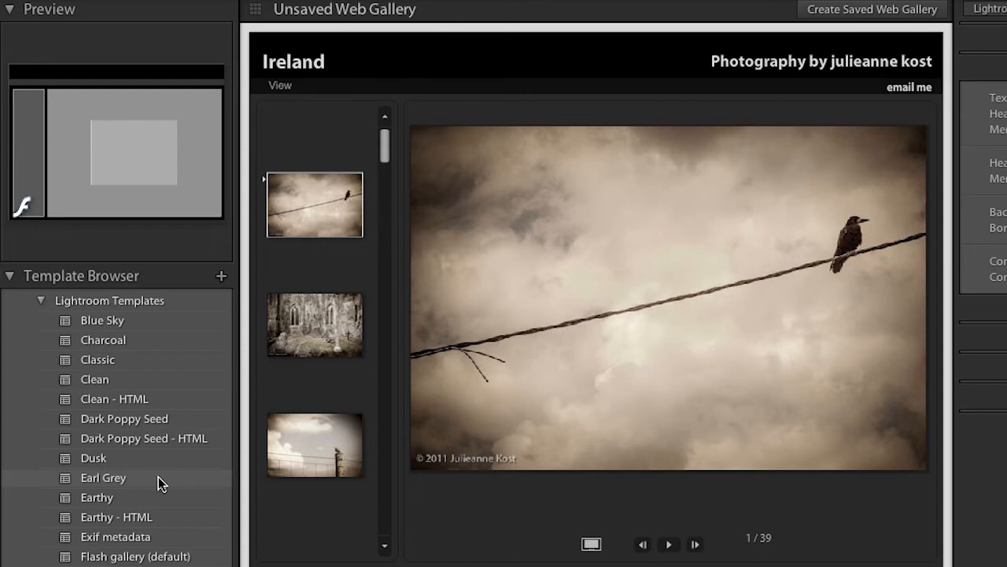
left_click(117, 516)
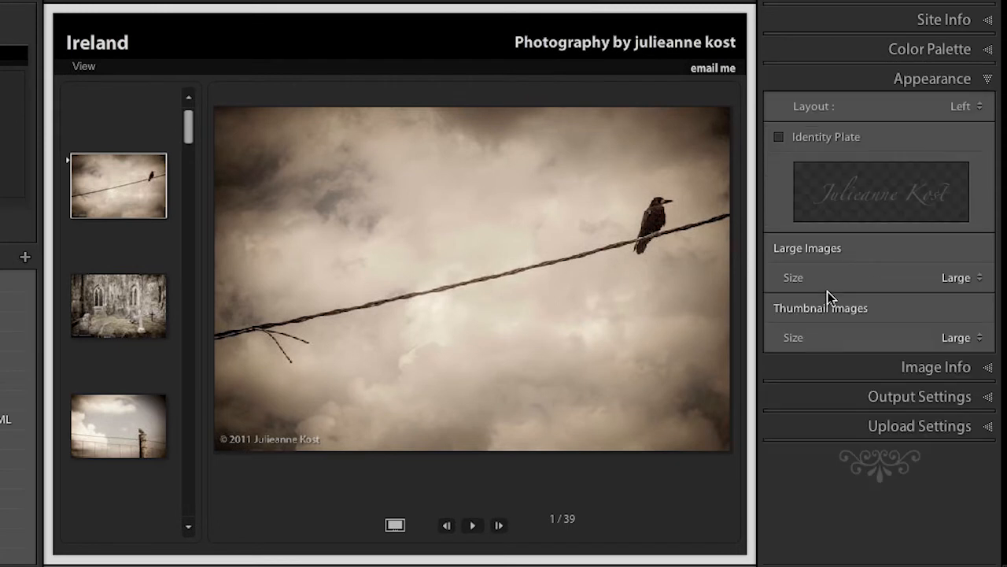
mouse_move(812, 113)
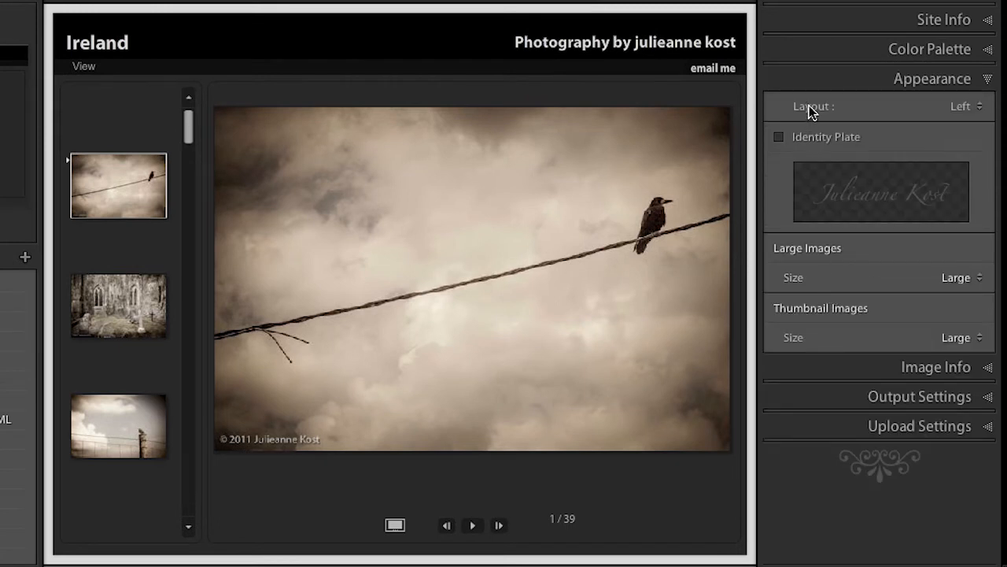
Cycle the gallery layout through Scrolling and Paginated, ending on Slideshow Only
left_click(968, 107)
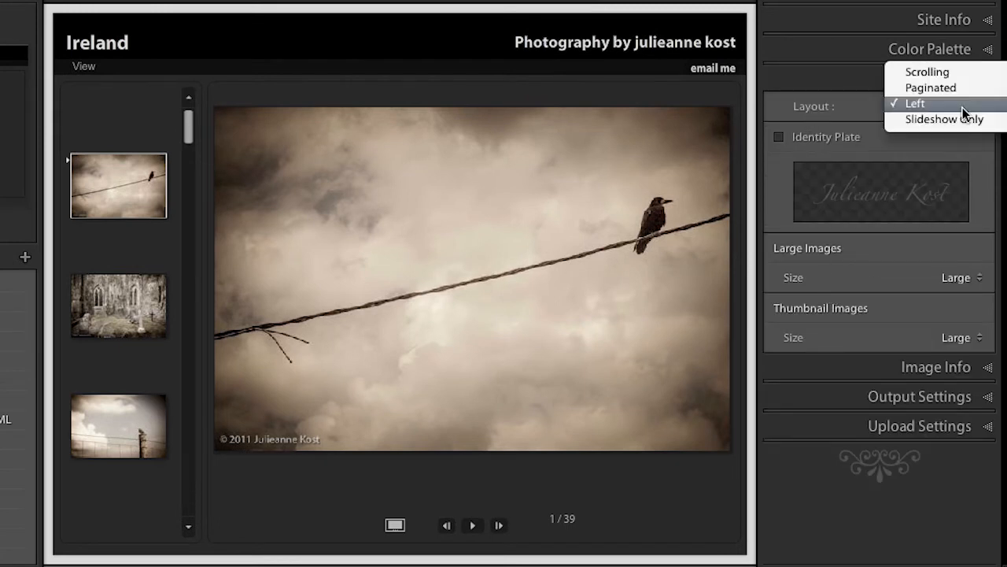
left_click(927, 72)
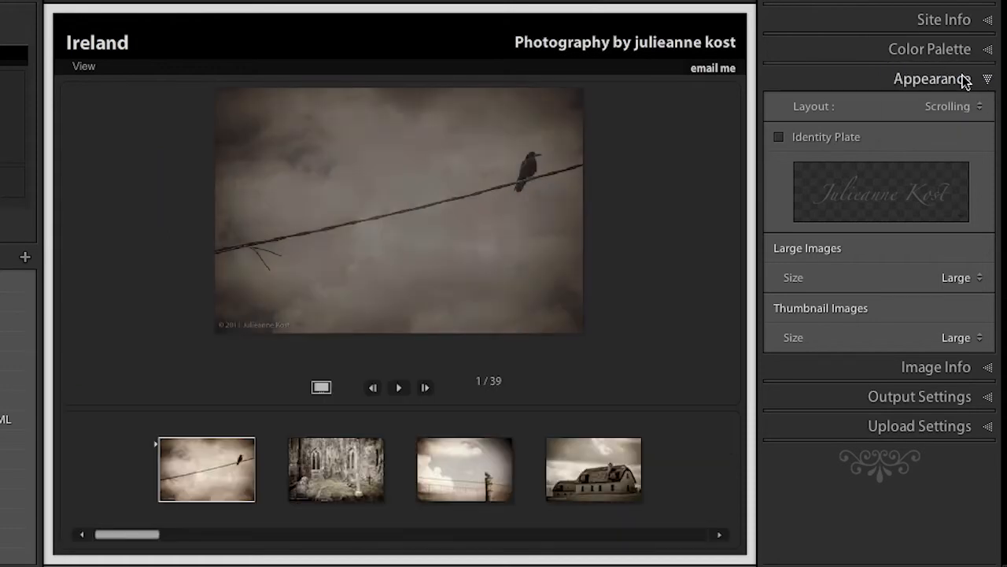
left_click(952, 107)
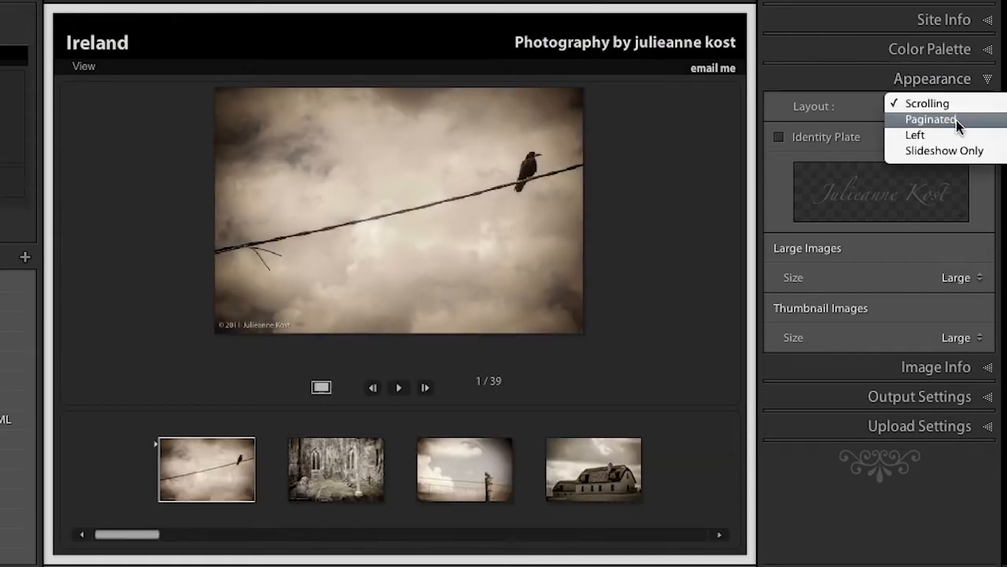
left_click(931, 119)
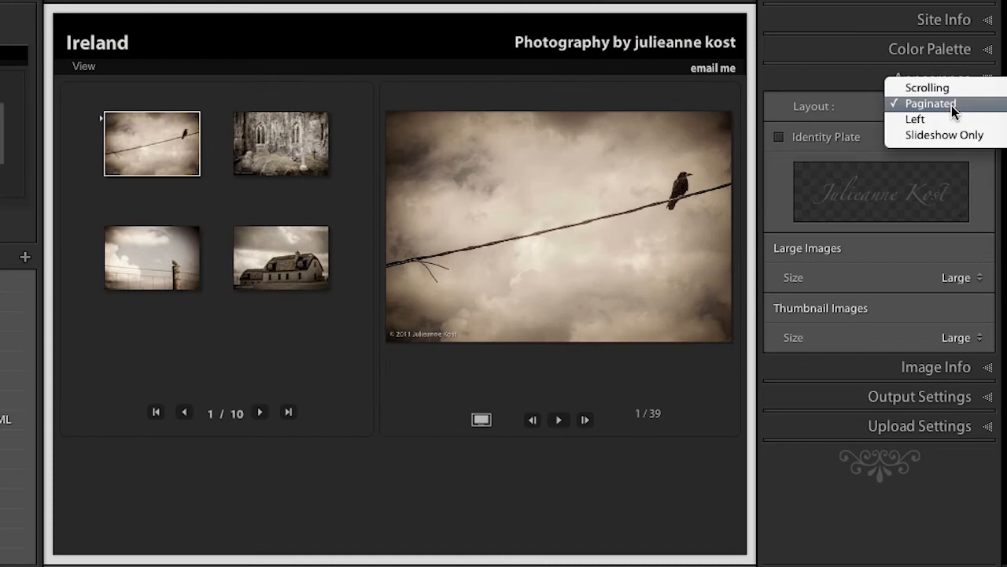
left_click(944, 136)
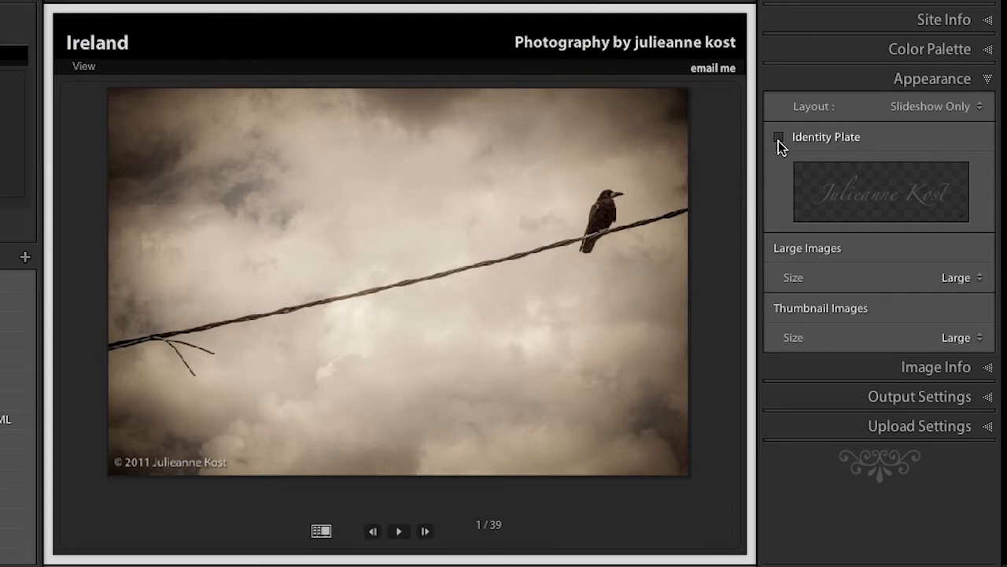
Try a text identity plate, cancel its editor, and leave the identity plate off
left_click(780, 135)
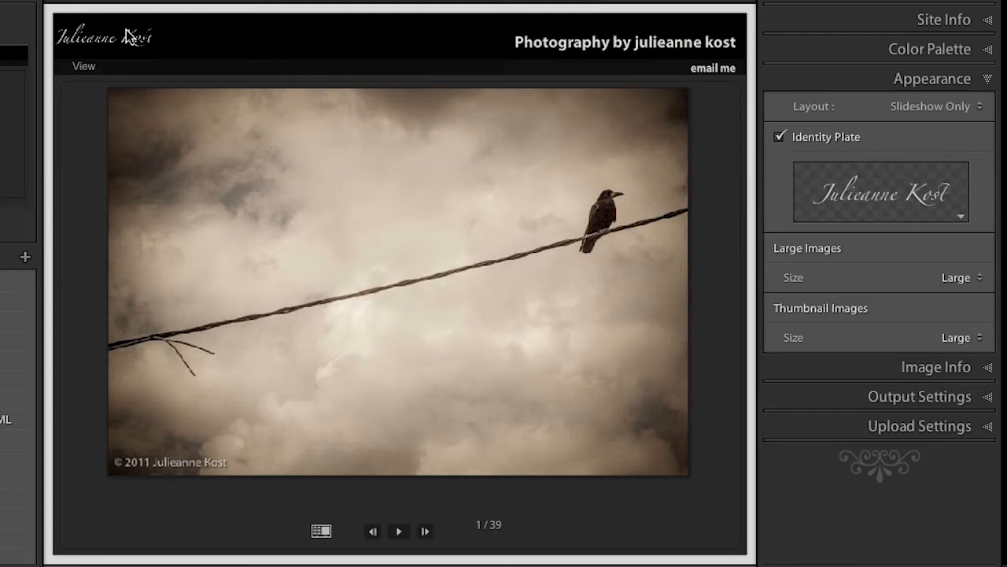
mouse_move(88, 51)
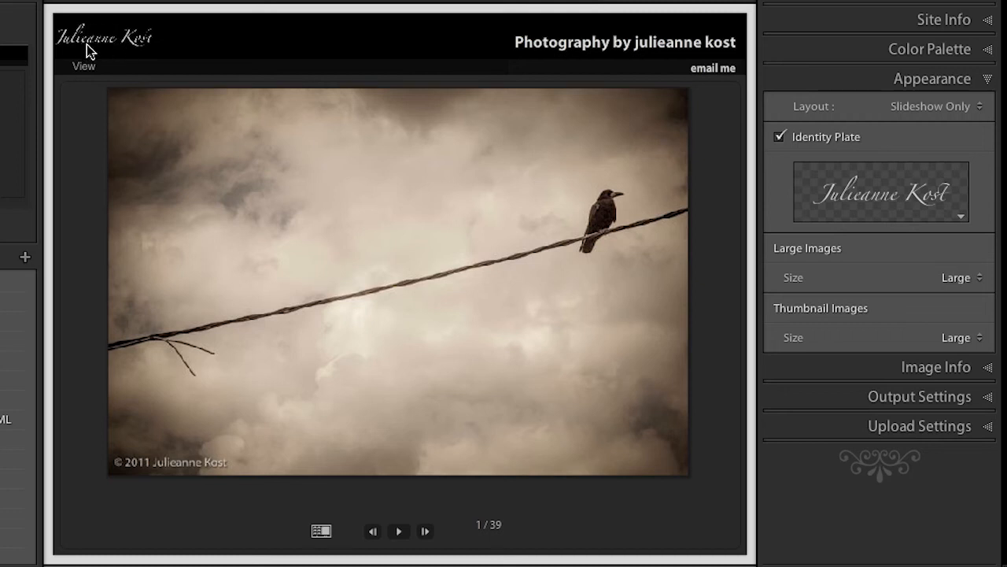
mouse_move(507, 95)
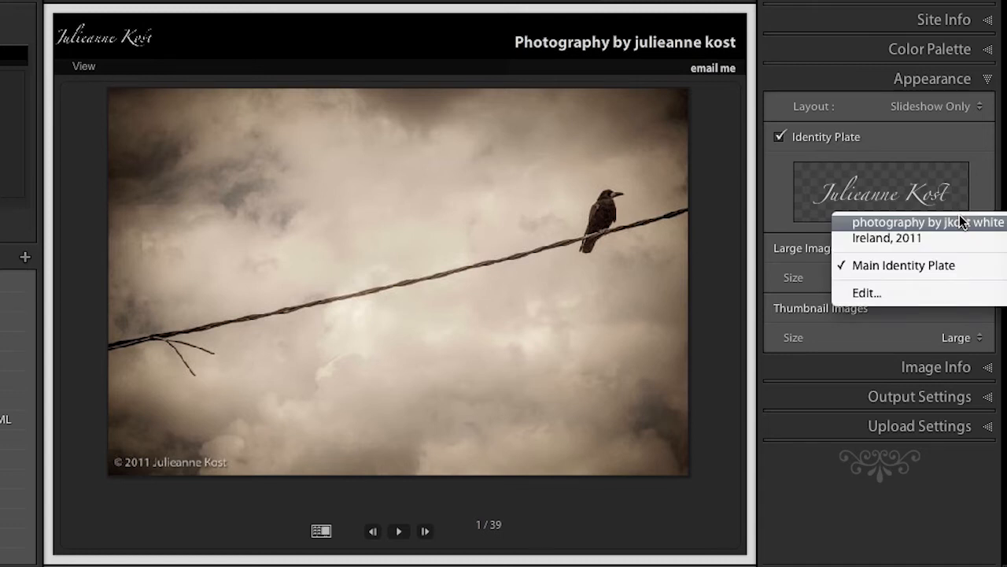
left_click(926, 222)
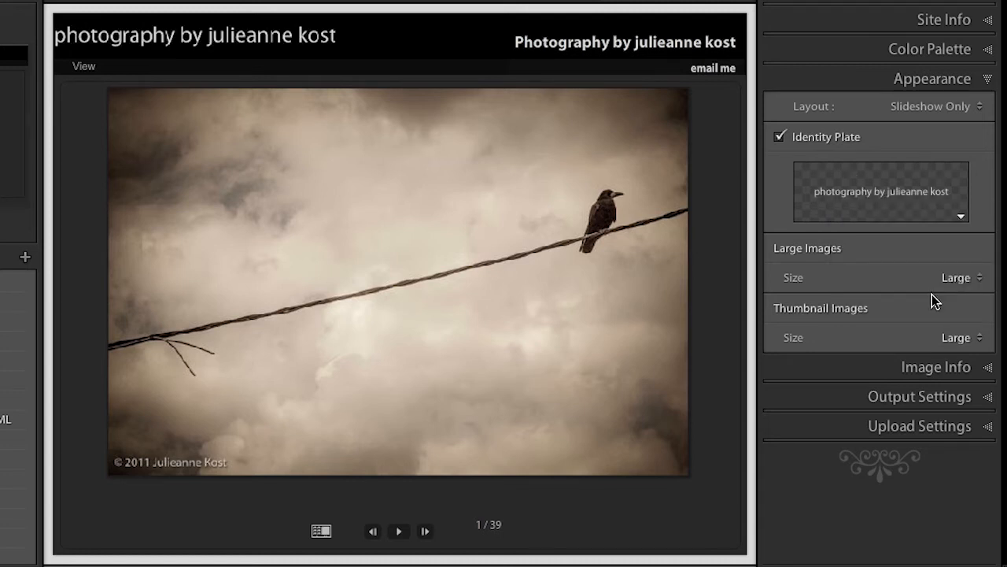
left_click(880, 192)
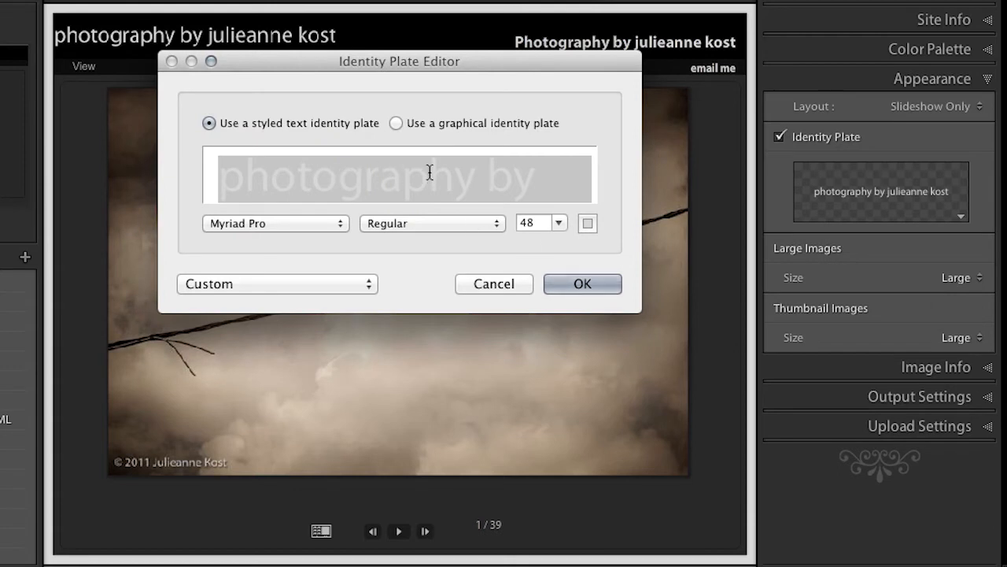
mouse_move(307, 129)
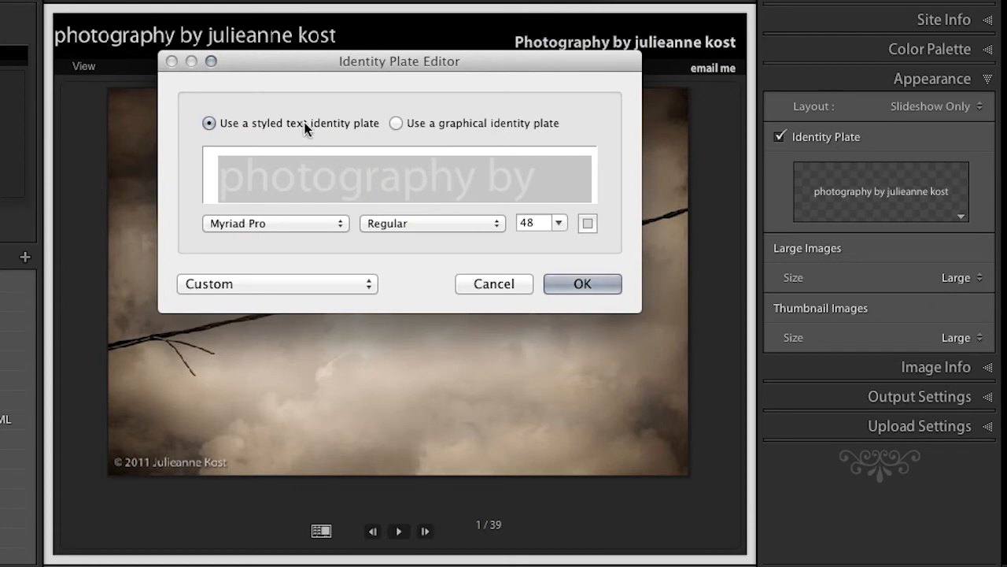
mouse_move(469, 125)
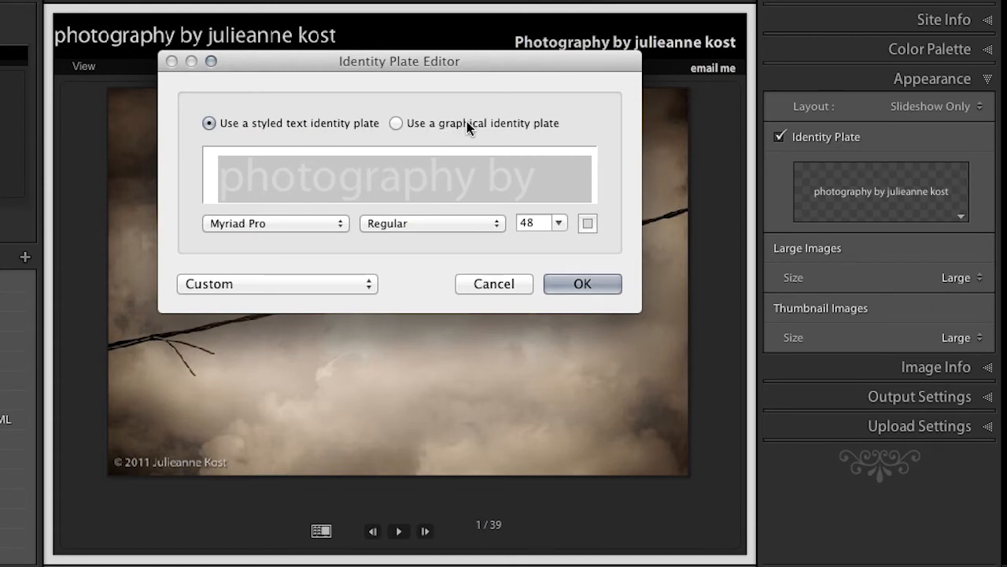
left_click(583, 284)
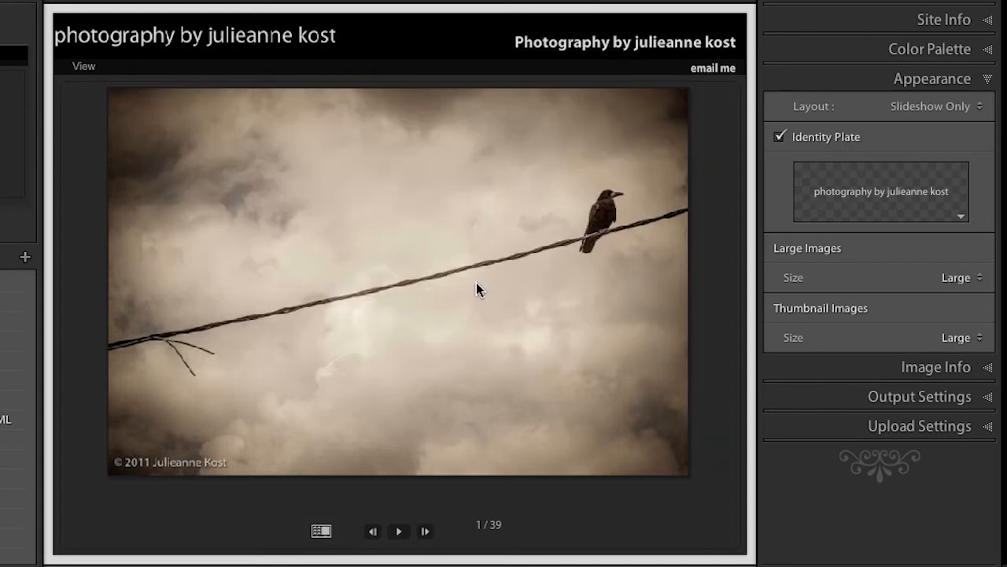
left_click(781, 136)
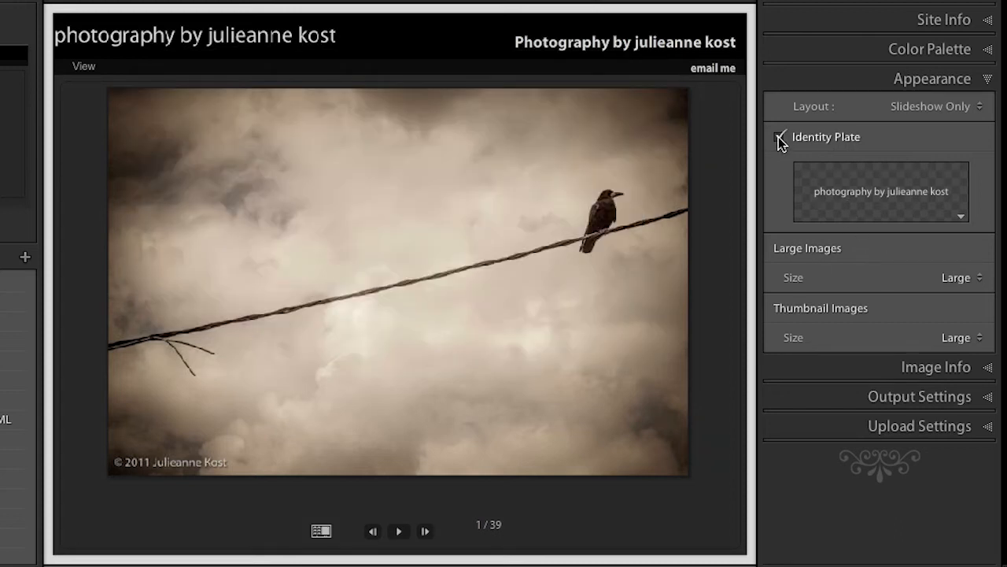
left_click(778, 136)
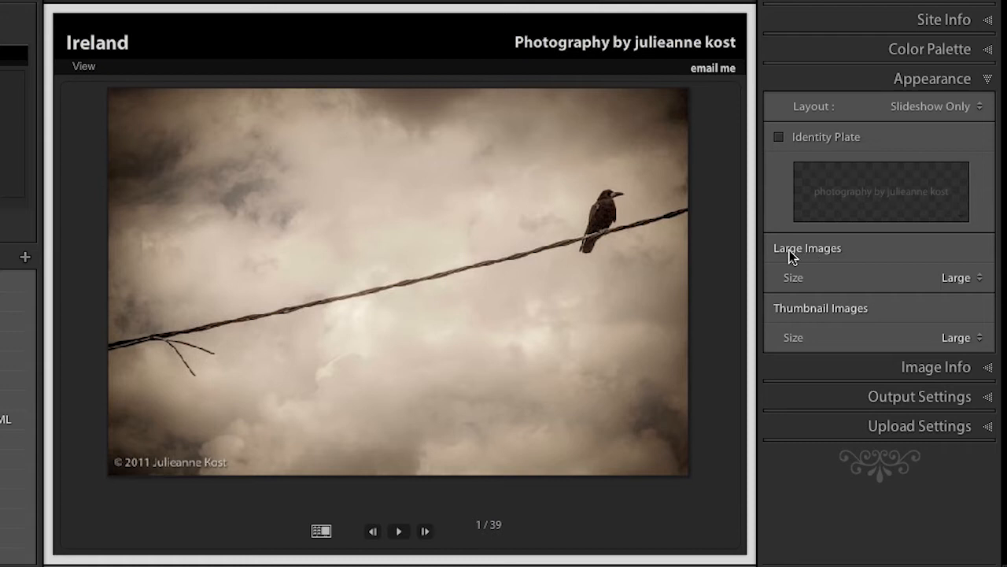
mouse_move(840, 317)
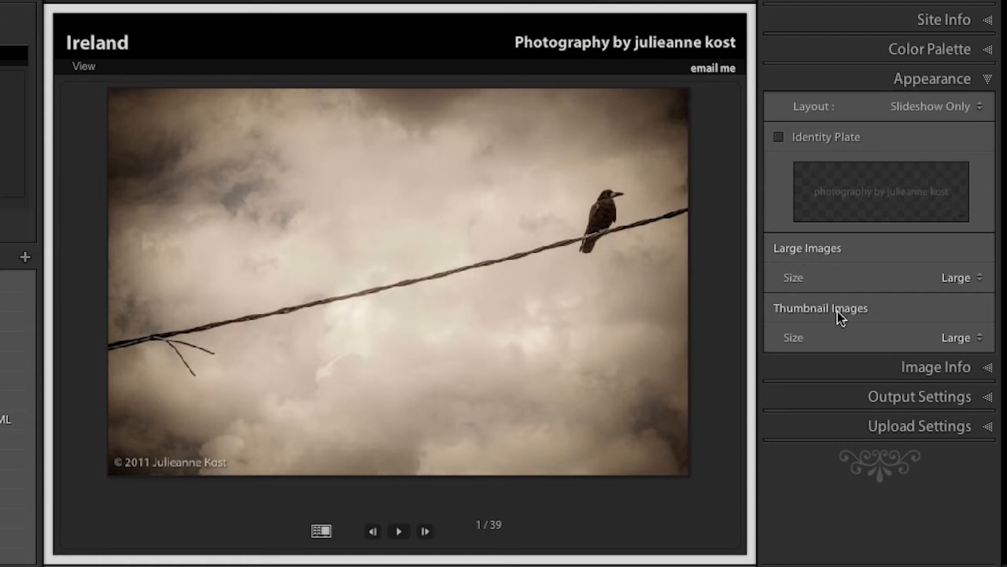
mouse_move(936, 110)
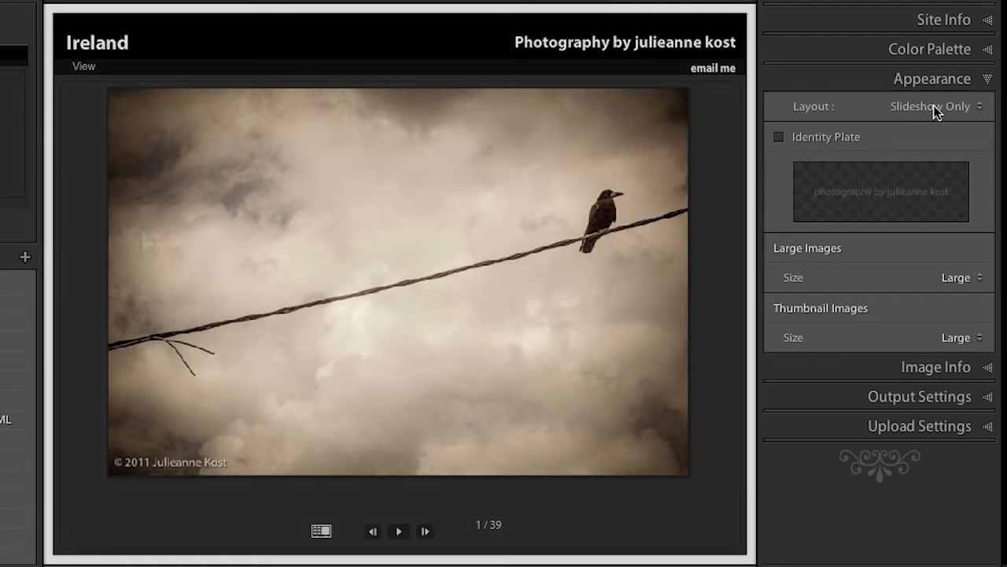
Set the layout back to Scrolling with Medium thumbnail size
left_click(937, 107)
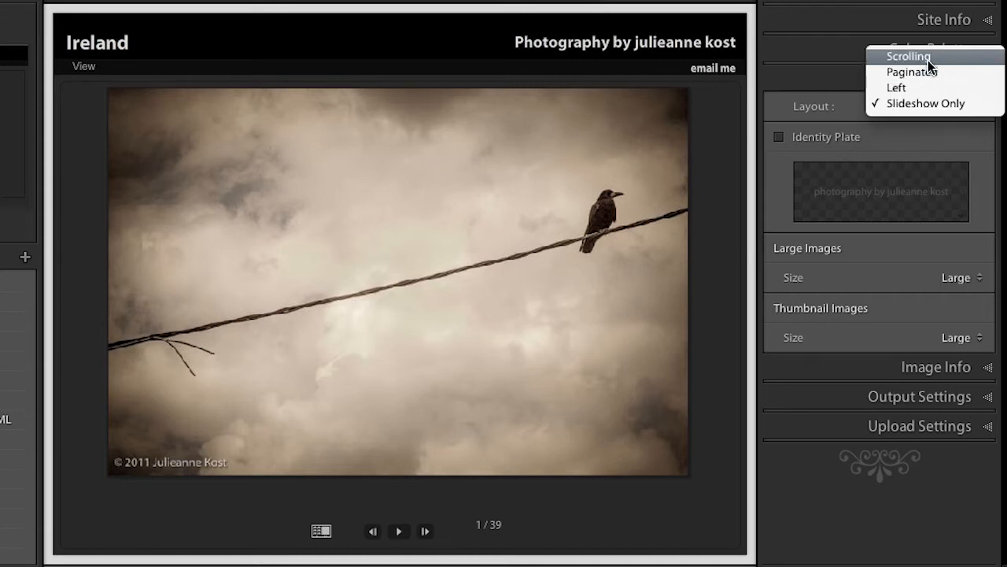
left_click(908, 57)
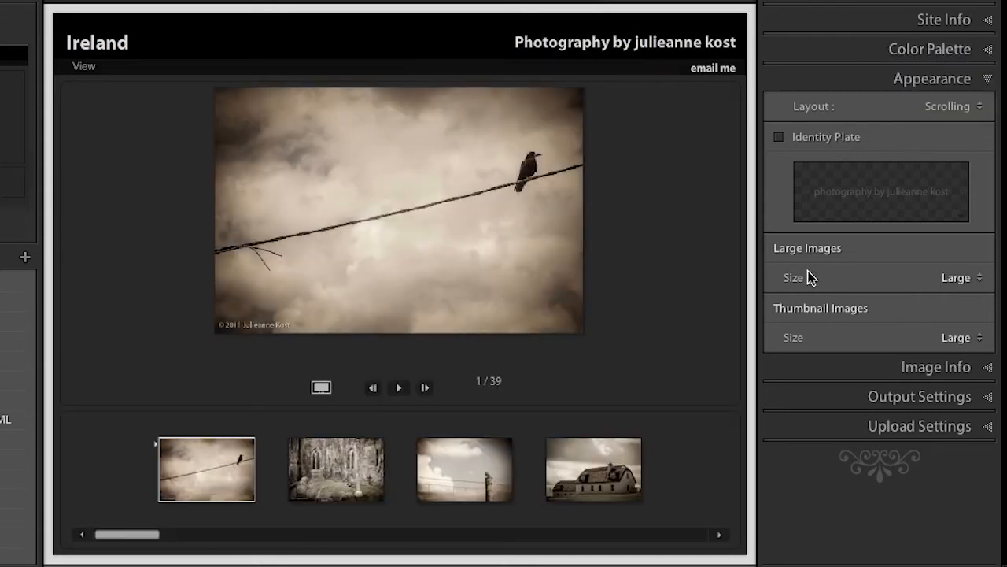
mouse_move(806, 345)
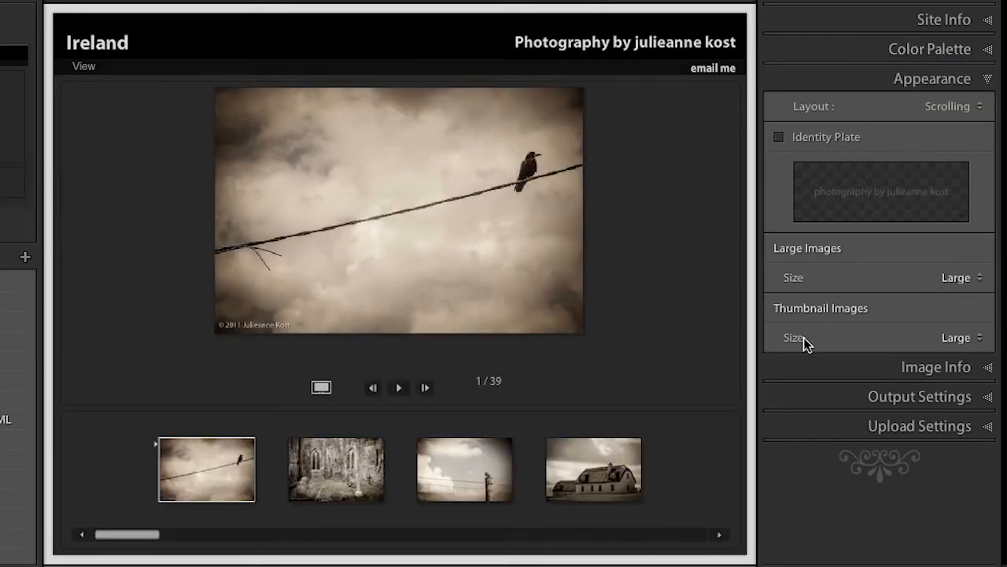
left_click(960, 337)
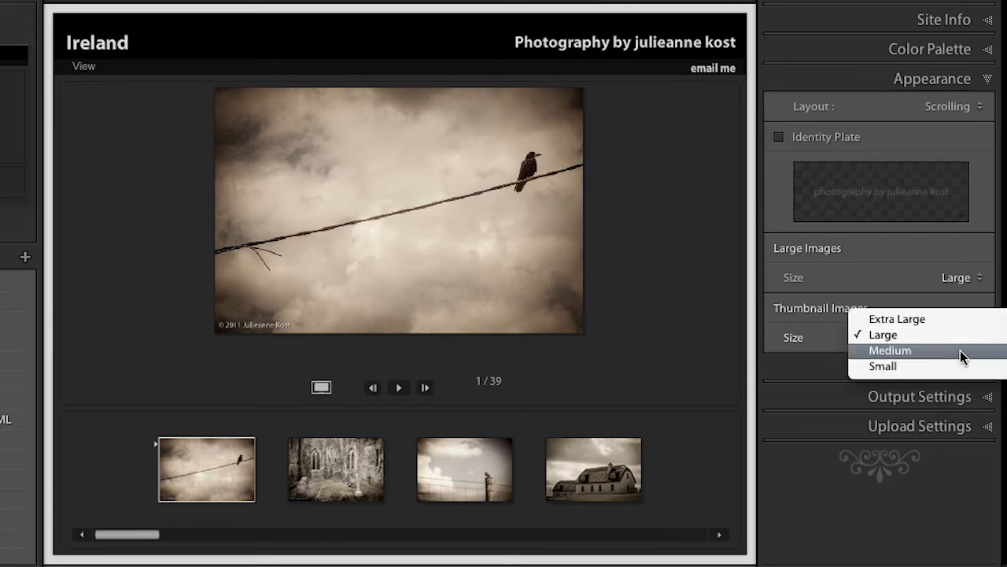
left_click(891, 350)
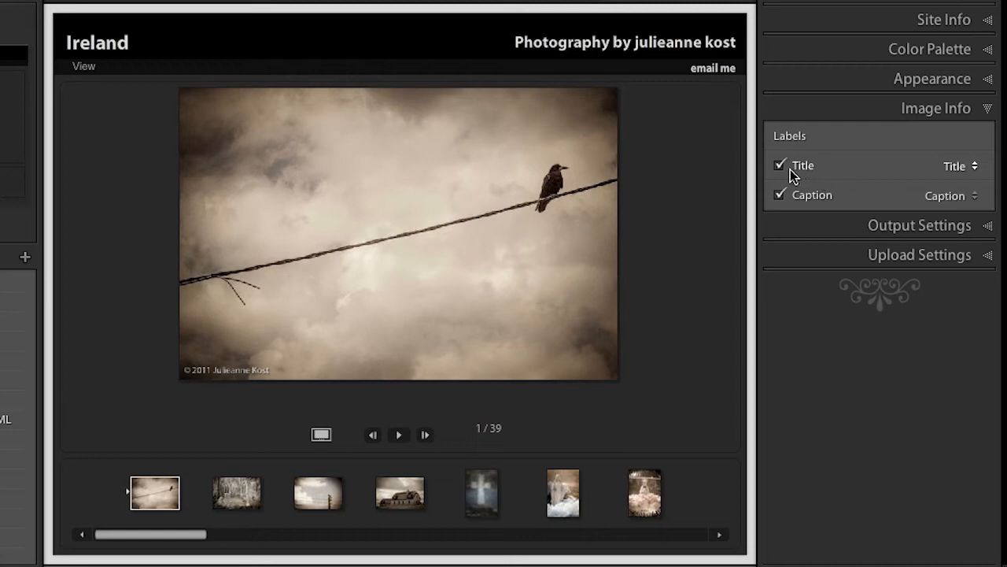
mouse_move(802, 177)
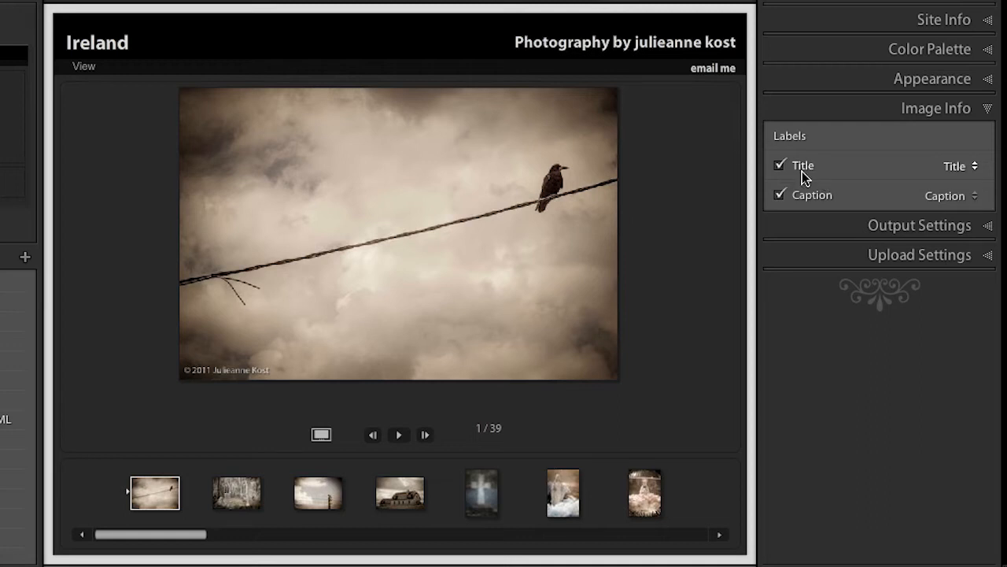
Set the Image Info title label to show each photo's Filename
left_click(960, 165)
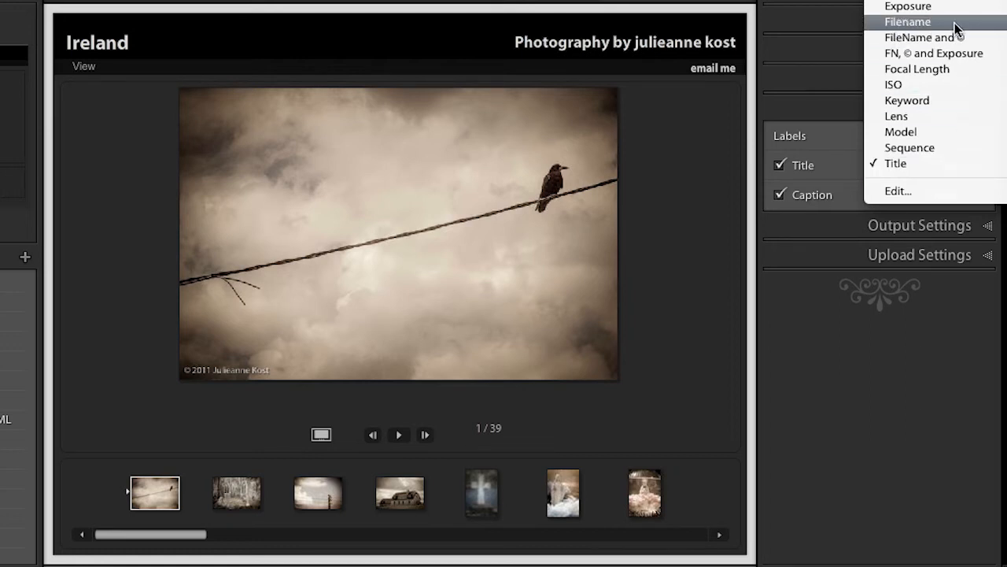
left_click(908, 22)
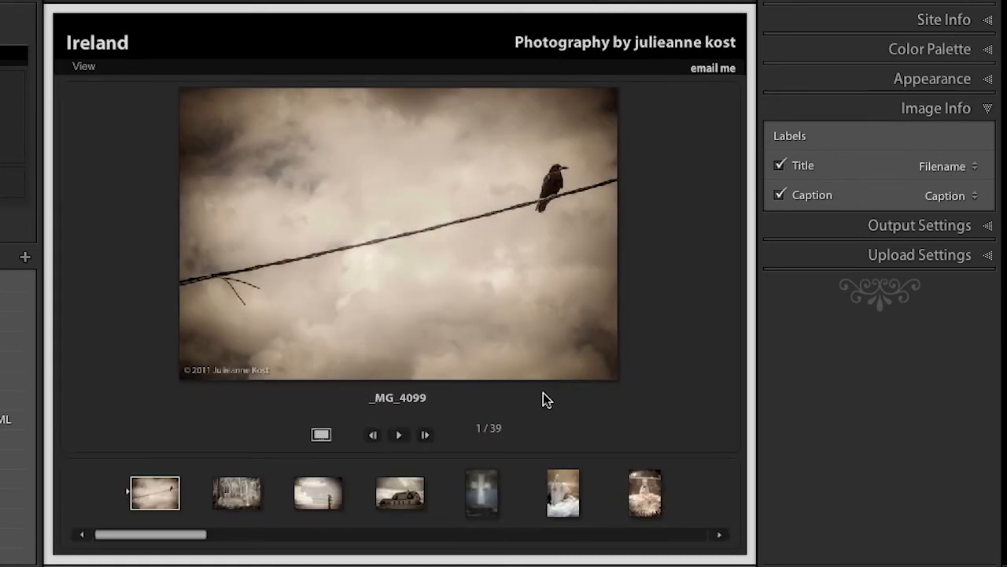
Keep copyright-only metadata with watermarking on, using the Simple Copyright Watermark
left_click(919, 225)
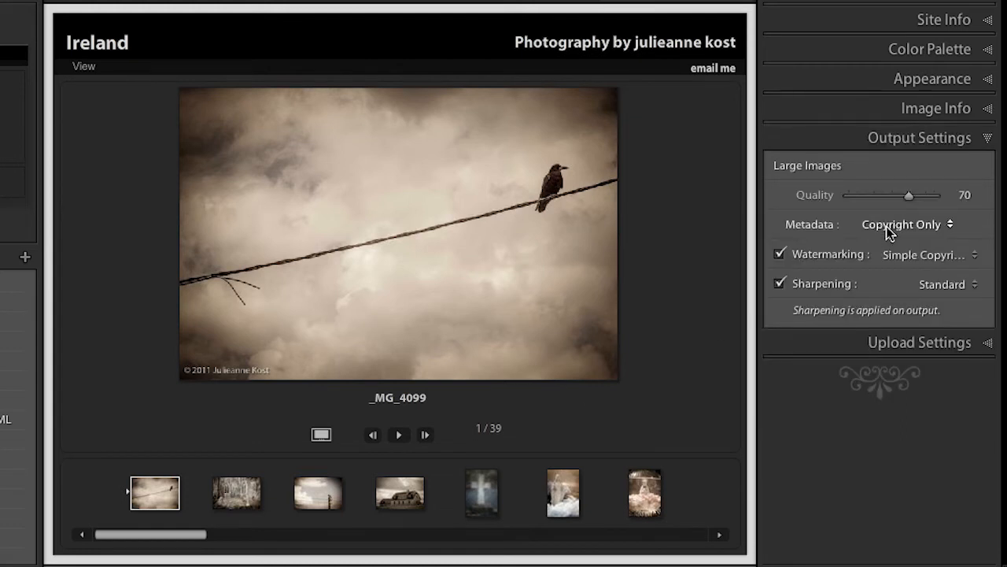
mouse_move(794, 195)
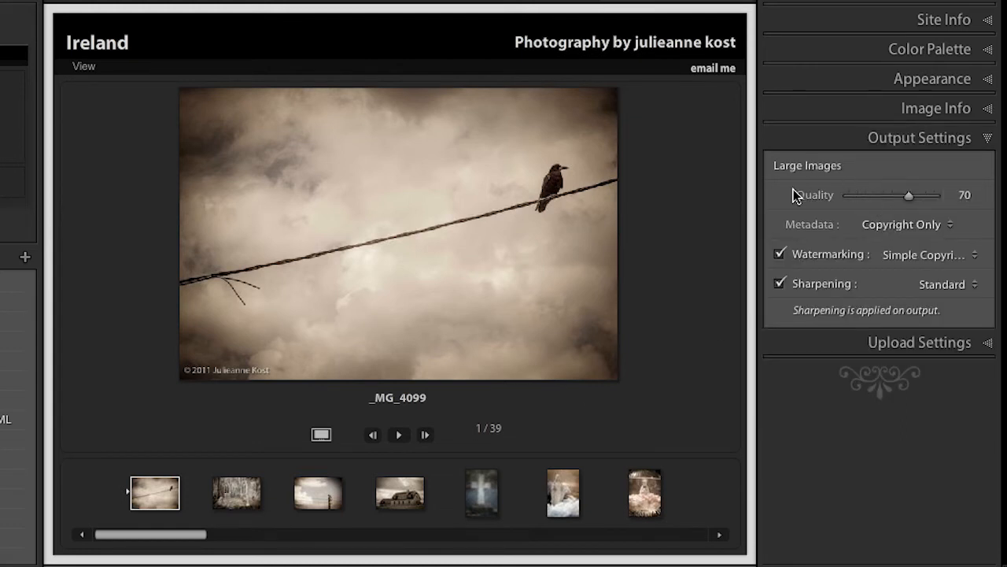
mouse_move(822, 217)
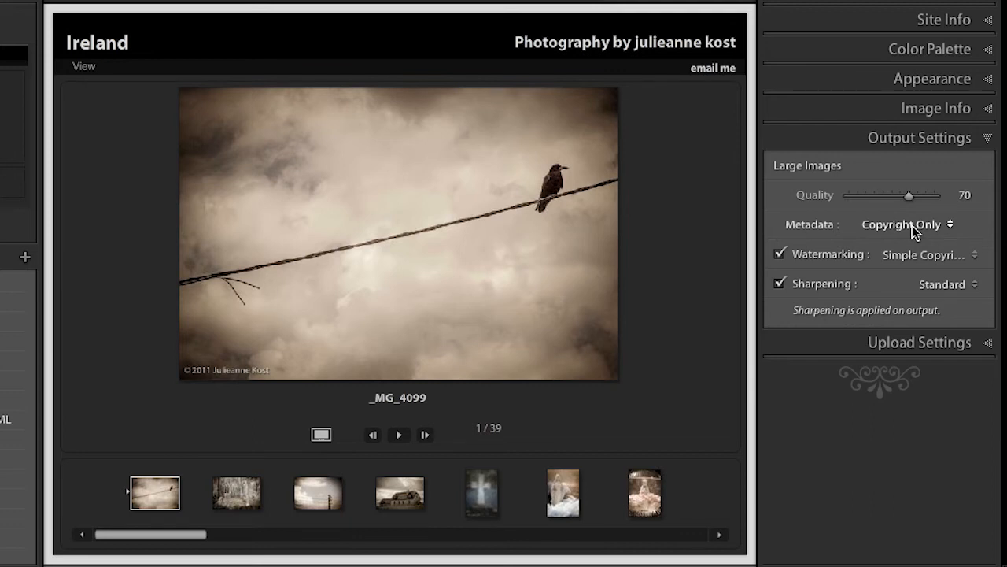
left_click(780, 253)
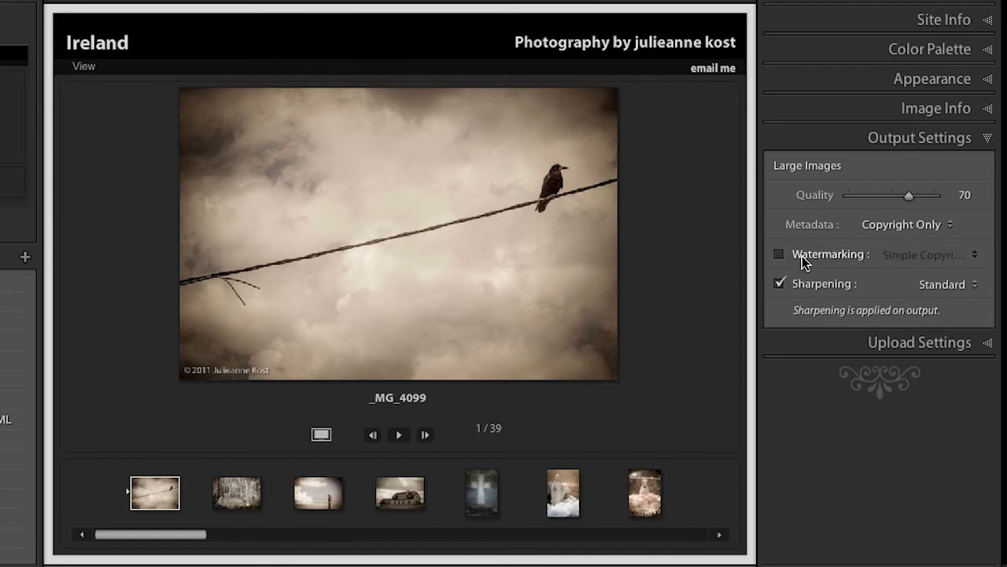
left_click(779, 254)
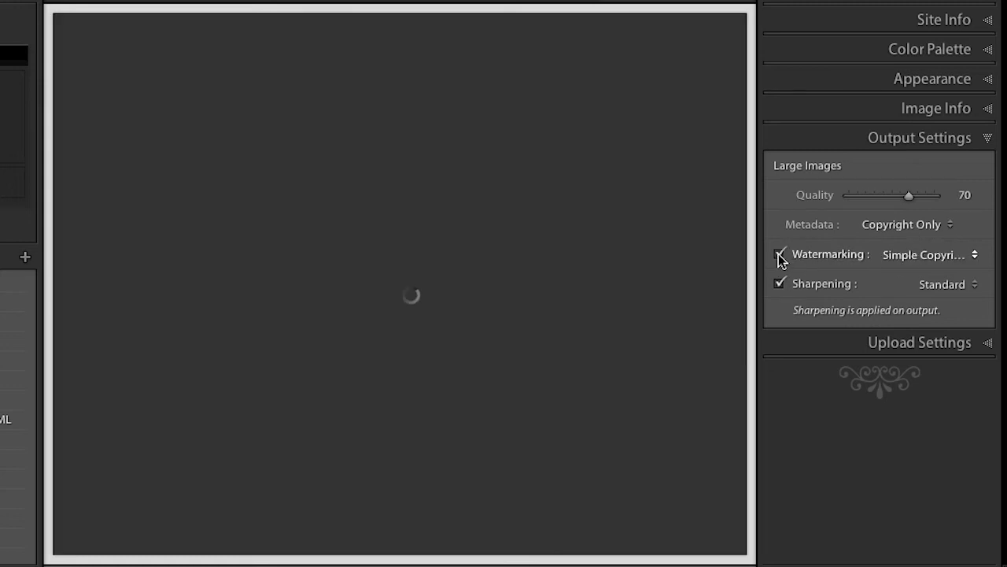
left_click(780, 253)
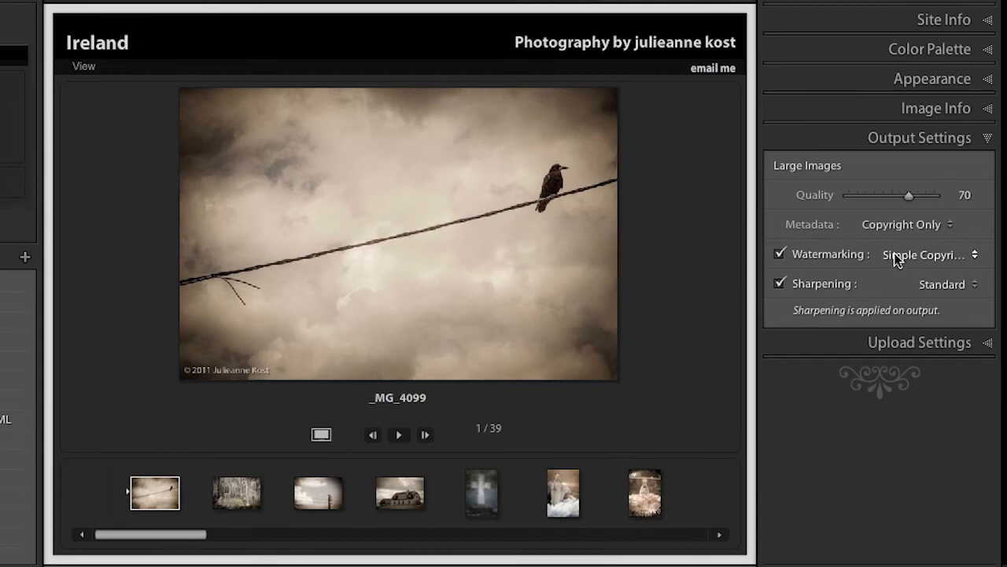
left_click(929, 255)
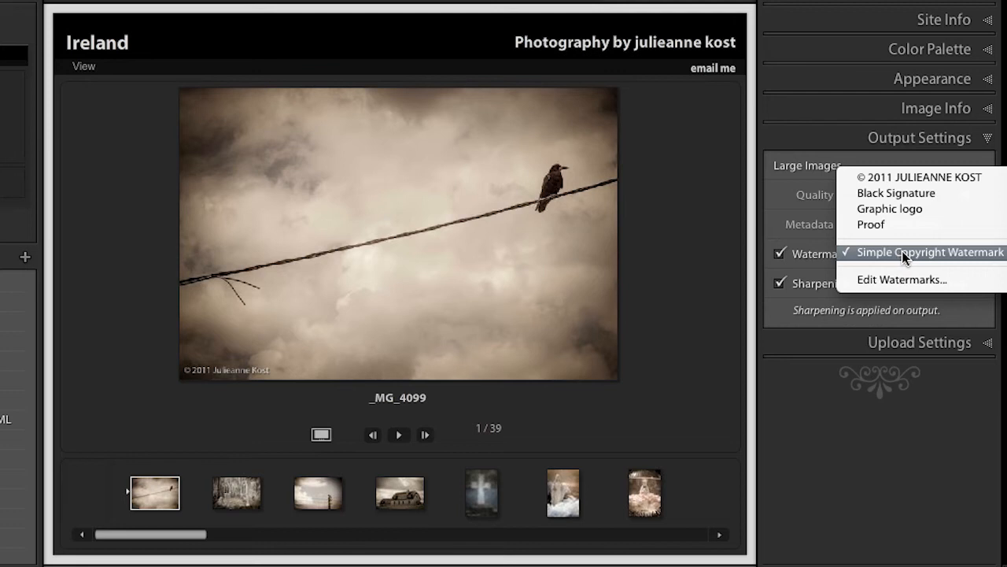
left_click(929, 251)
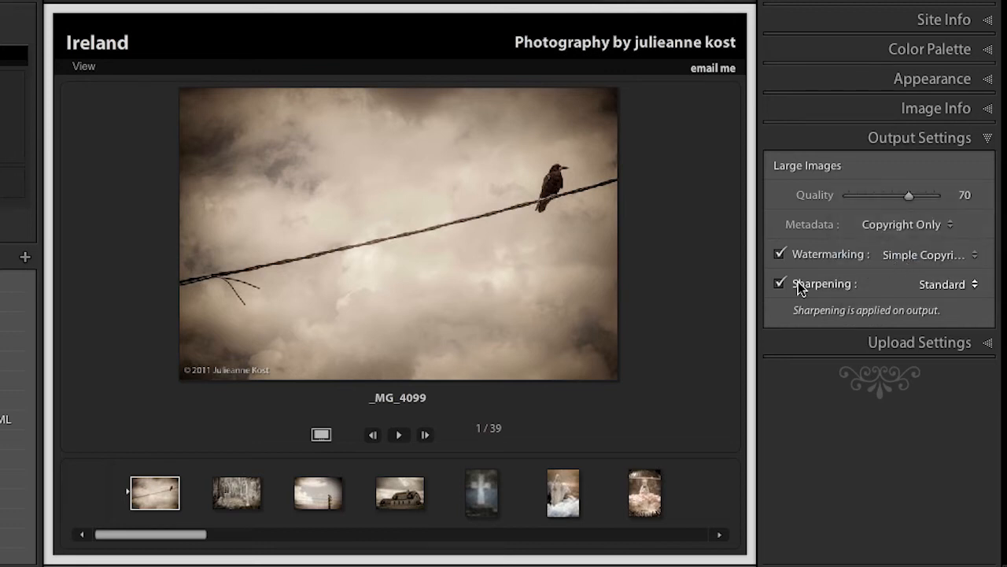
mouse_move(825, 289)
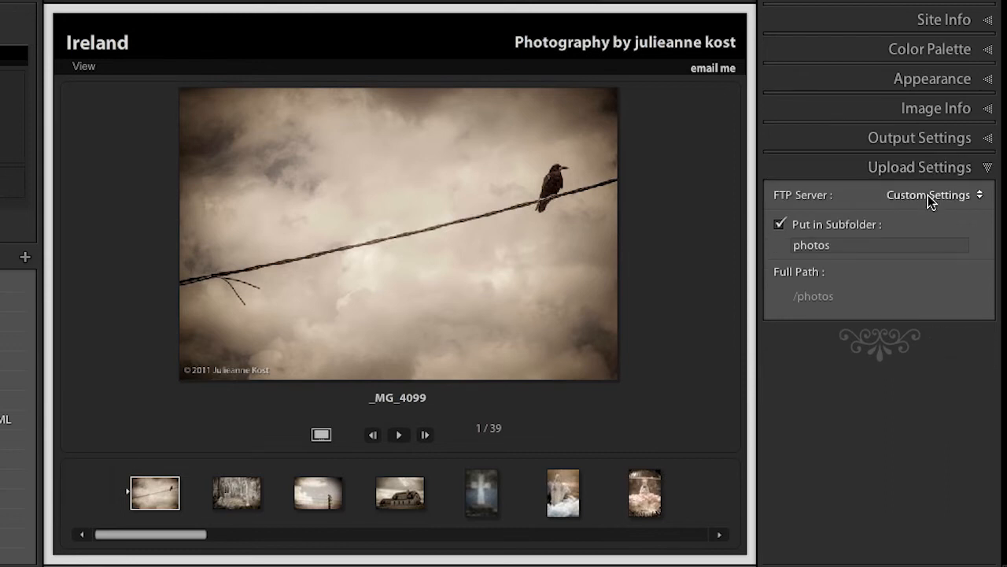
View the custom FTP file transfer settings and cancel without changes
left_click(931, 195)
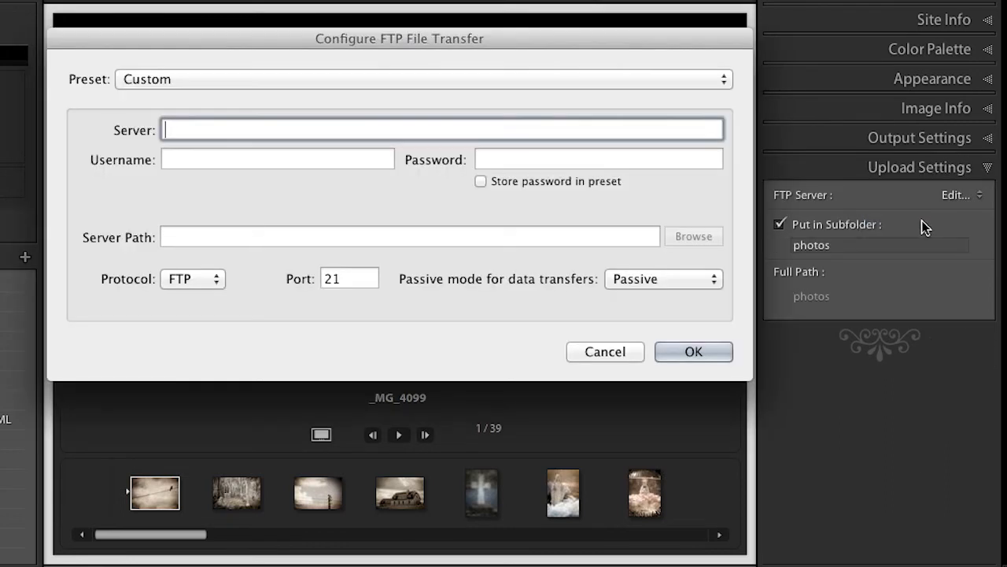
mouse_move(161, 217)
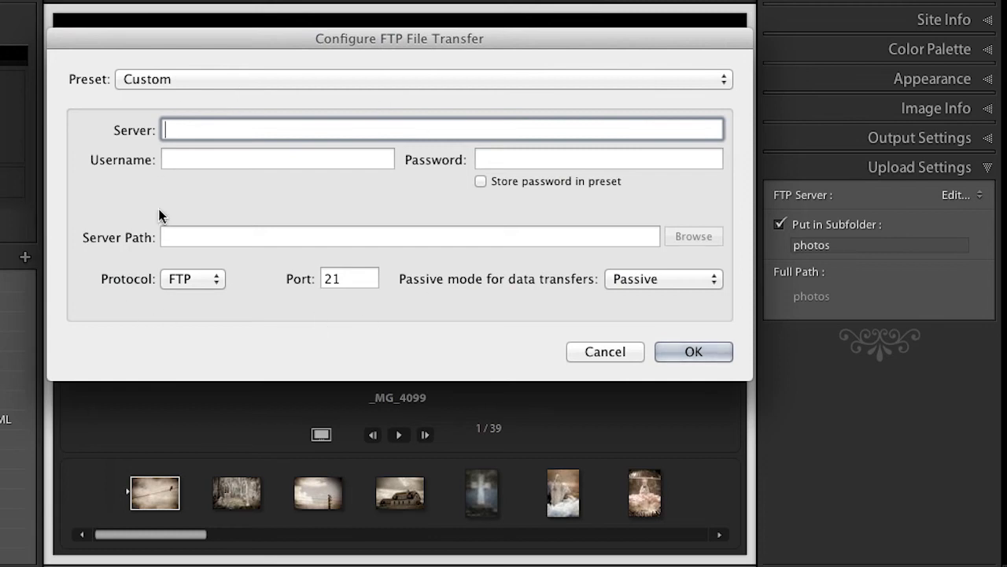
mouse_move(203, 268)
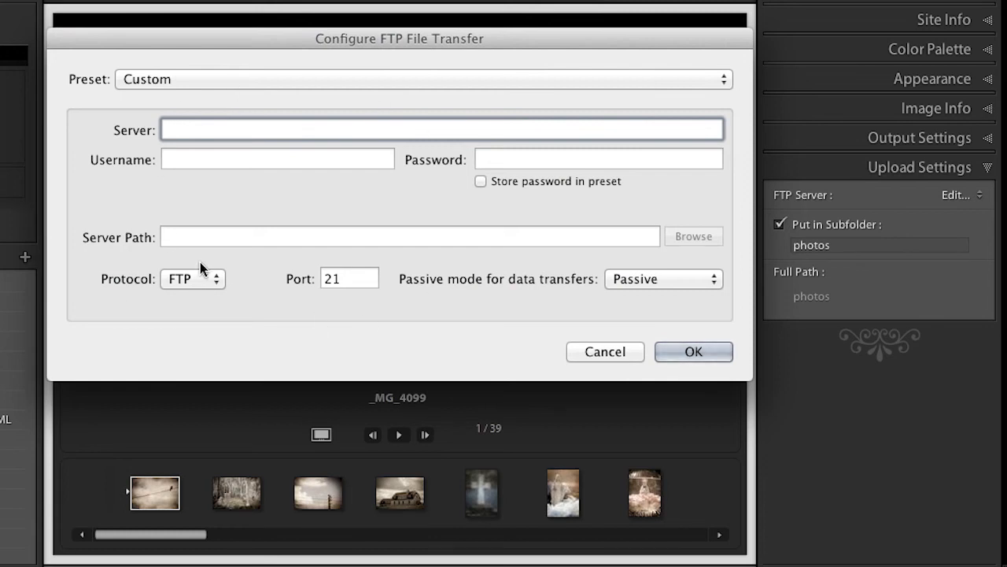
left_click(604, 352)
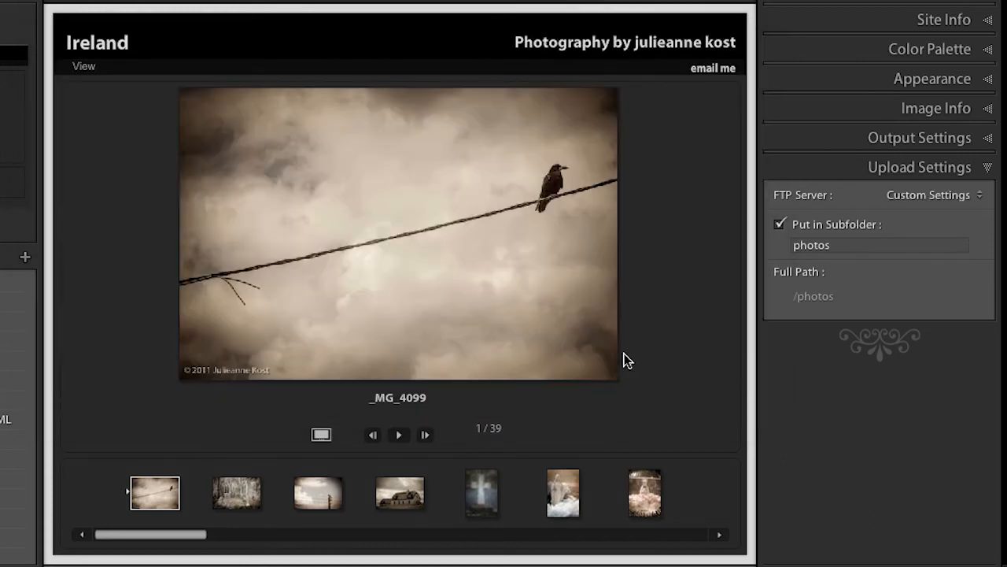
left_click(936, 3)
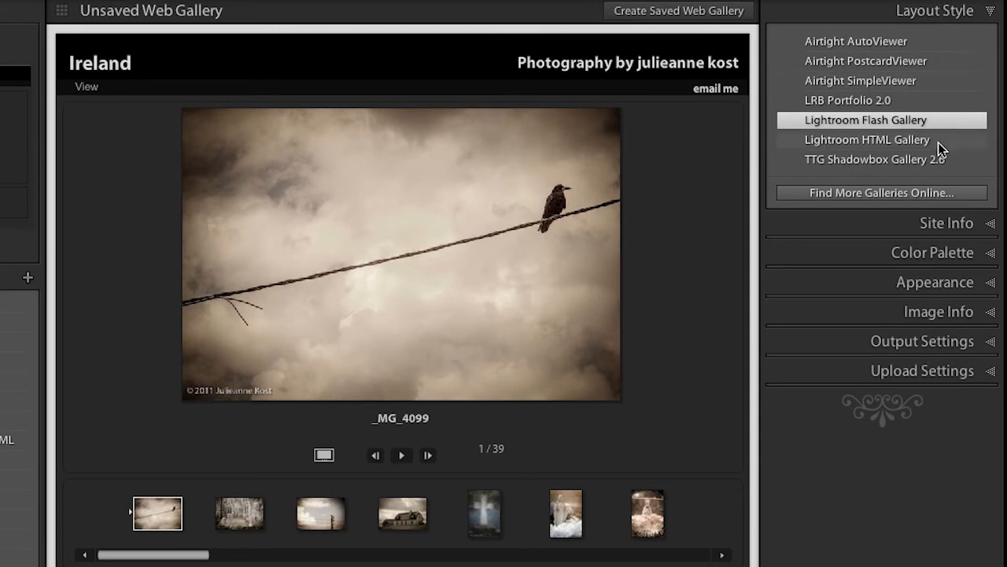
Switch to the Lightroom HTML Gallery style with site title 'photography by julieanne kost'
left_click(868, 138)
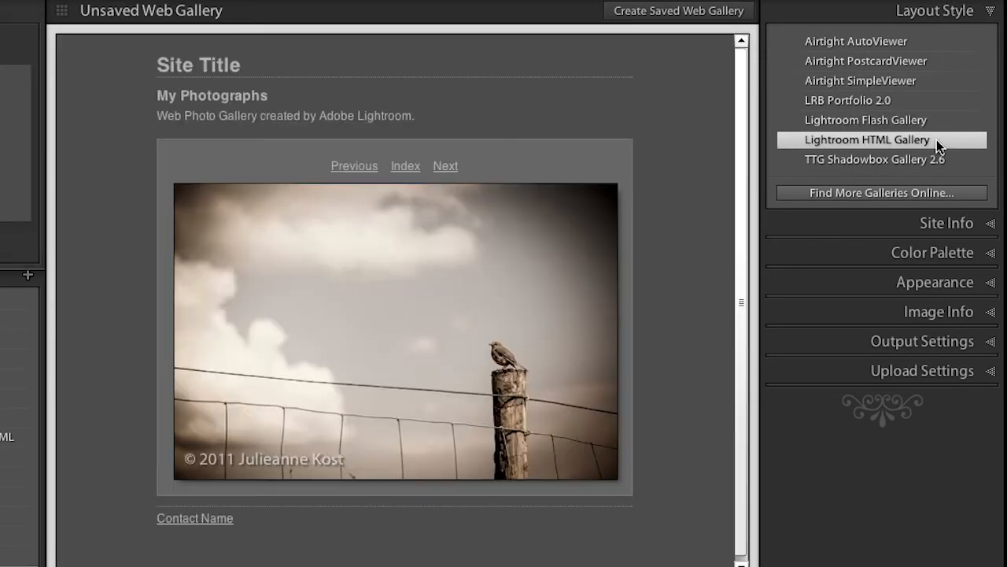
mouse_move(931, 145)
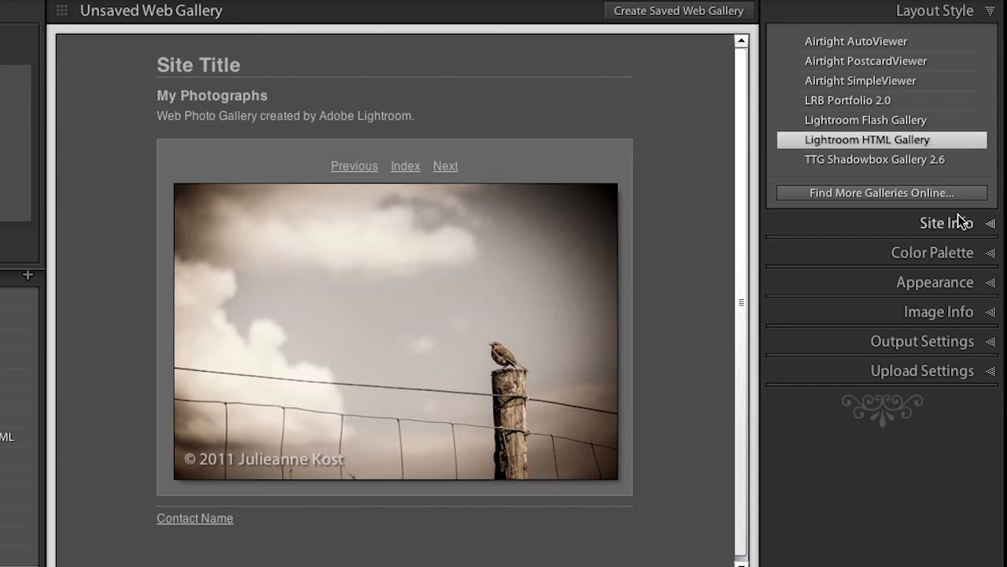
mouse_move(957, 228)
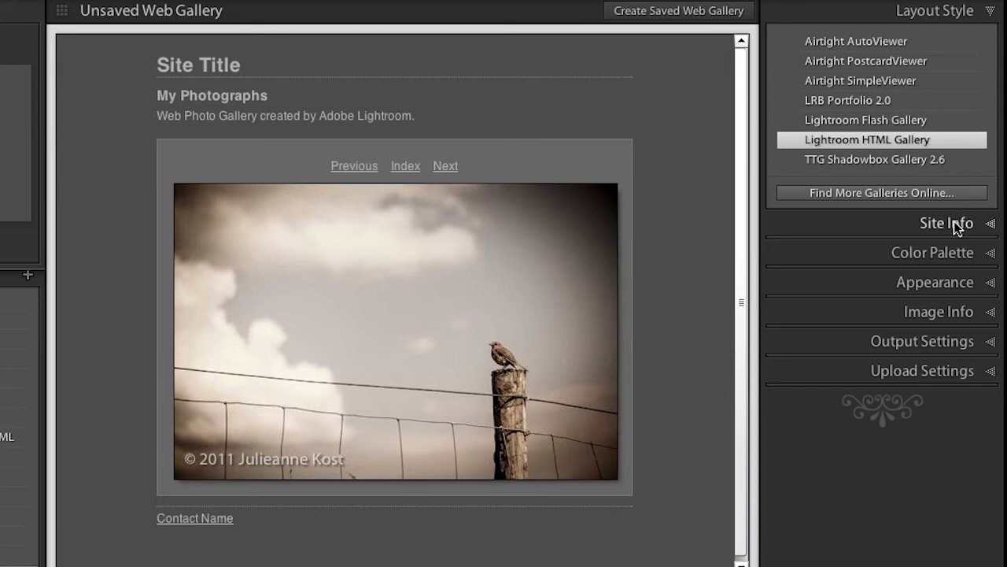
left_click(948, 223)
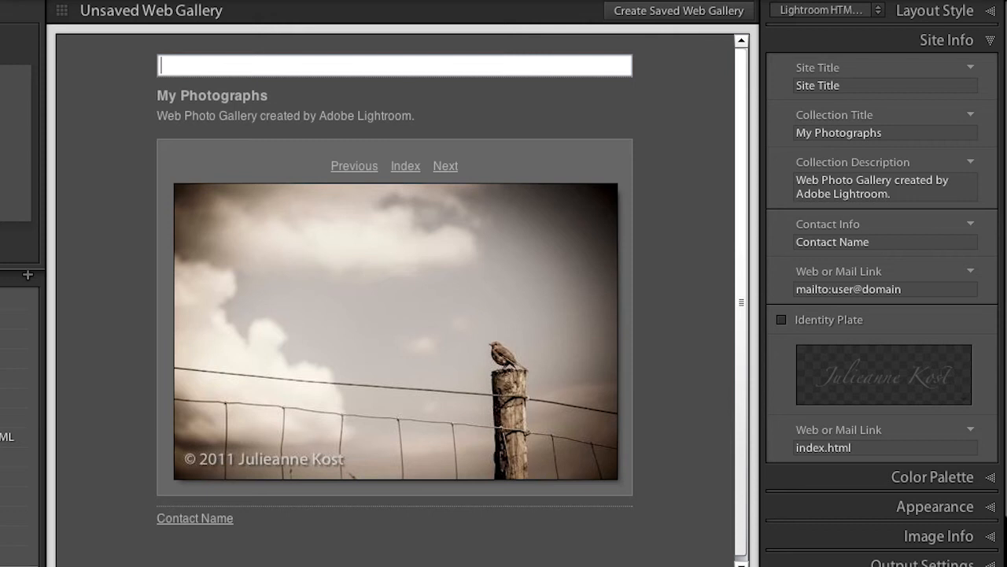
type("photography by julieanne kost")
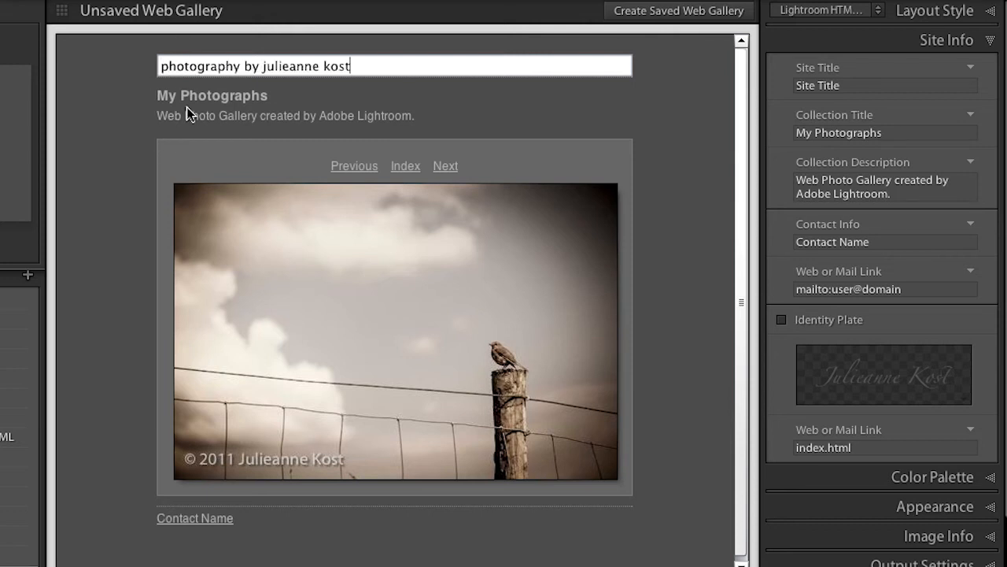
Set the collection title to 'Ireland 2011'
left_click(211, 99)
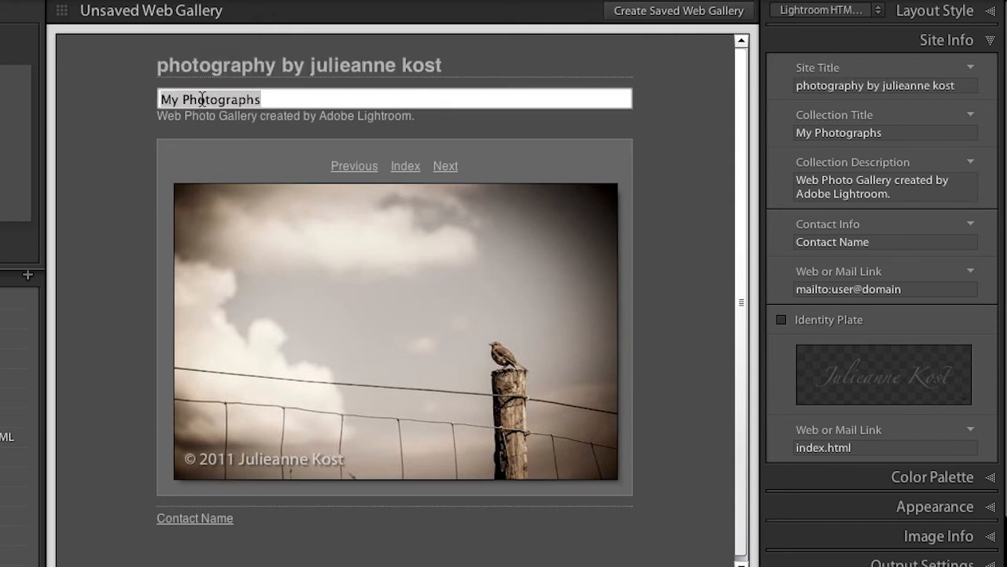
type("Ireland")
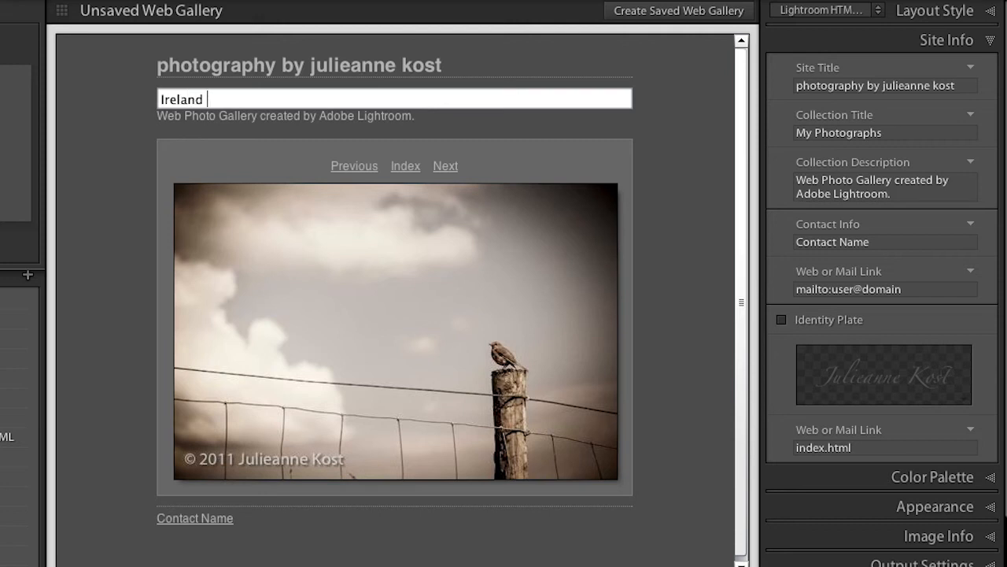
type("2011")
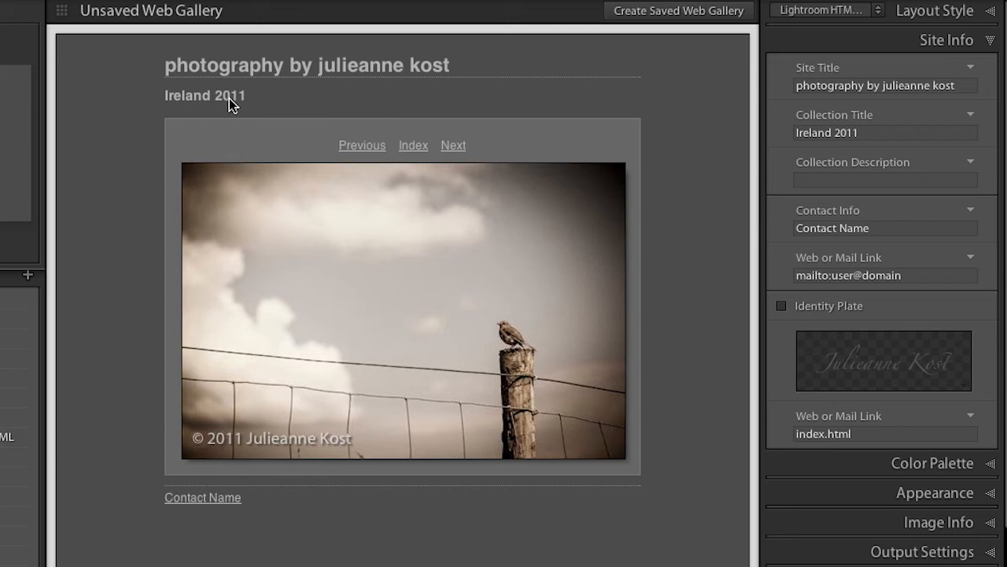
mouse_move(220, 113)
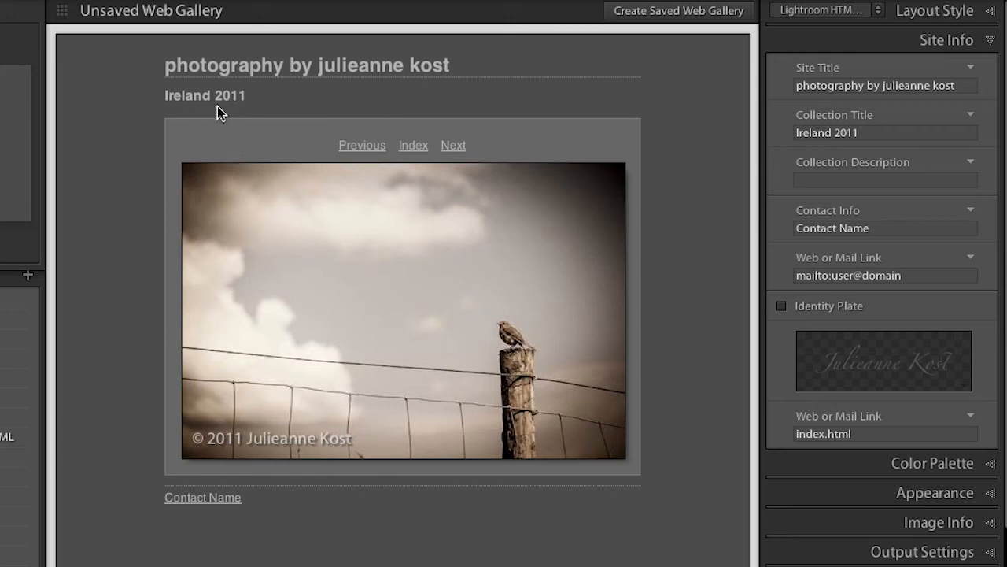
mouse_move(614, 470)
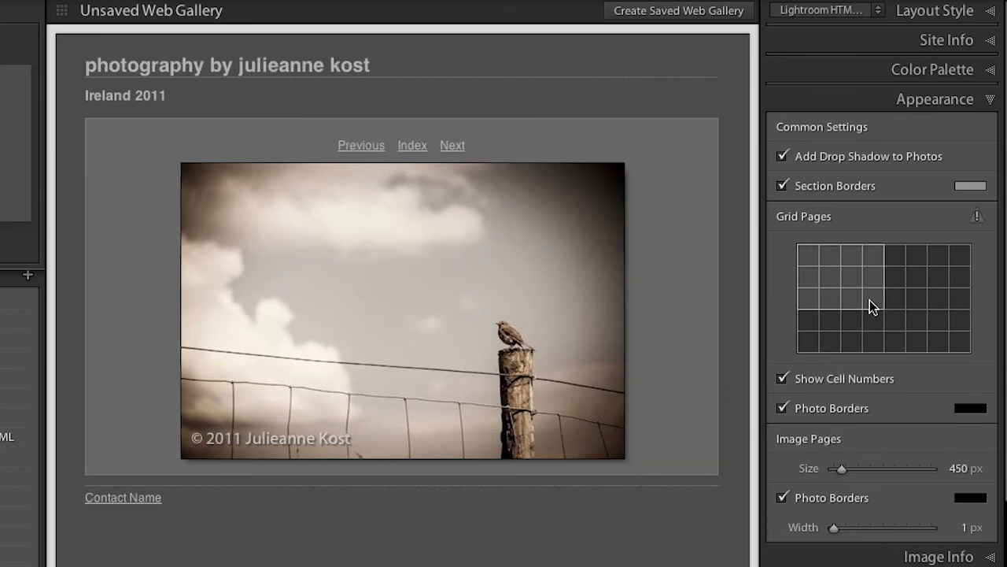
mouse_move(871, 305)
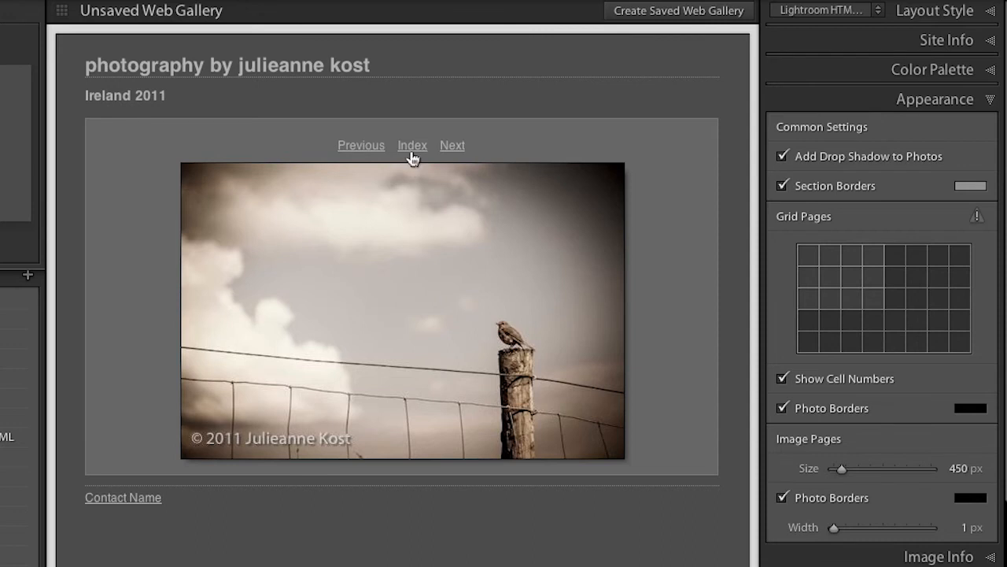
mouse_move(390, 151)
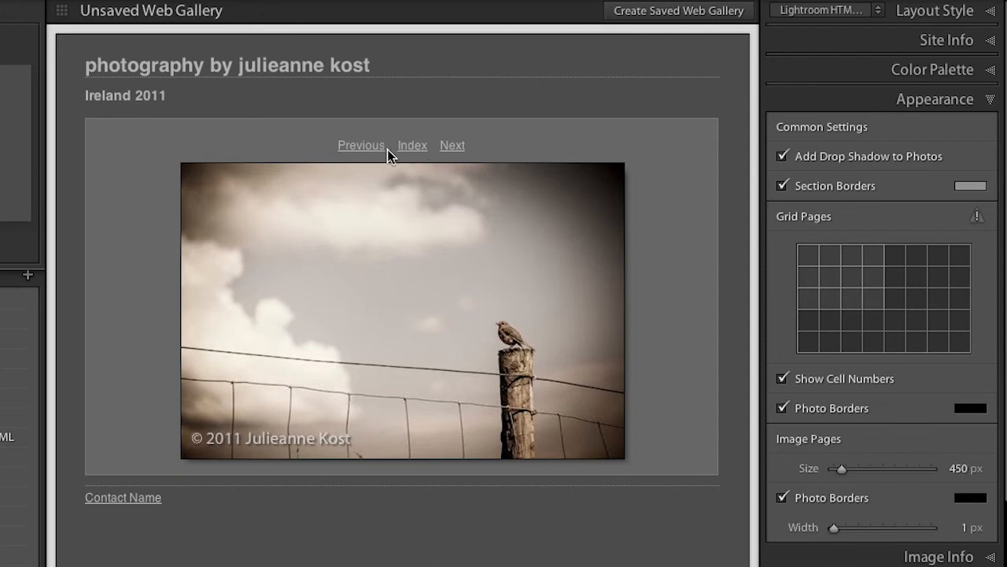
Preview the thumbnail index page, keeping cell numbers shown on the grid
left_click(412, 145)
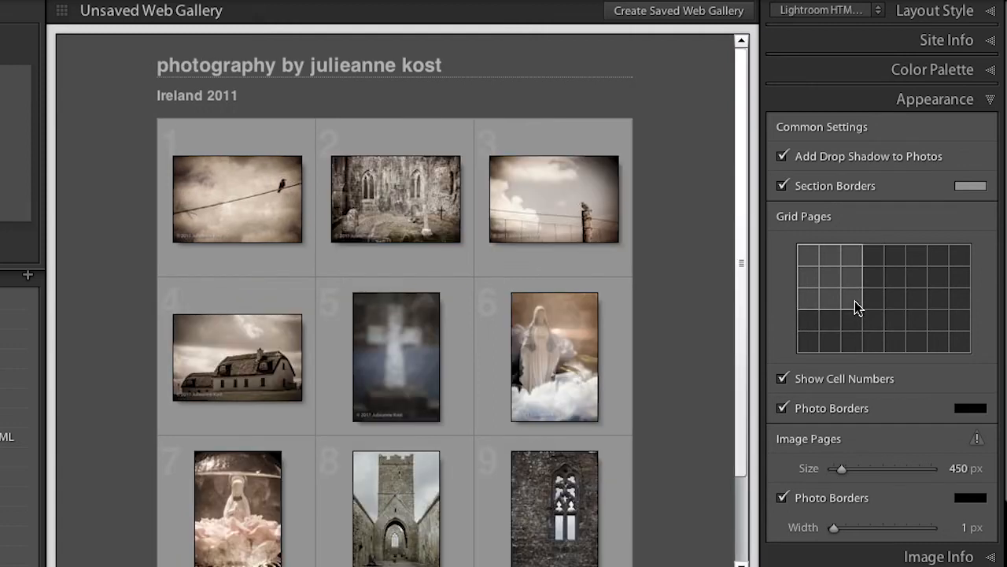
mouse_move(857, 307)
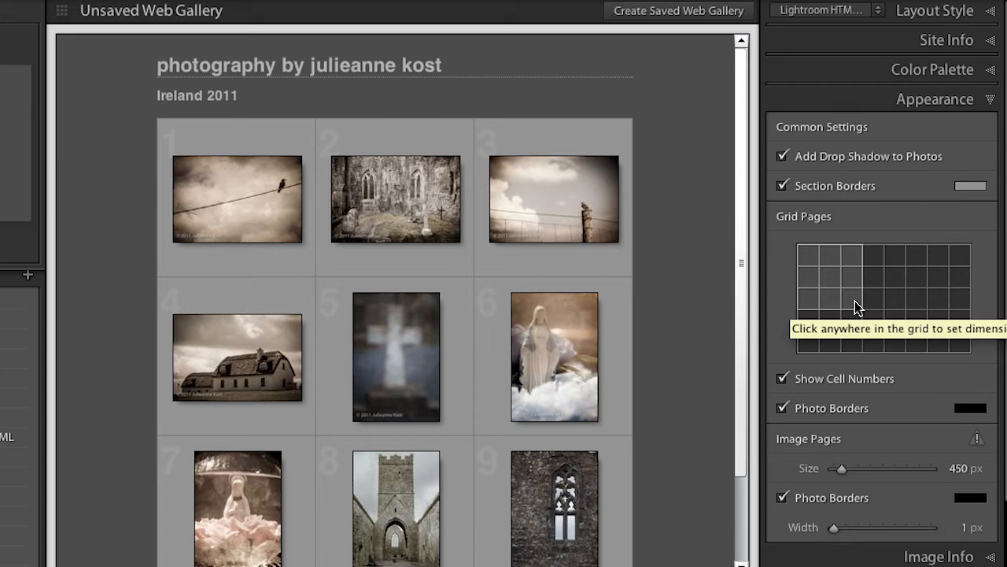
left_click(783, 378)
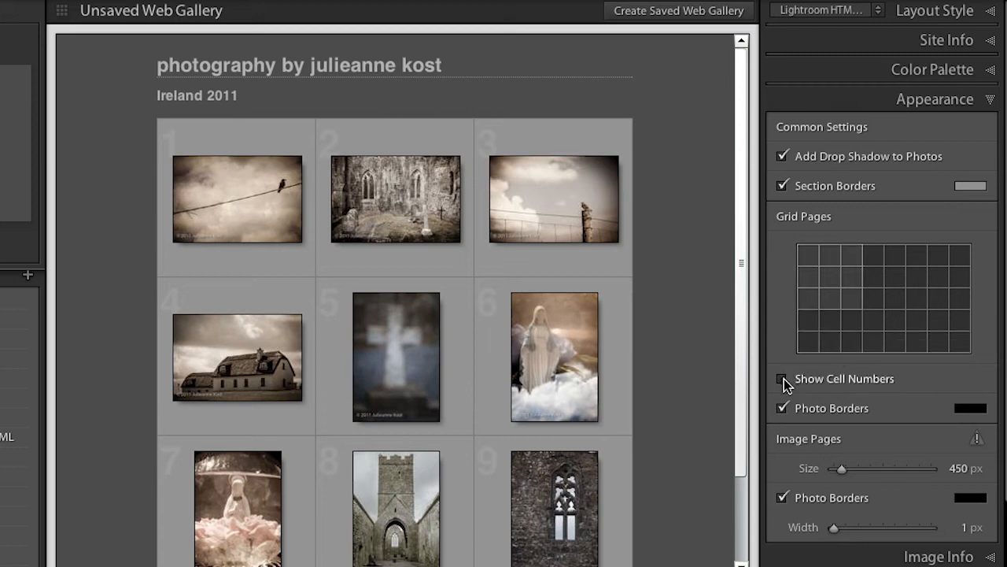
left_click(783, 378)
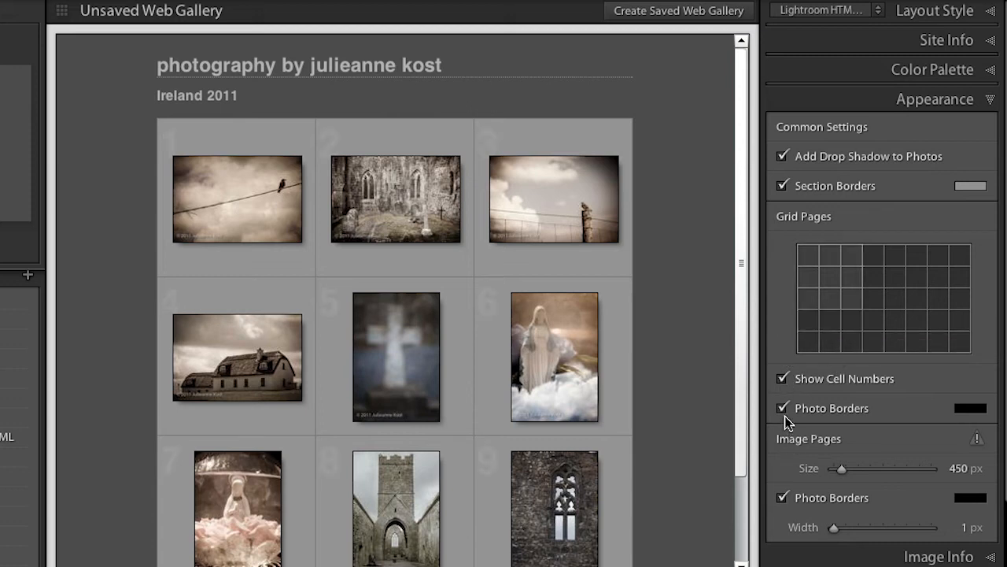
scroll("down", 3)
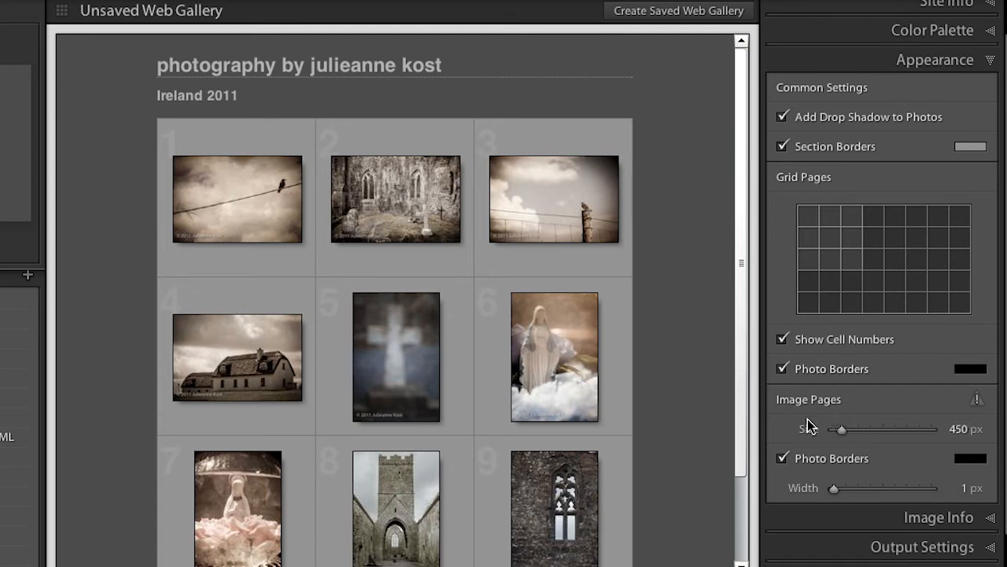
scroll("down", 3)
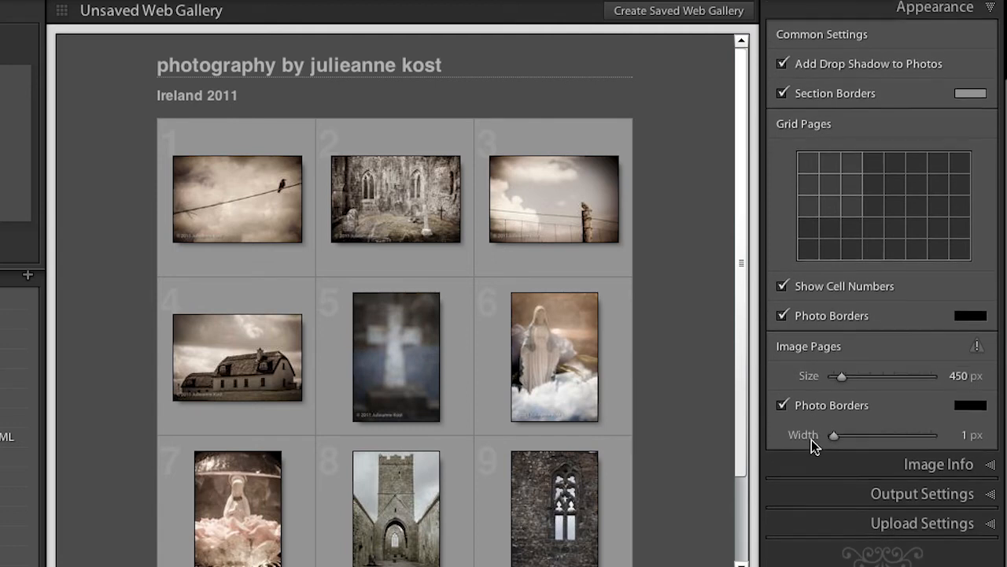
Show the Image Info settings with Title and Caption labels enabled
left_click(935, 98)
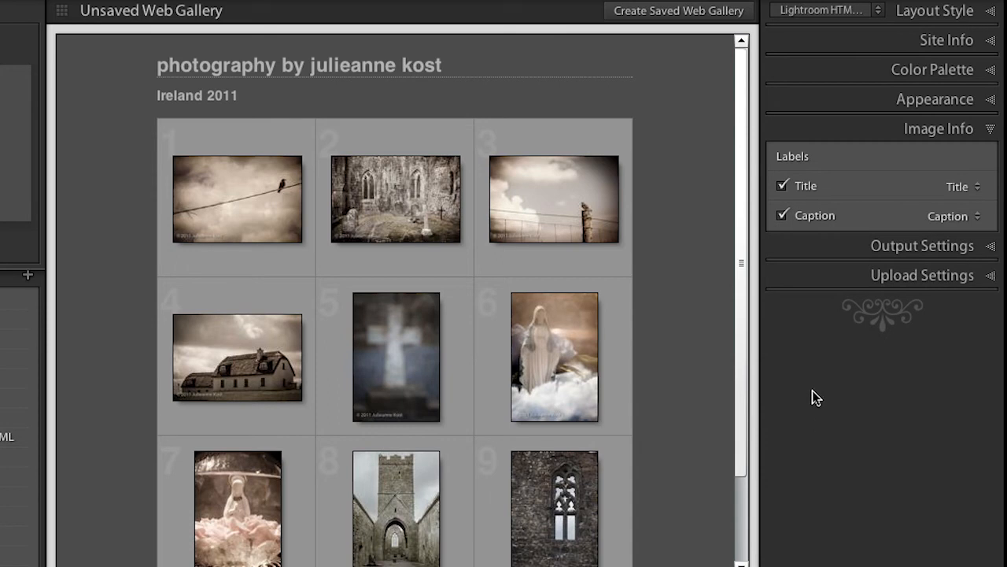
mouse_move(809, 331)
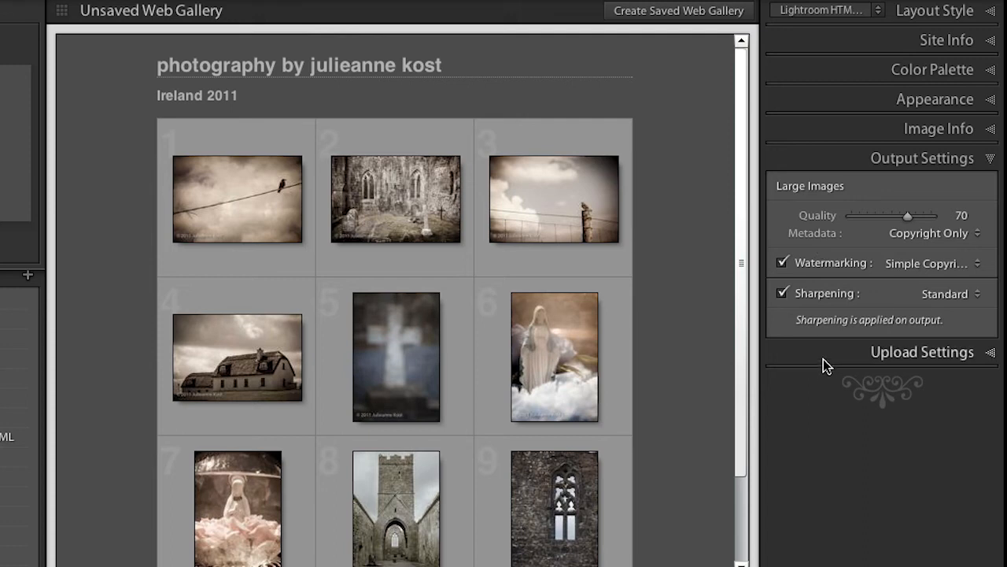
mouse_move(678, 281)
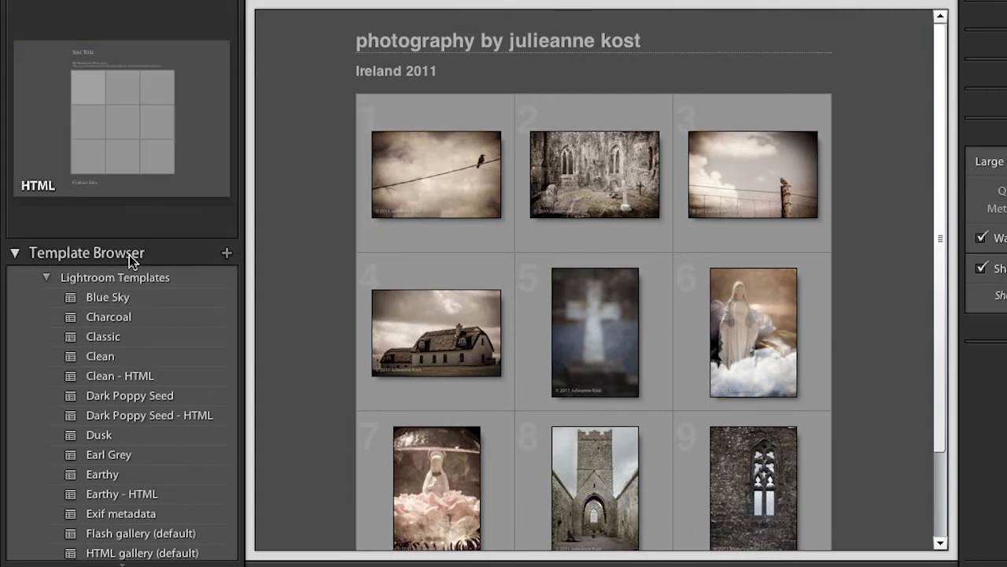
mouse_move(160, 260)
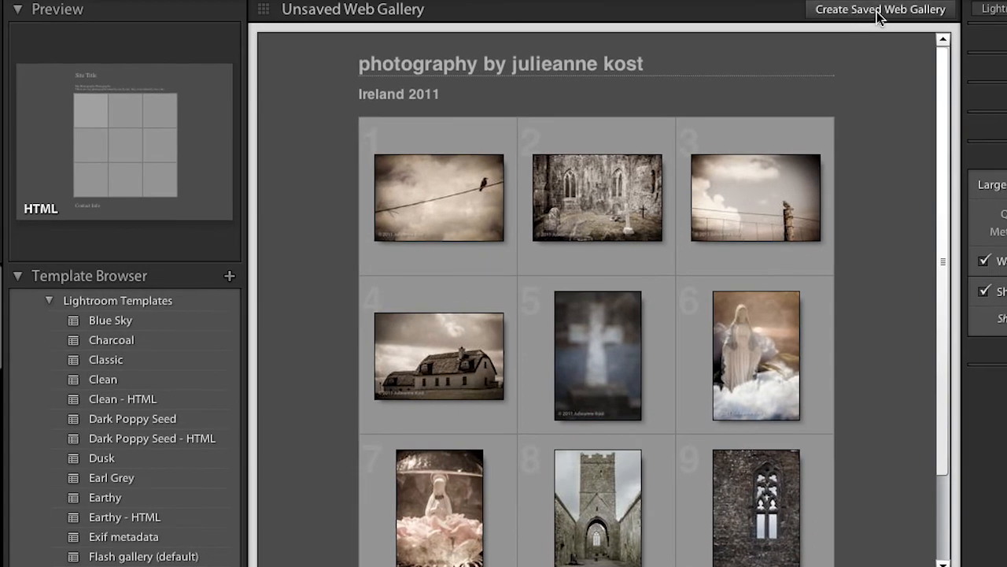
Create the saved web gallery 'Web Gallery Ireland' inside the Ireland collection set
left_click(878, 10)
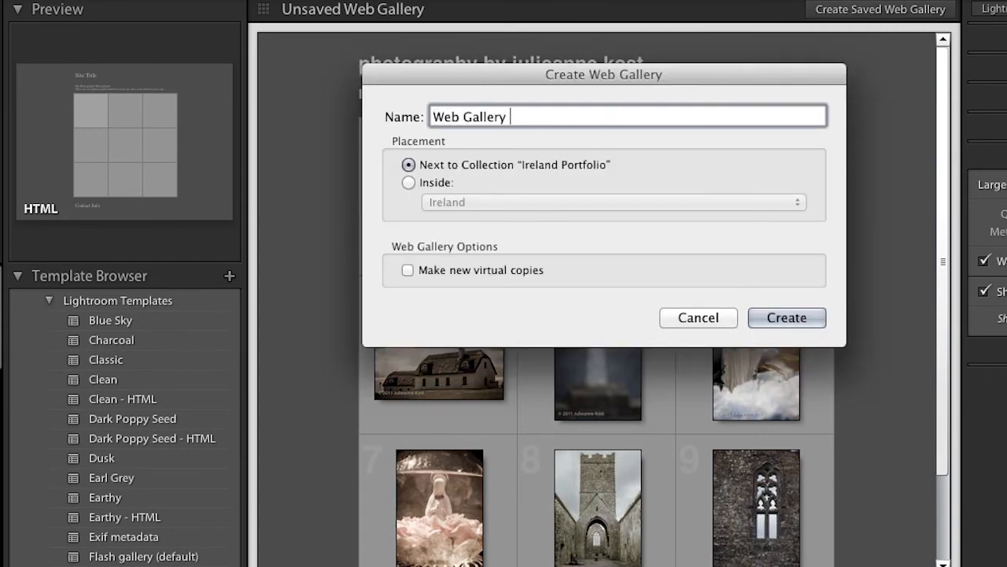
type("Ireland")
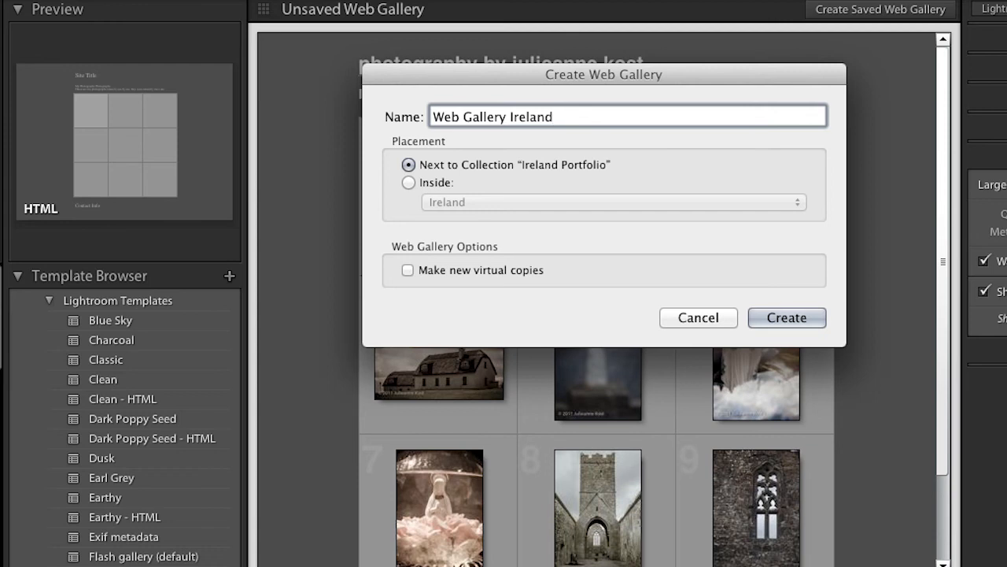
left_click(409, 183)
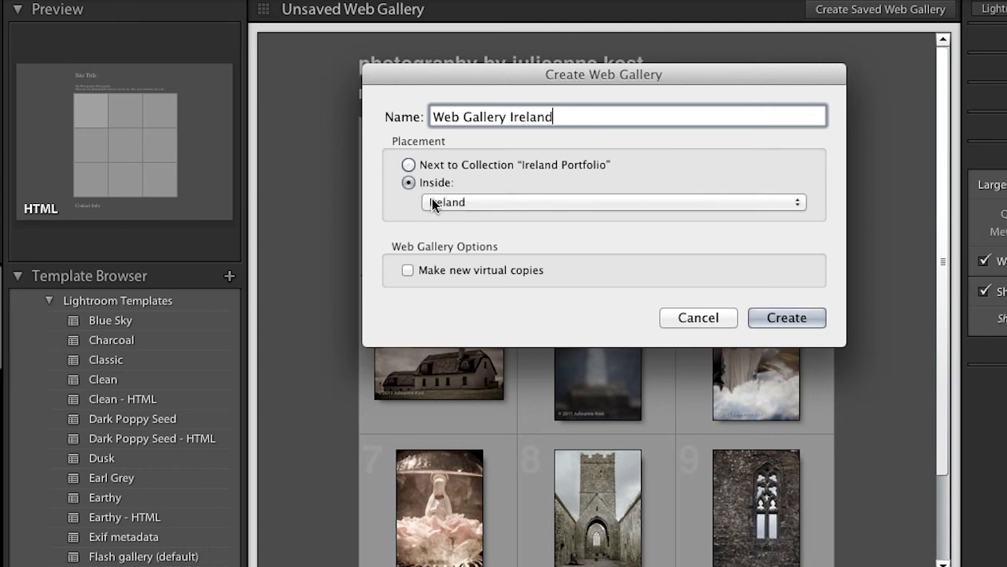
mouse_move(734, 315)
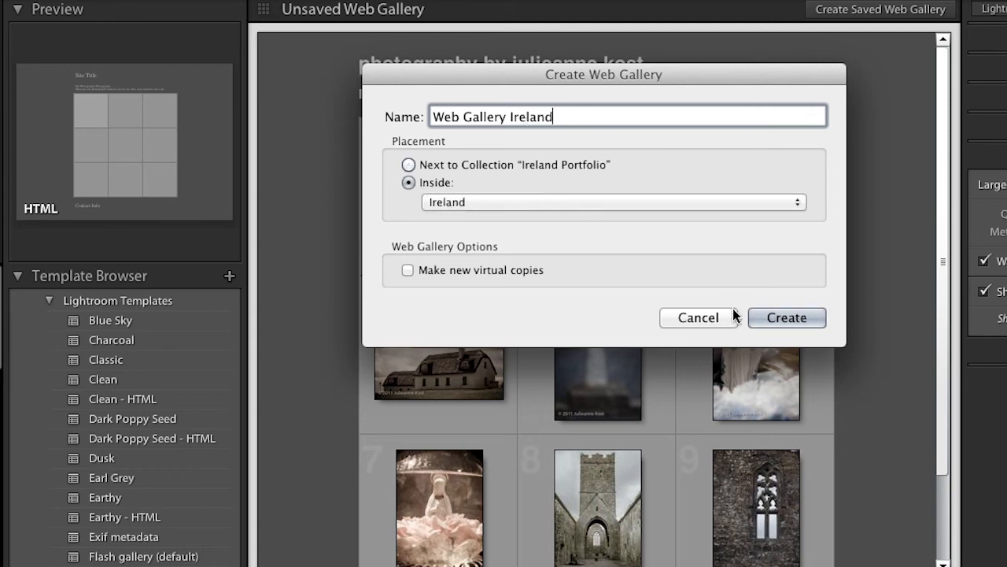
left_click(785, 318)
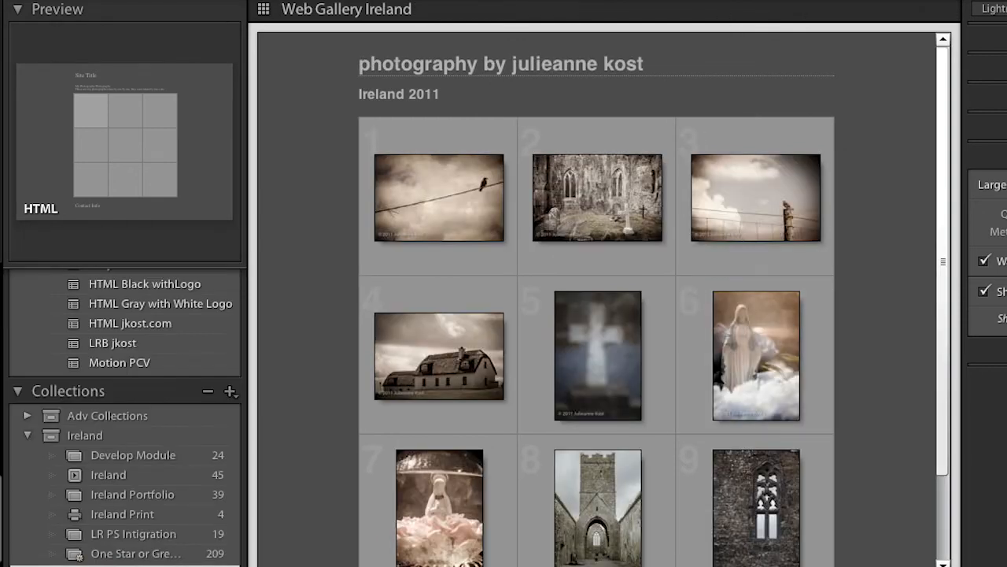
left_click(661, 18)
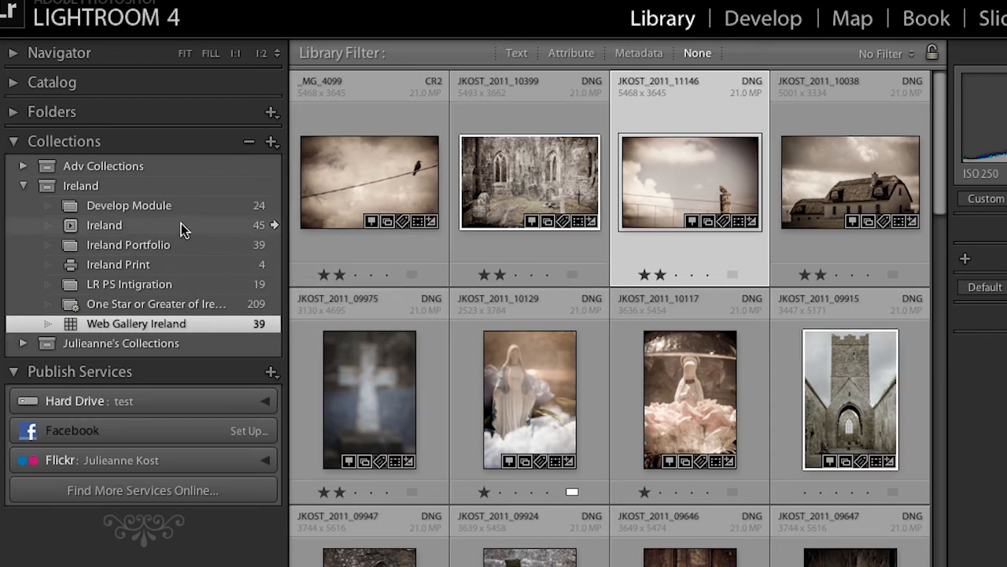
left_click(129, 204)
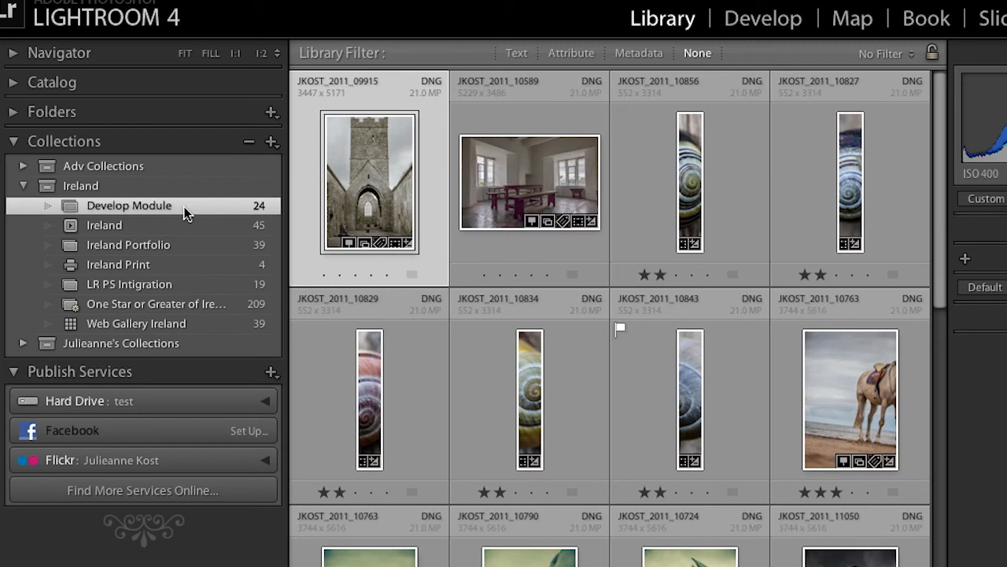
mouse_move(190, 324)
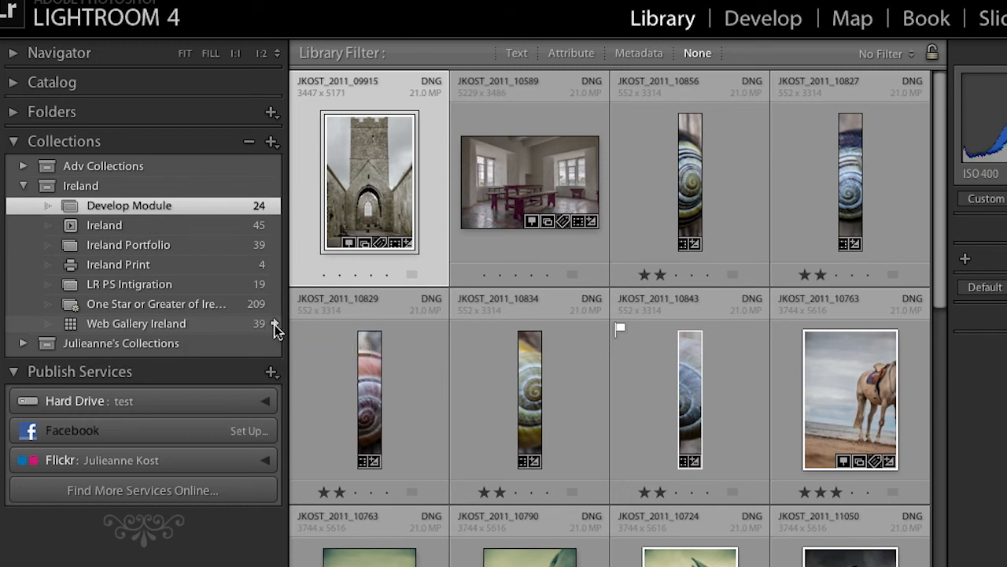
left_click(136, 323)
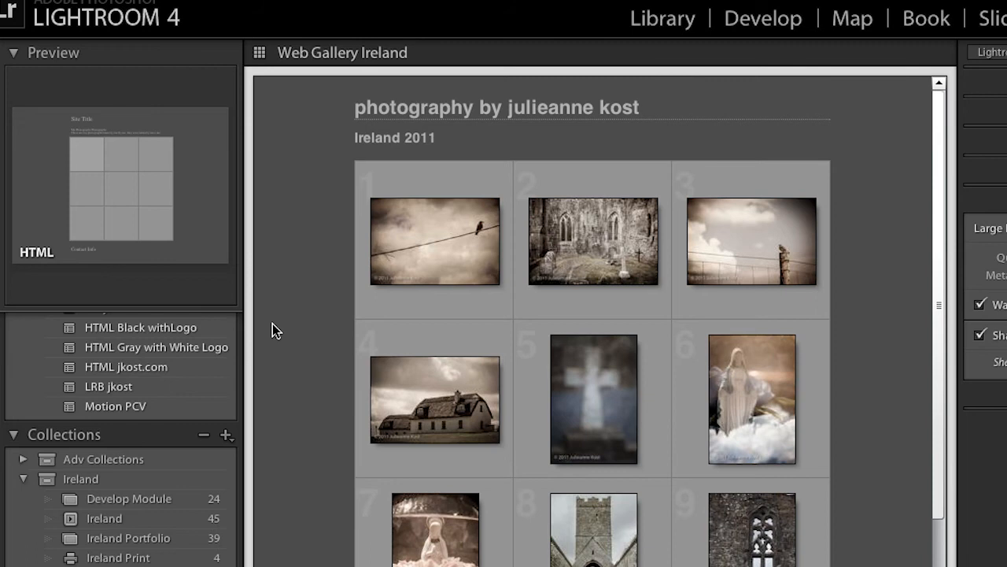
Return to the Library grid showing the Web Gallery Ireland collection's photos
left_click(661, 17)
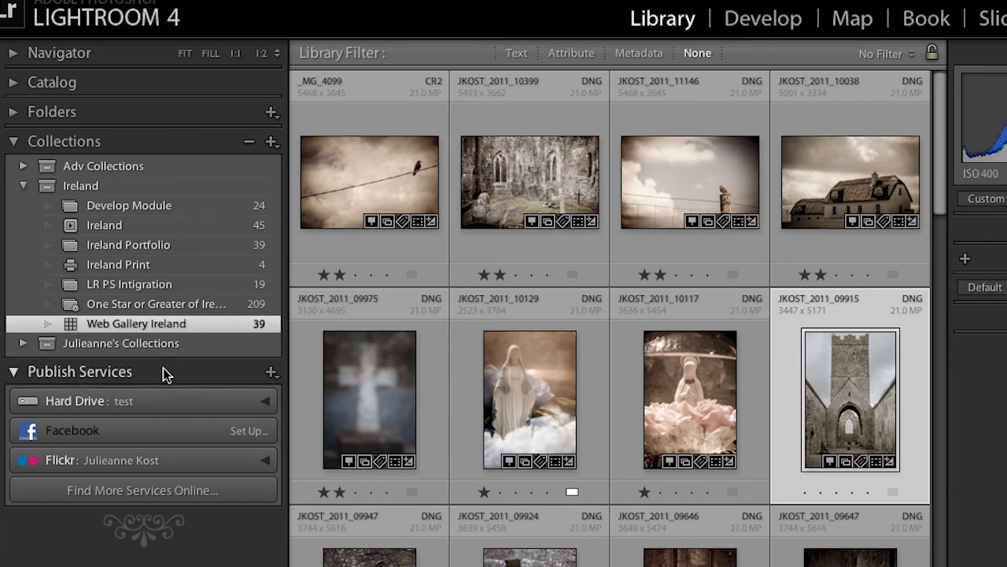
mouse_move(174, 400)
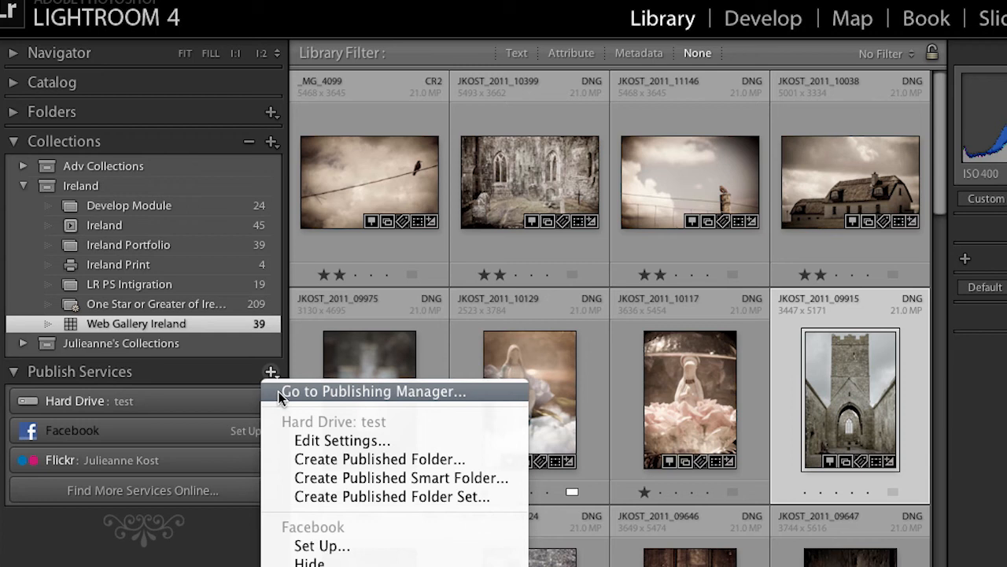
mouse_move(217, 406)
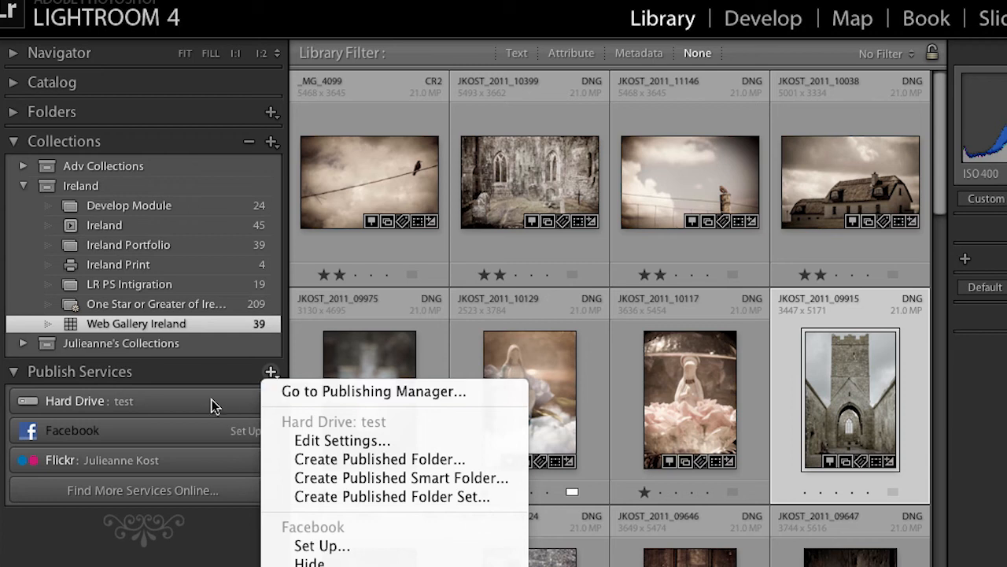
mouse_move(207, 434)
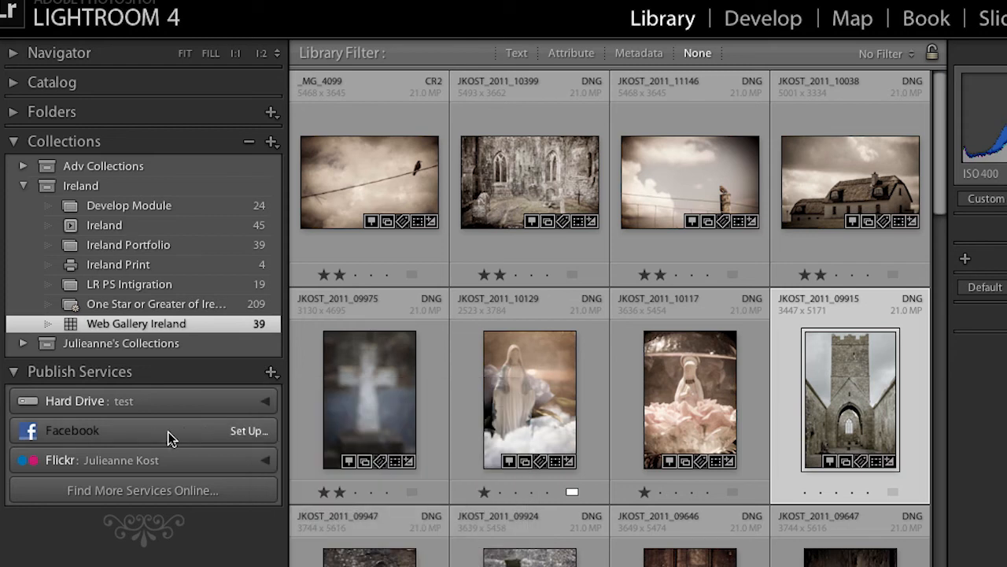
mouse_move(165, 466)
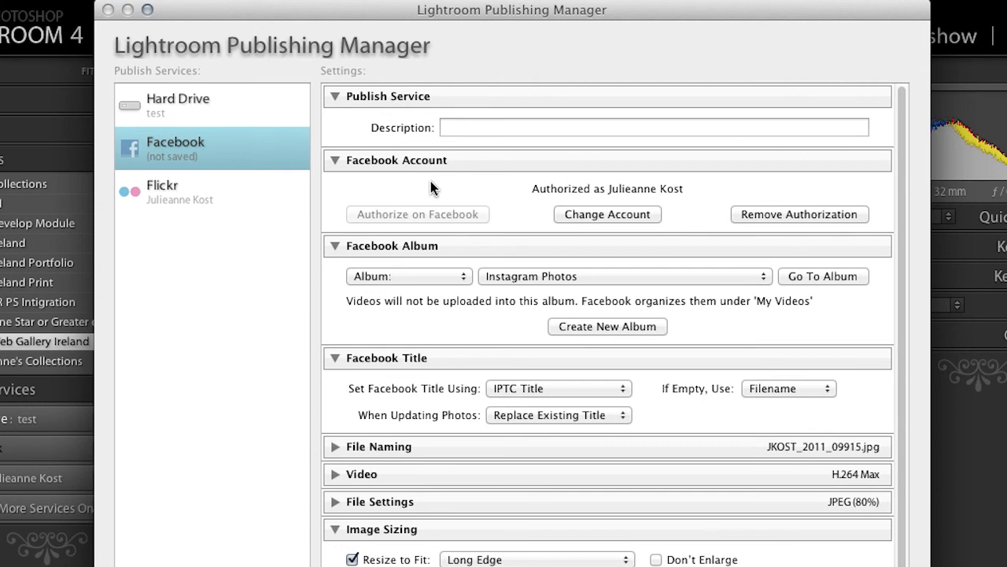
mouse_move(638, 195)
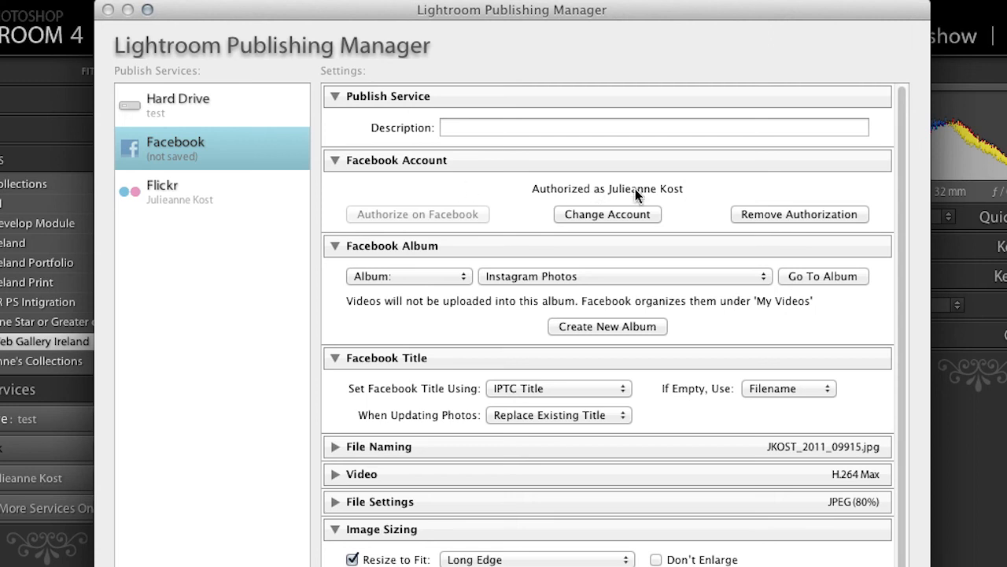
mouse_move(422, 297)
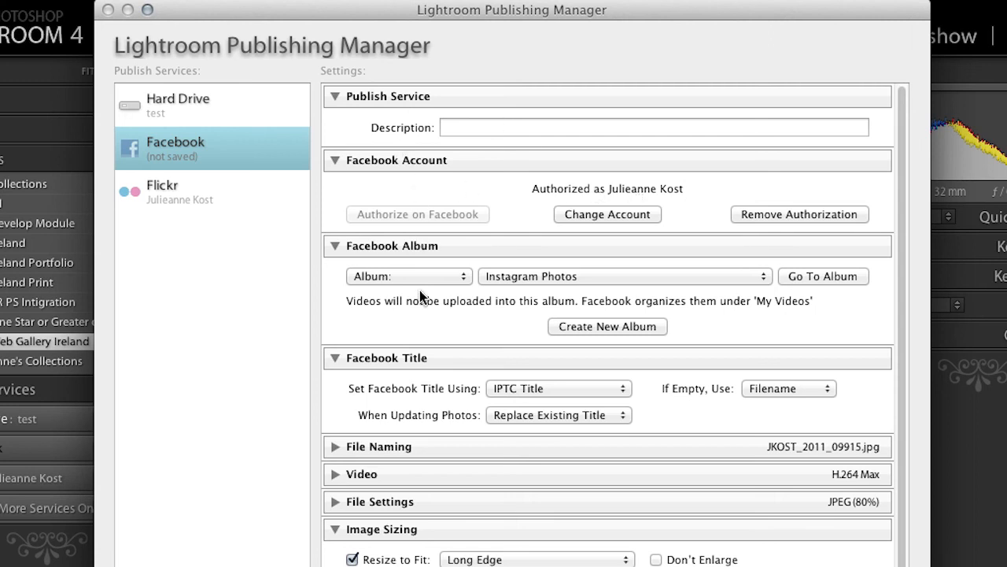
mouse_move(573, 284)
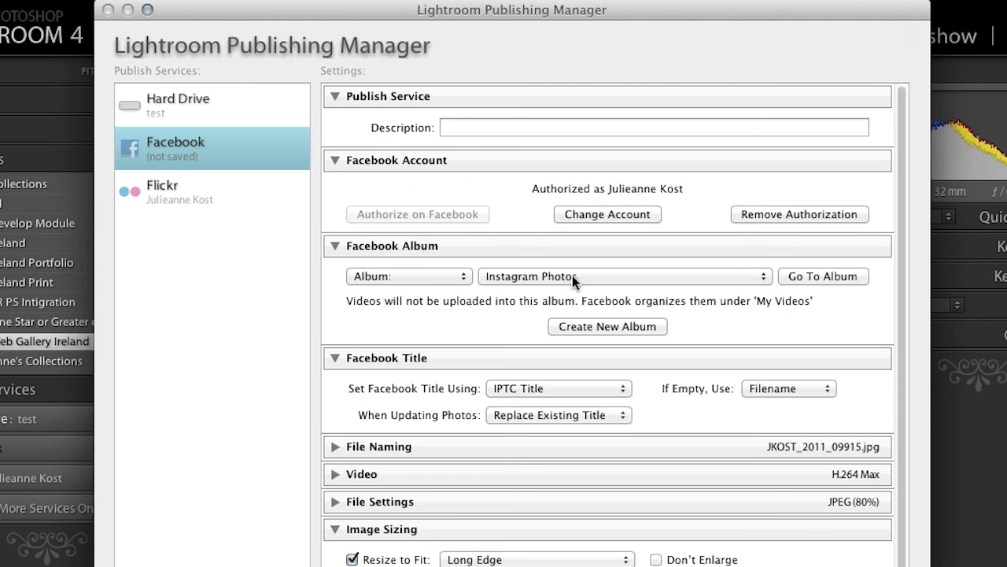
Set the Facebook album to Ireland and photo titles to come from the filename
left_click(623, 277)
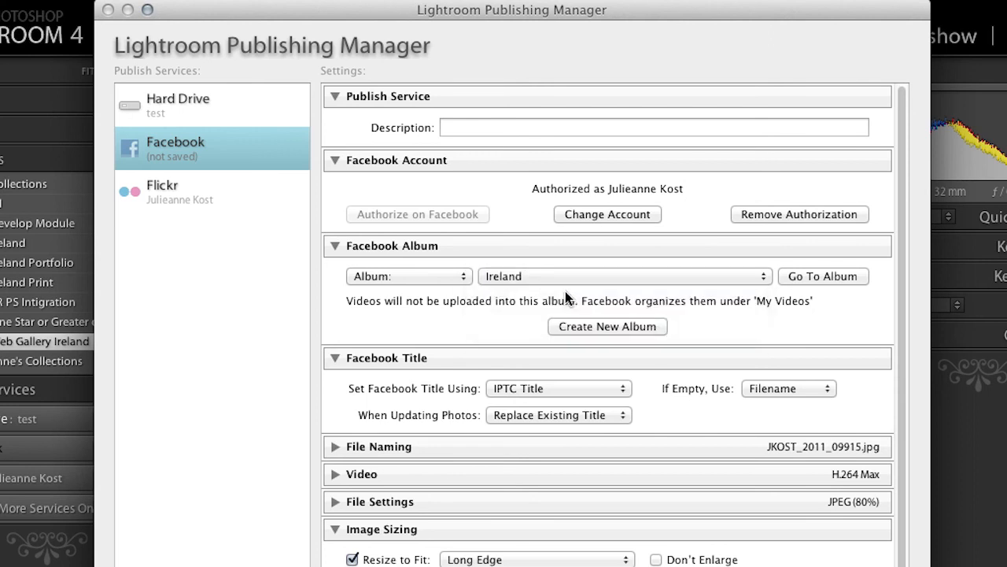
mouse_move(543, 287)
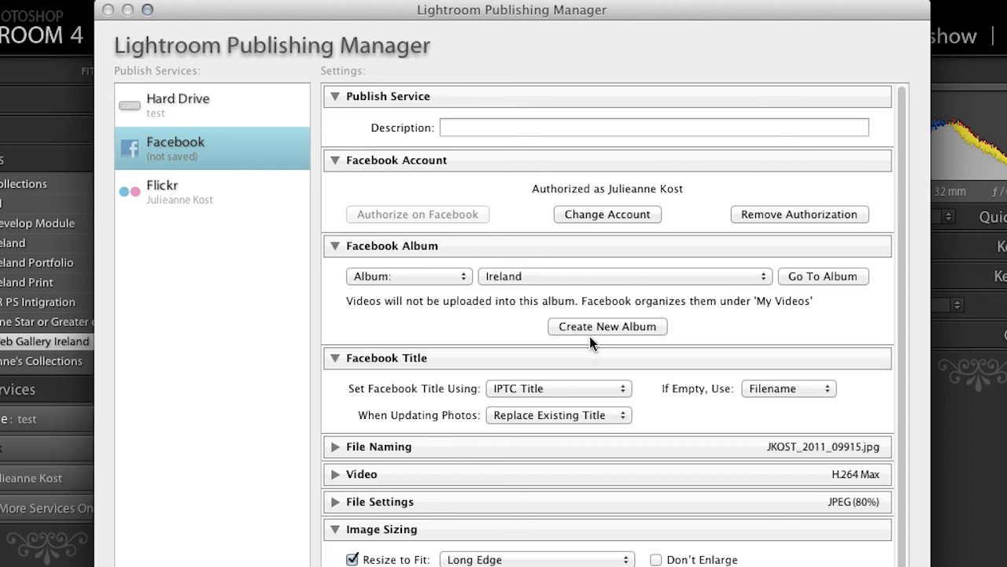
mouse_move(584, 337)
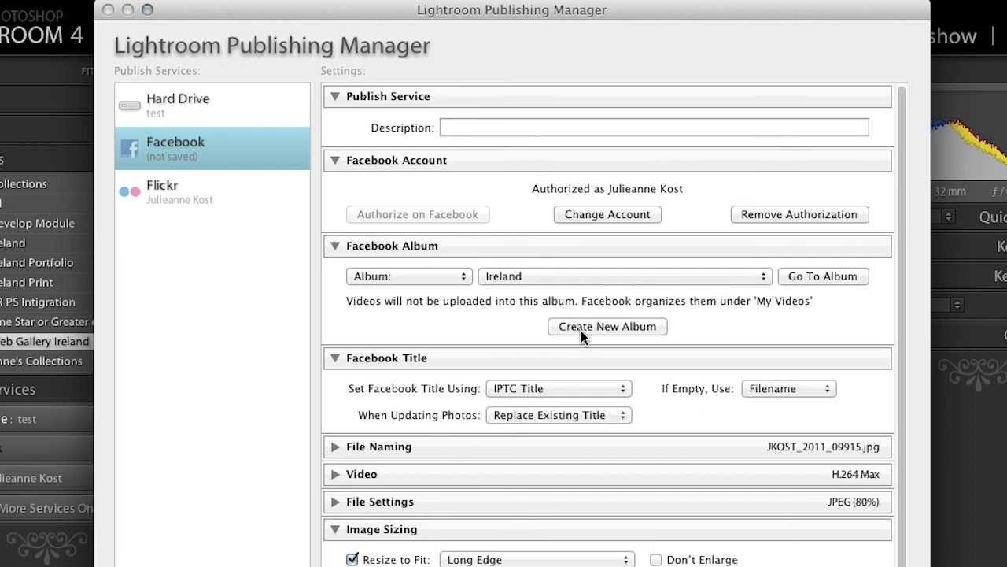
mouse_move(431, 396)
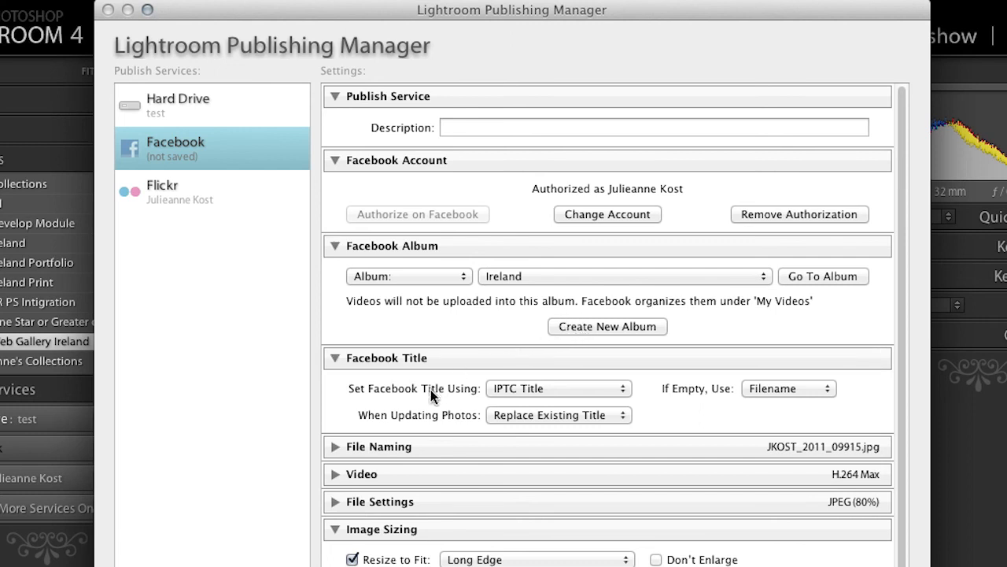
left_click(558, 387)
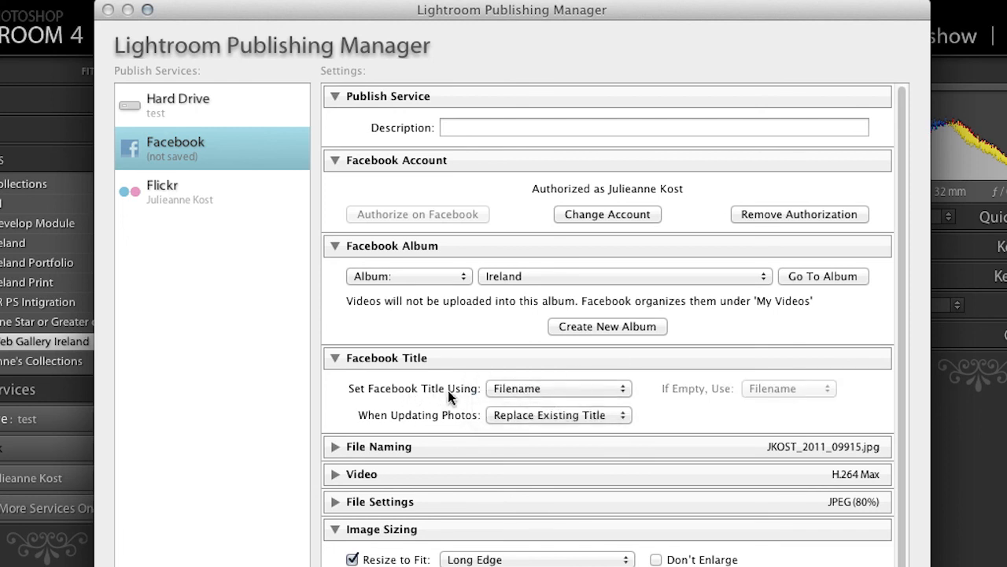
mouse_move(450, 425)
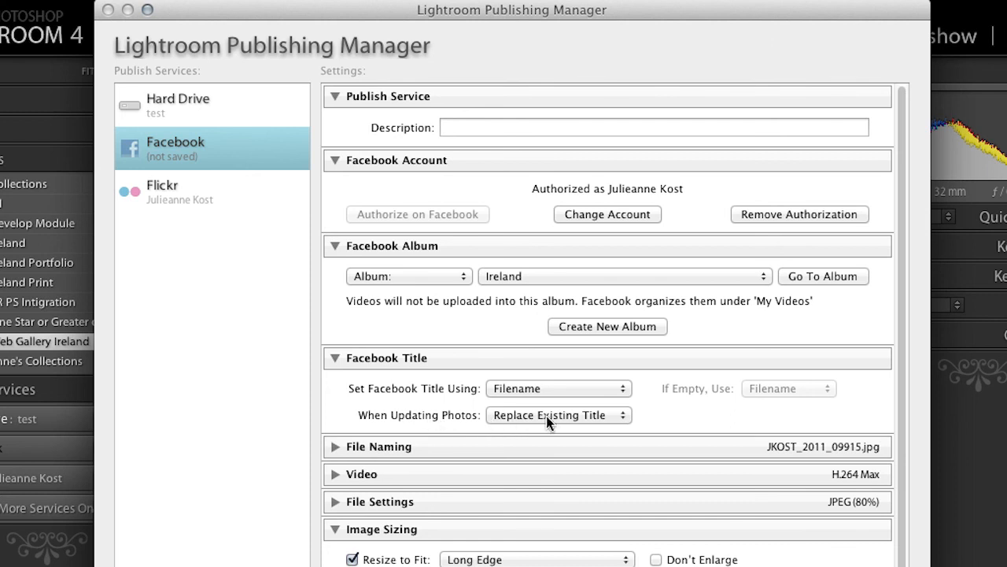
mouse_move(538, 422)
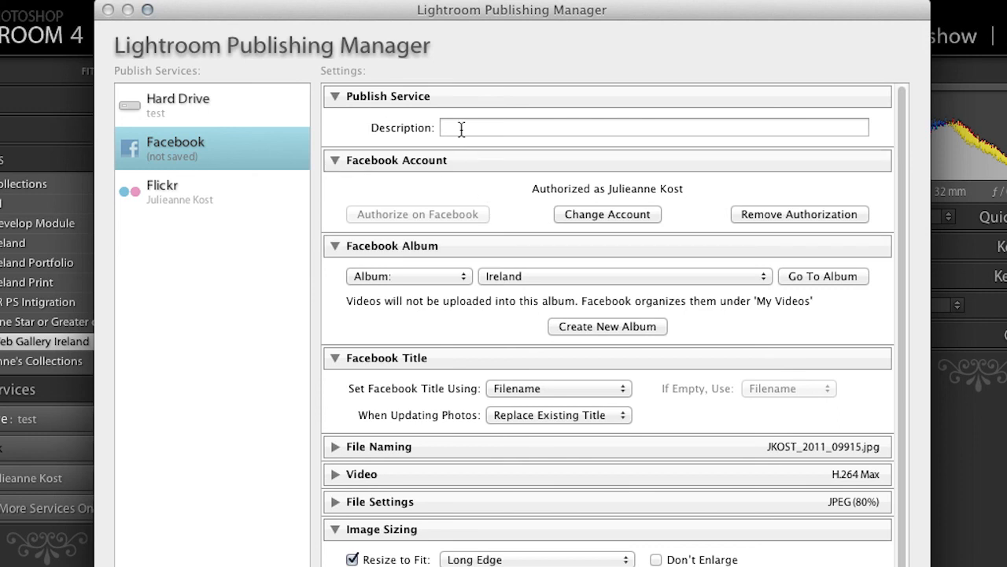
Describe the Facebook publish service as 'Demo', leaving video settings at H.264 Max
type("D")
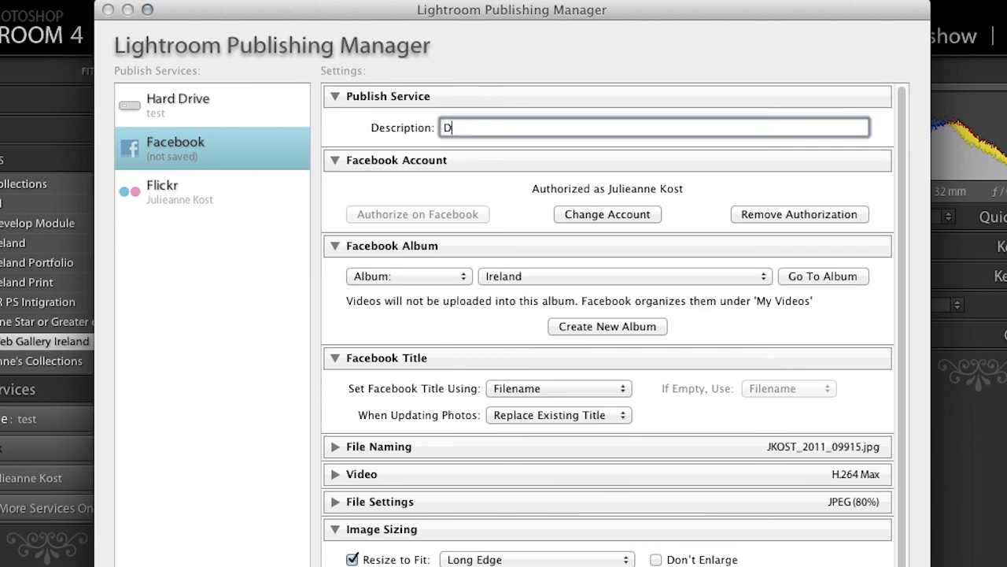
type("emo")
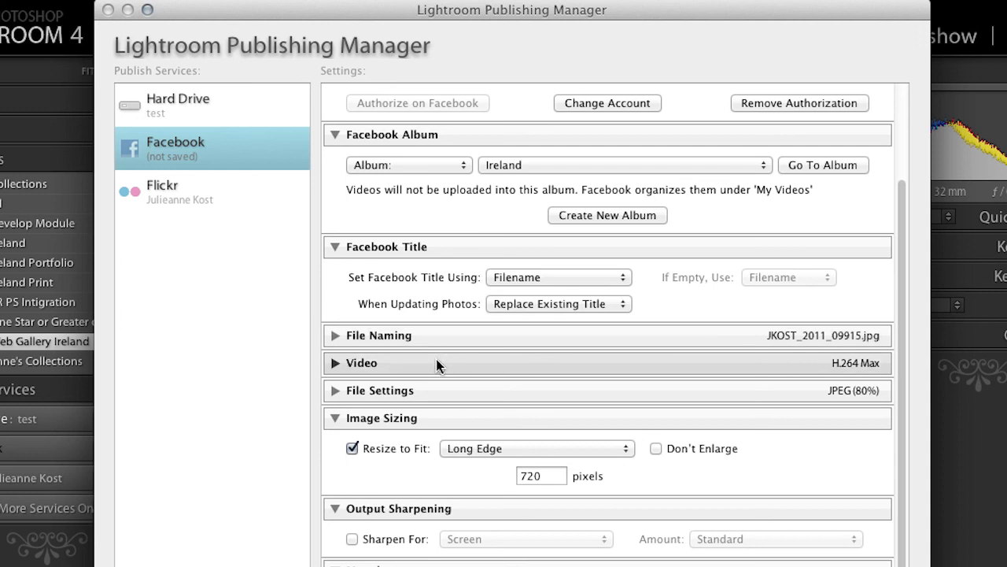
left_click(334, 362)
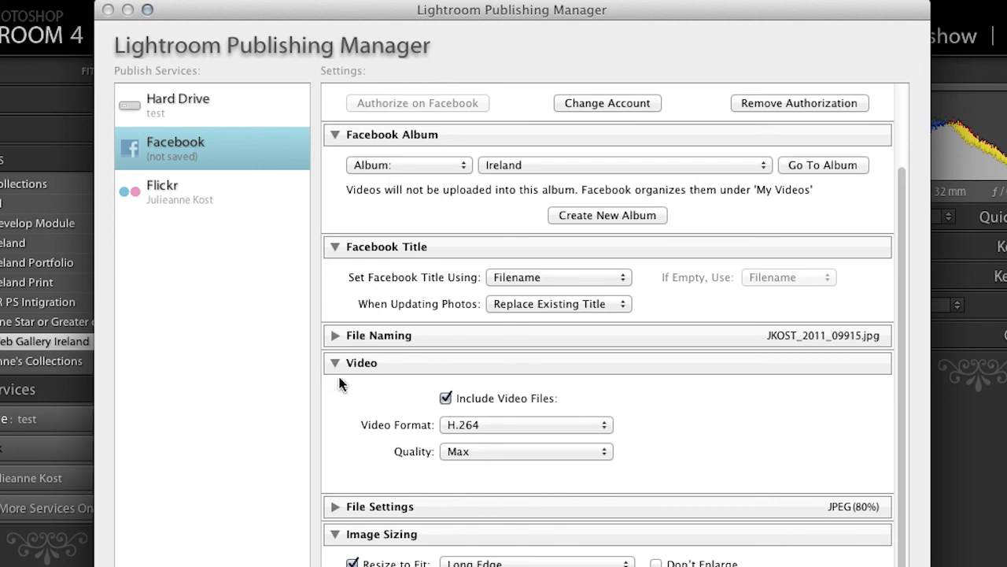
left_click(334, 362)
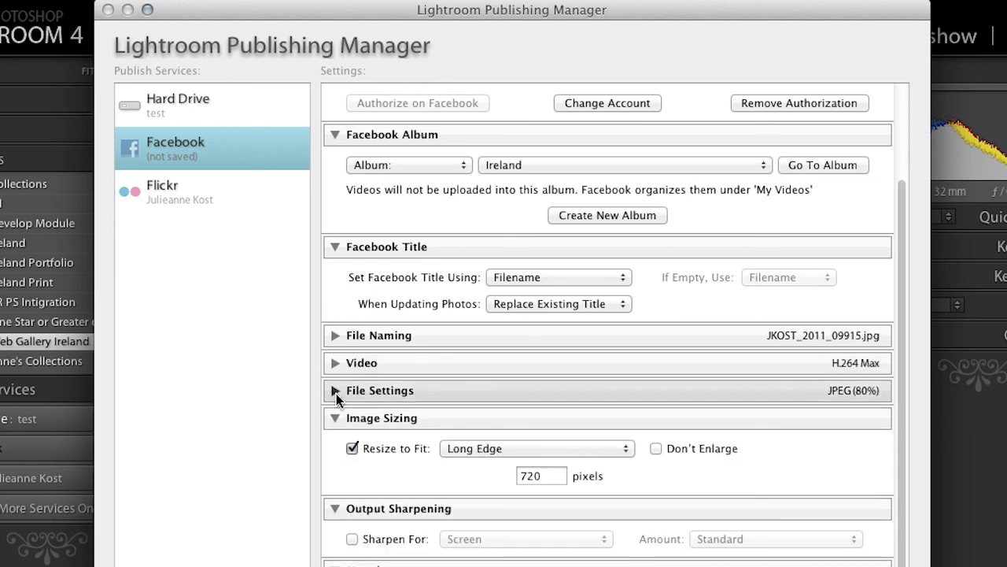
Keep uploads at JPEG quality 80 with no file size limit
left_click(334, 390)
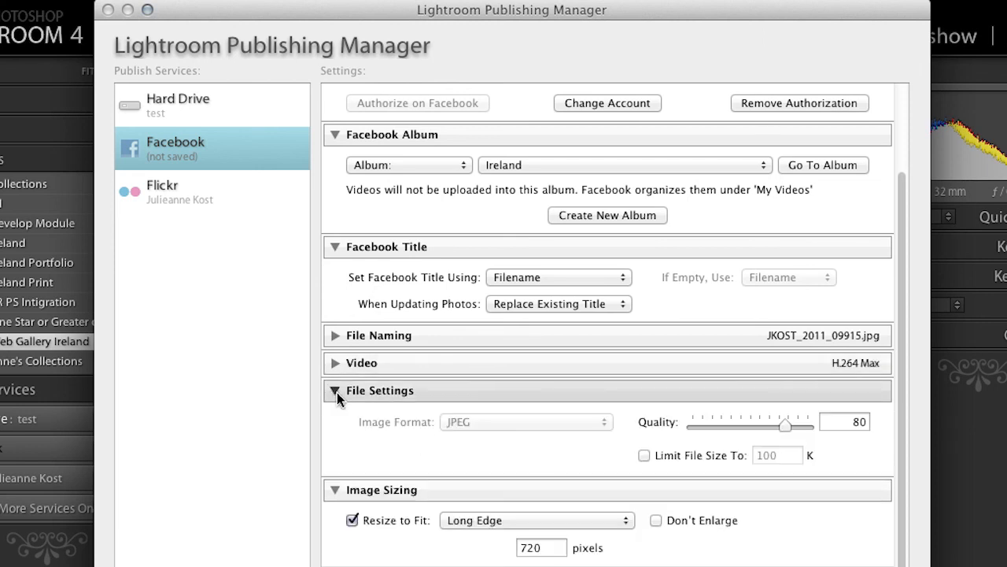
mouse_move(690, 428)
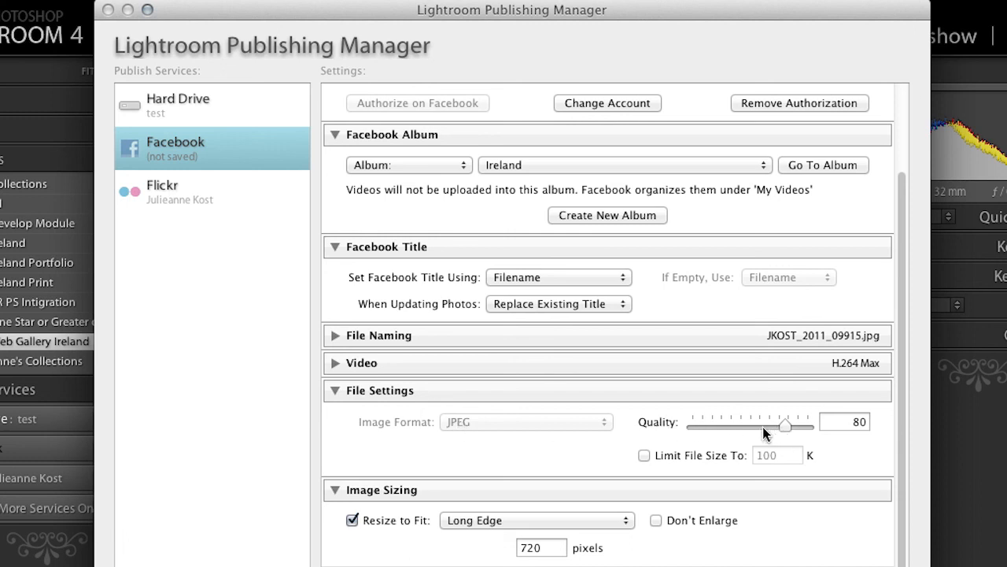
left_click(645, 455)
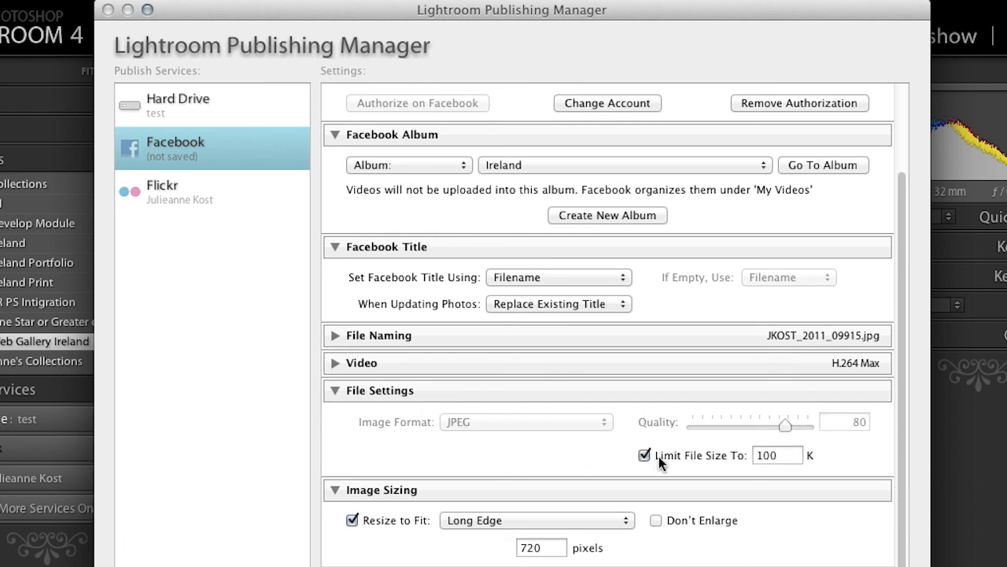
left_click(646, 455)
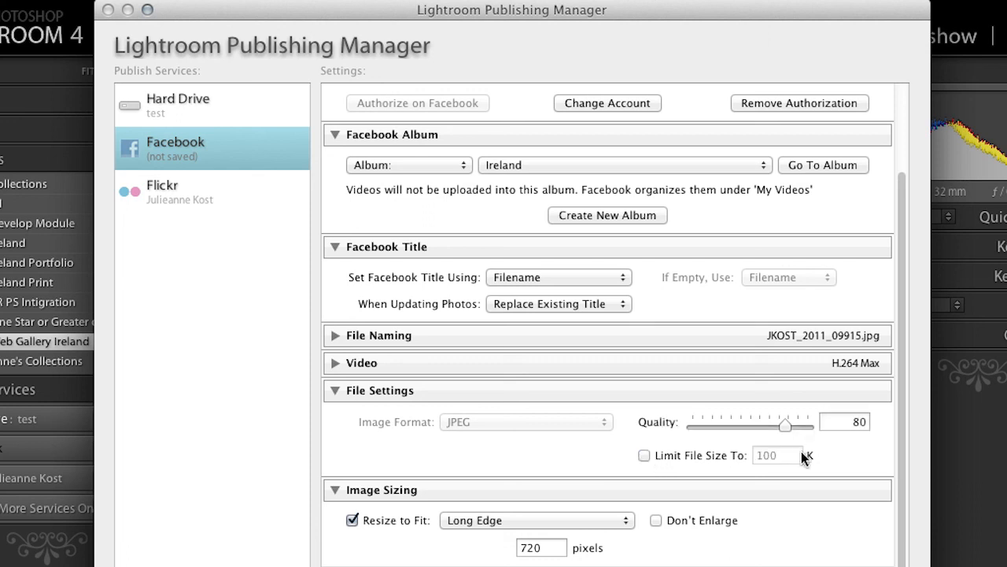
scroll("down", 3)
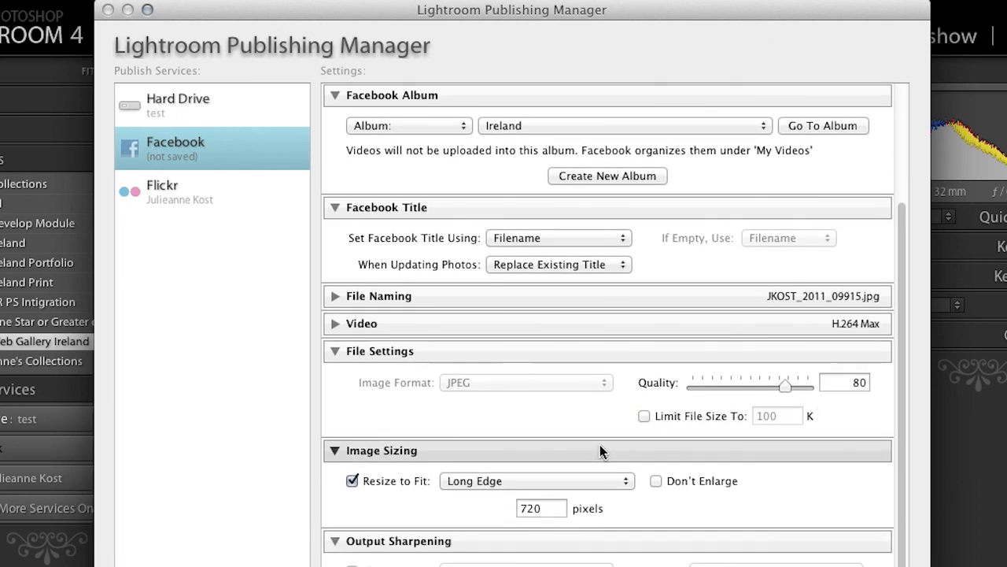
Resize uploads to 600 px on the long edge and enable standard screen sharpening
scroll("down", 3)
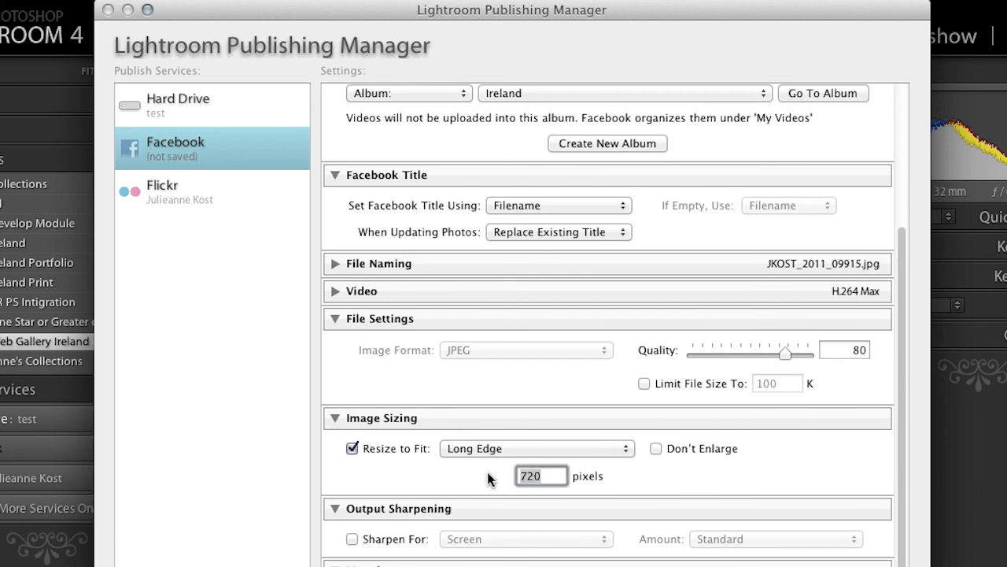
type("600")
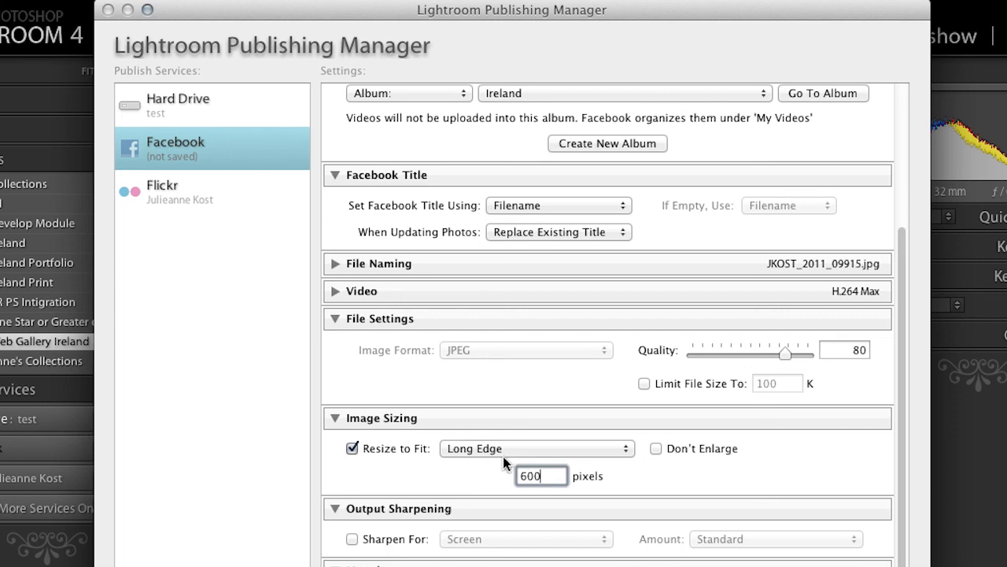
mouse_move(392, 545)
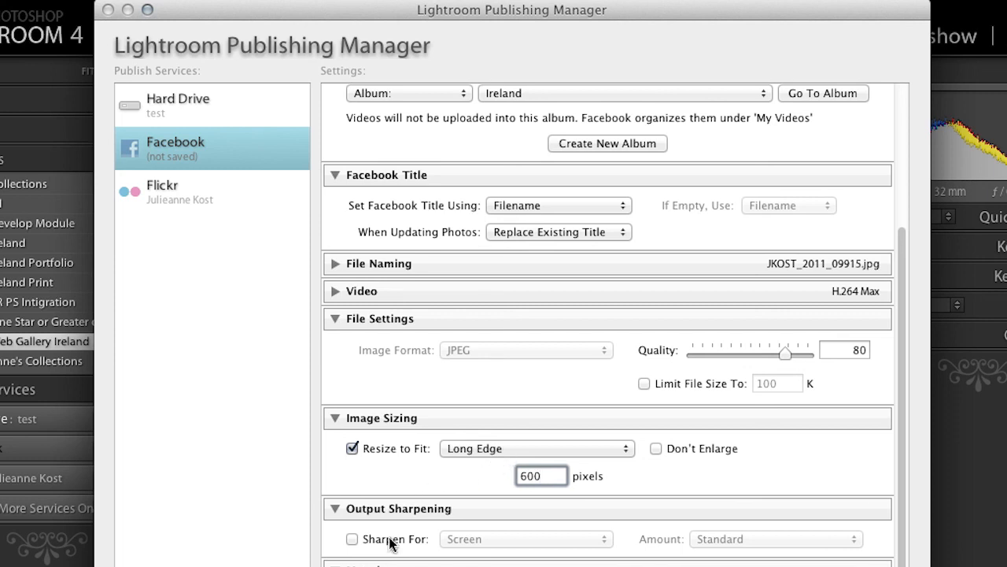
left_click(353, 538)
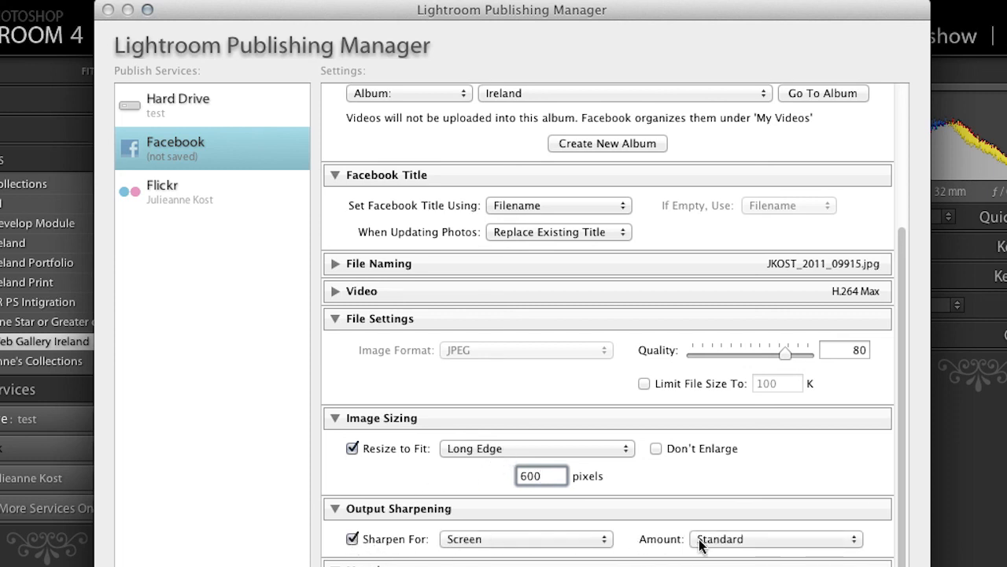
left_click(541, 475)
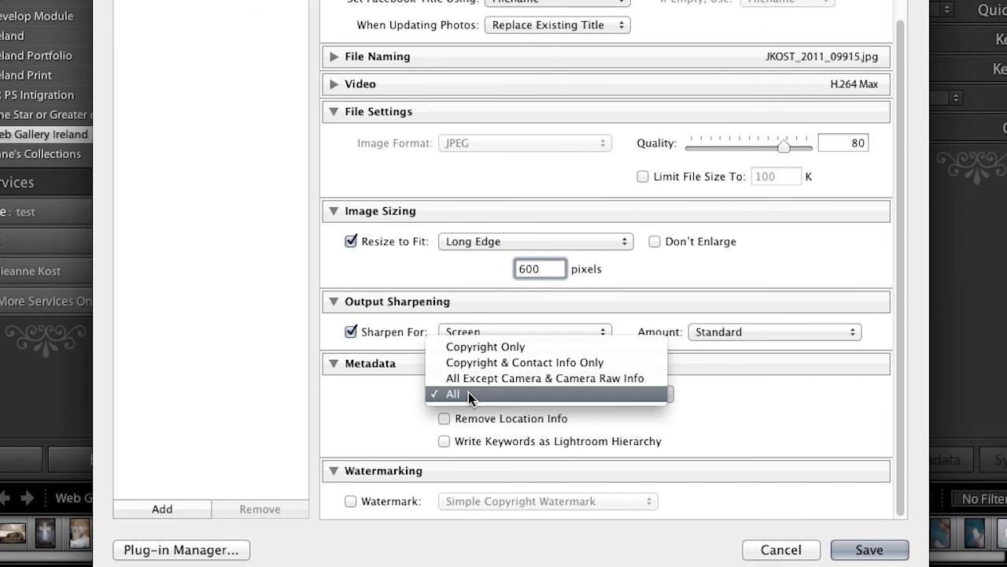
Try other metadata options, then settle on Copyright & Contact Info Only
left_click(524, 362)
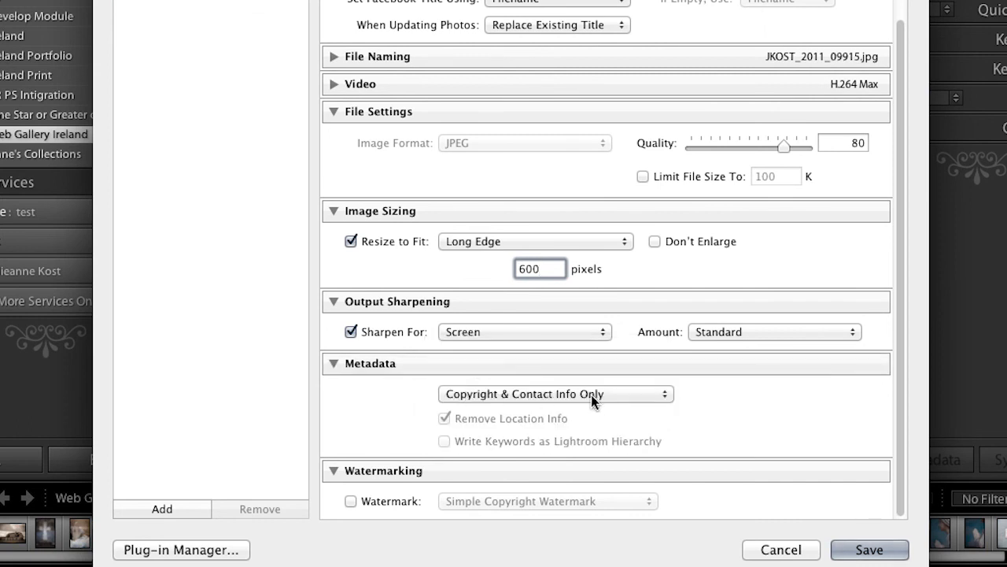
left_click(554, 394)
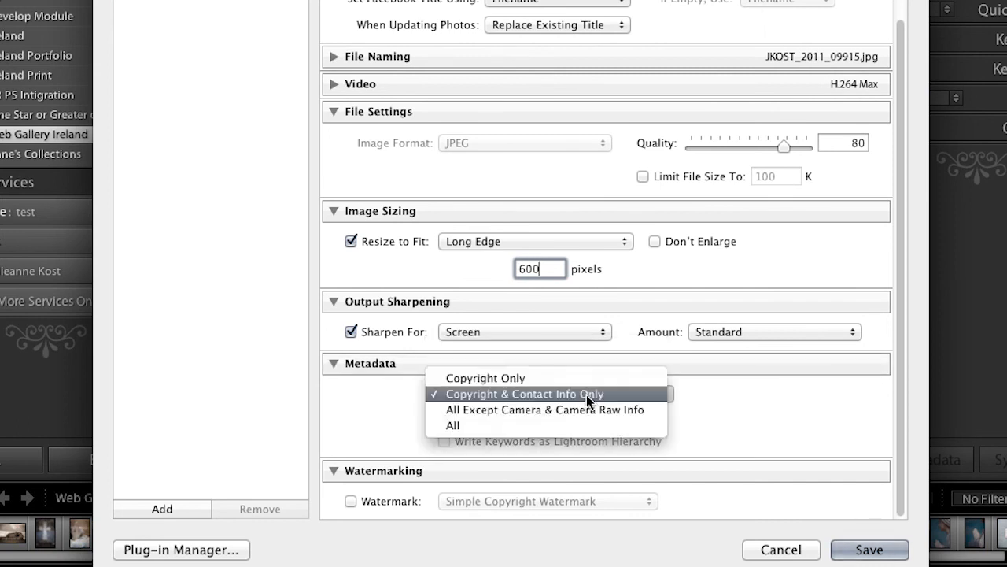
mouse_move(588, 410)
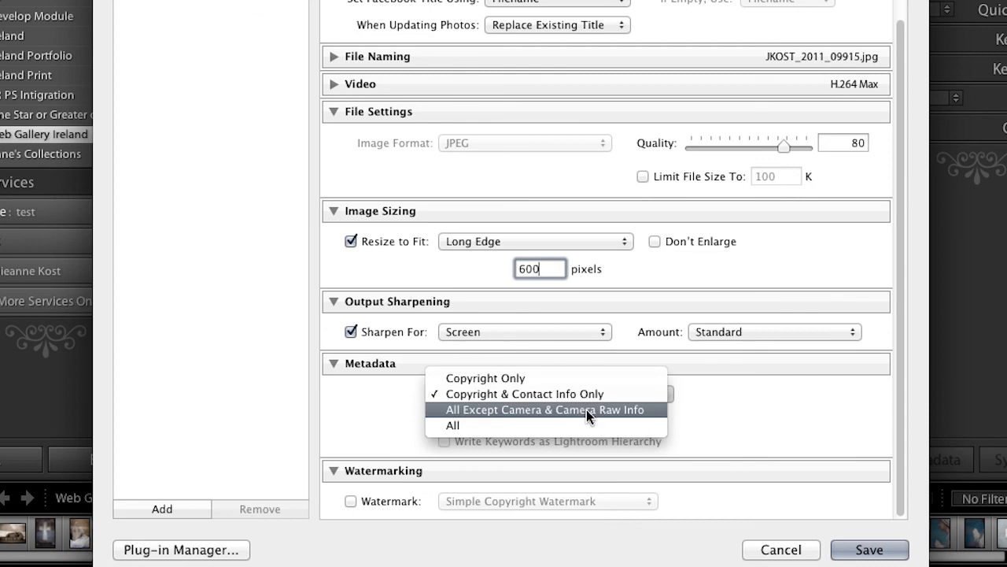
left_click(543, 409)
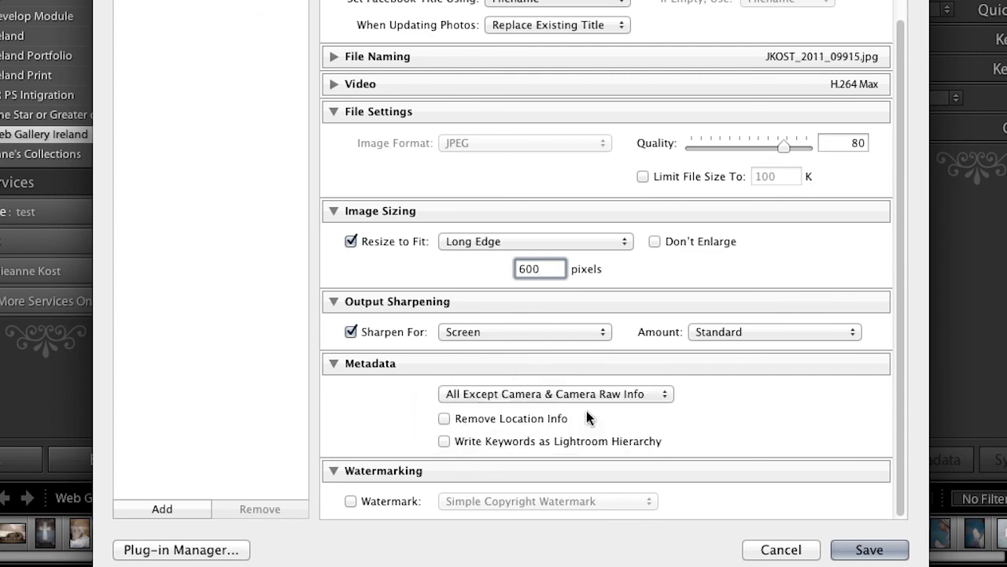
mouse_move(483, 422)
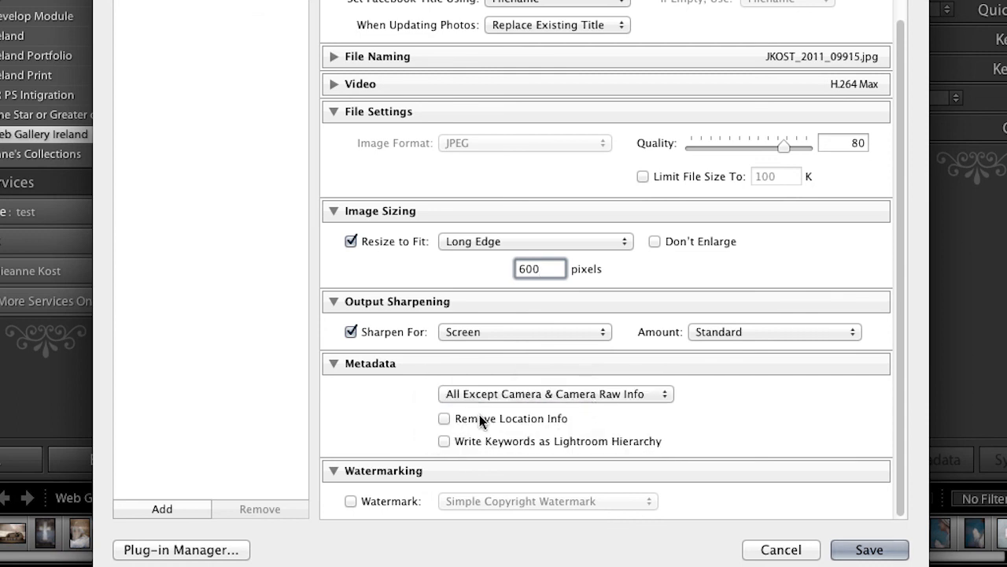
left_click(443, 419)
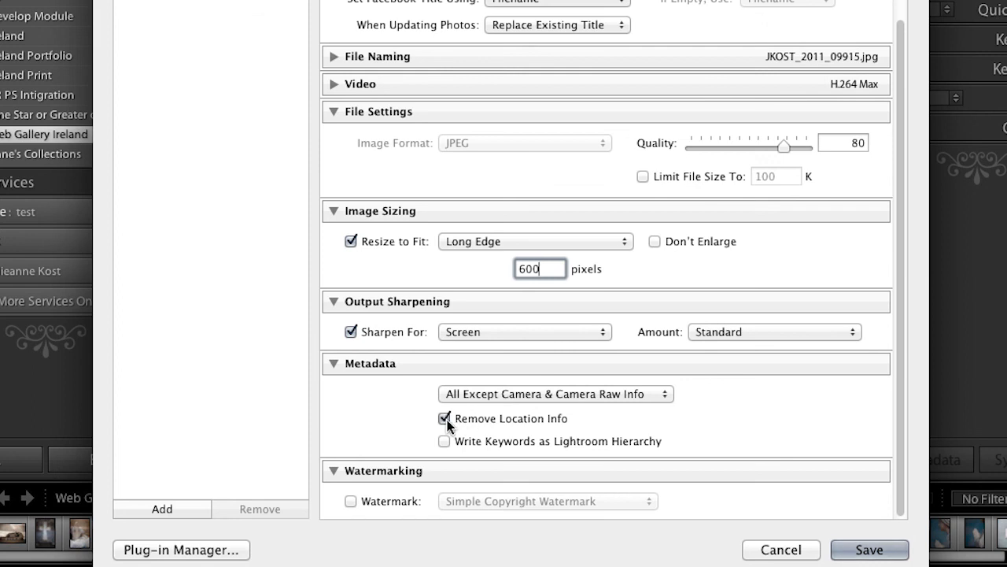
left_click(554, 394)
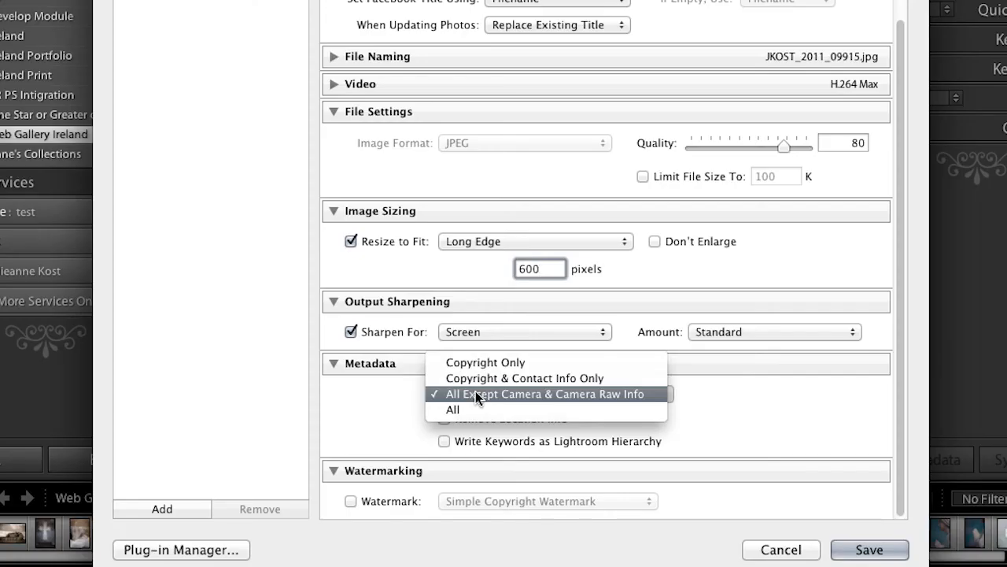
left_click(522, 378)
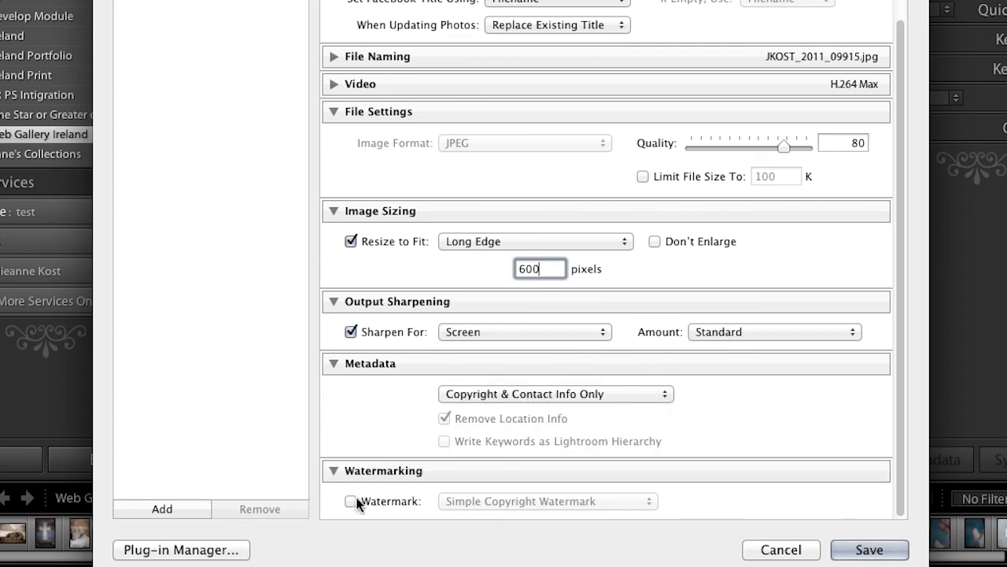
mouse_move(355, 506)
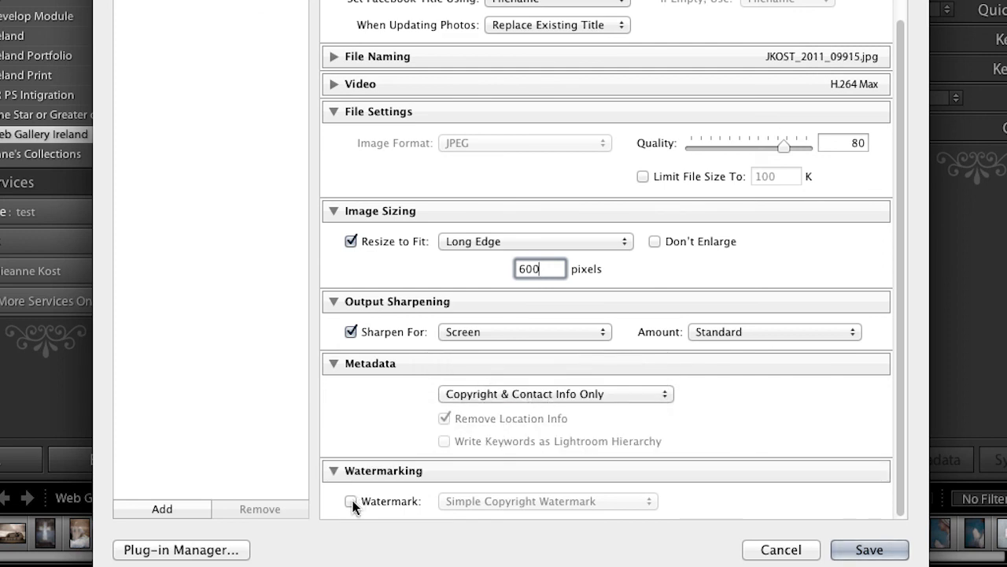
Toggle the copyright watermark and leave watermarking off
left_click(351, 500)
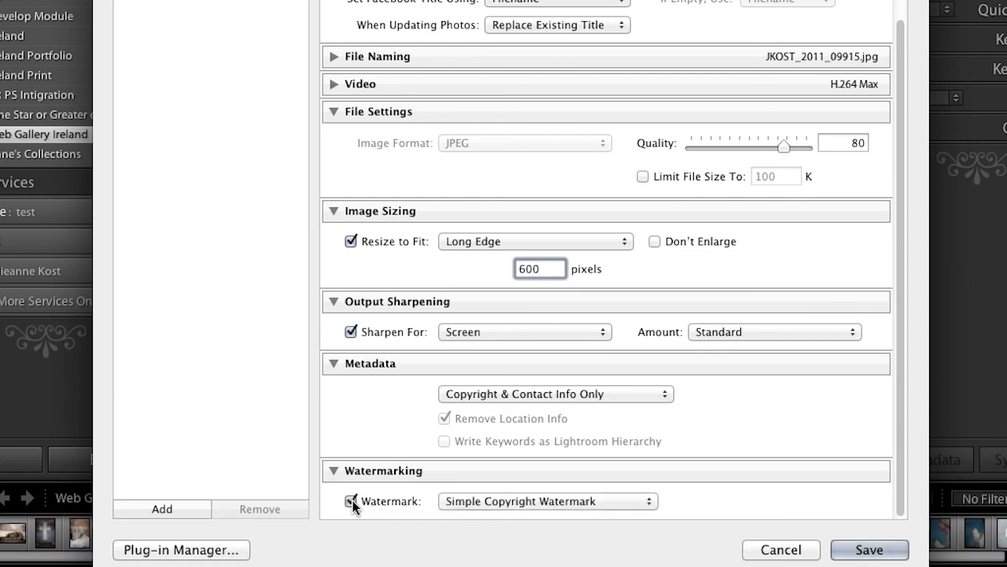
left_click(351, 500)
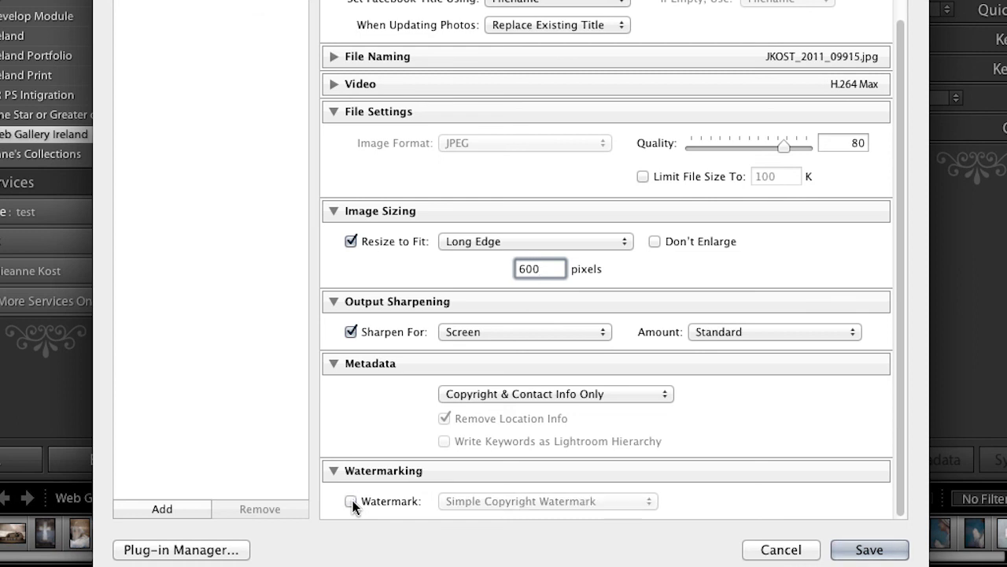
left_click(350, 501)
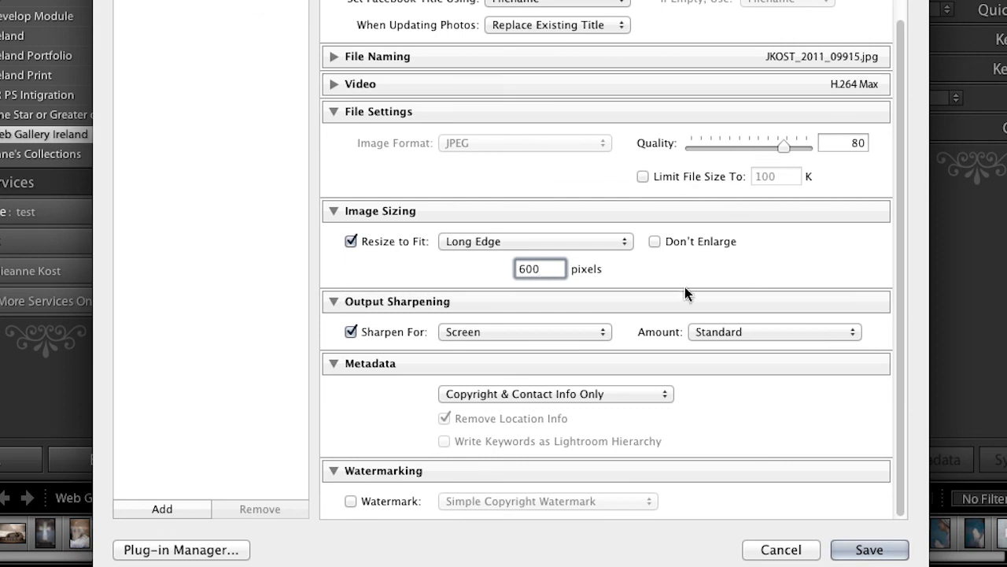